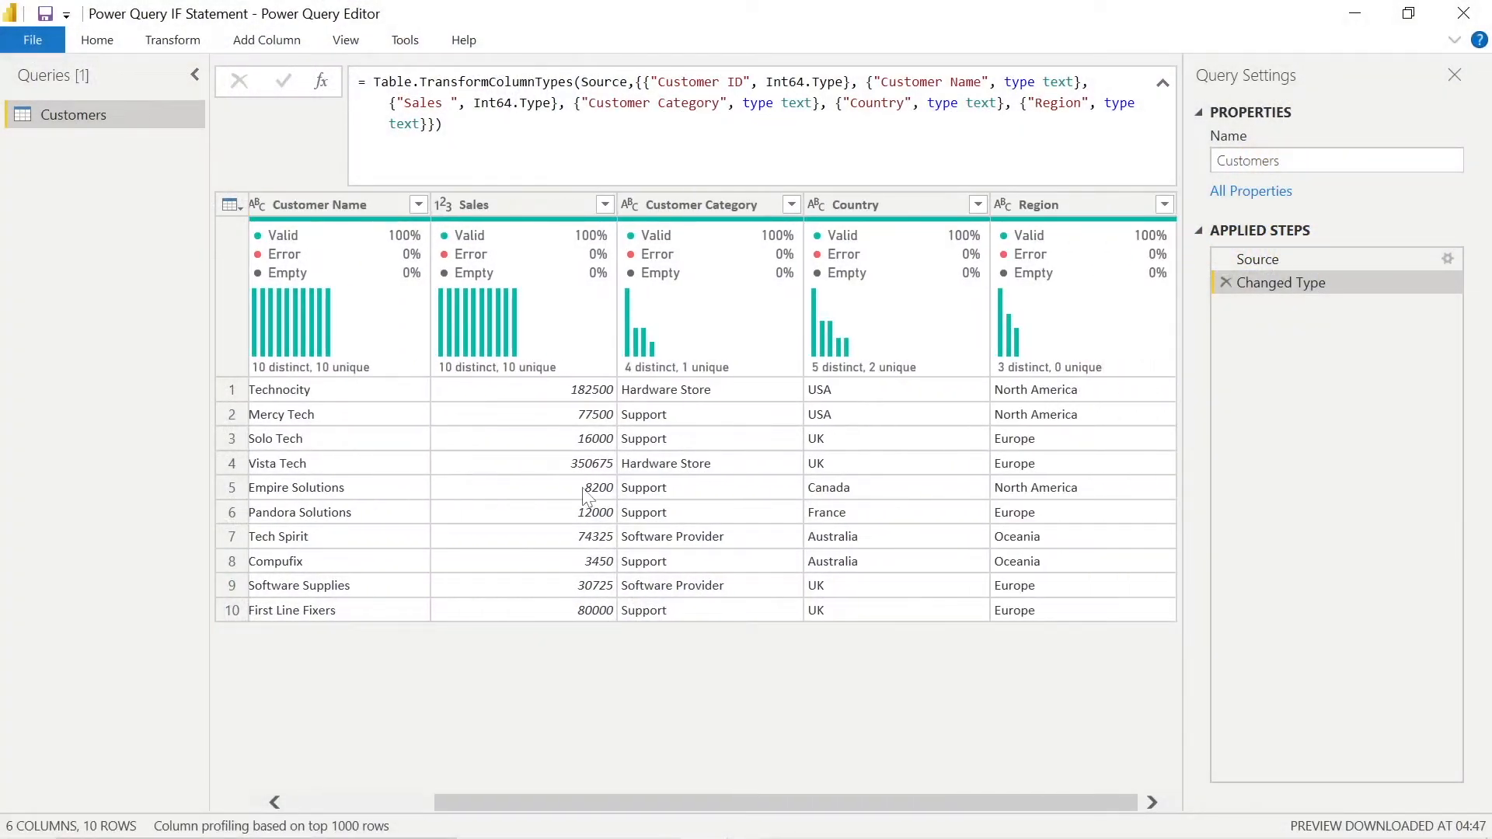
pyautogui.moveTo(667, 409)
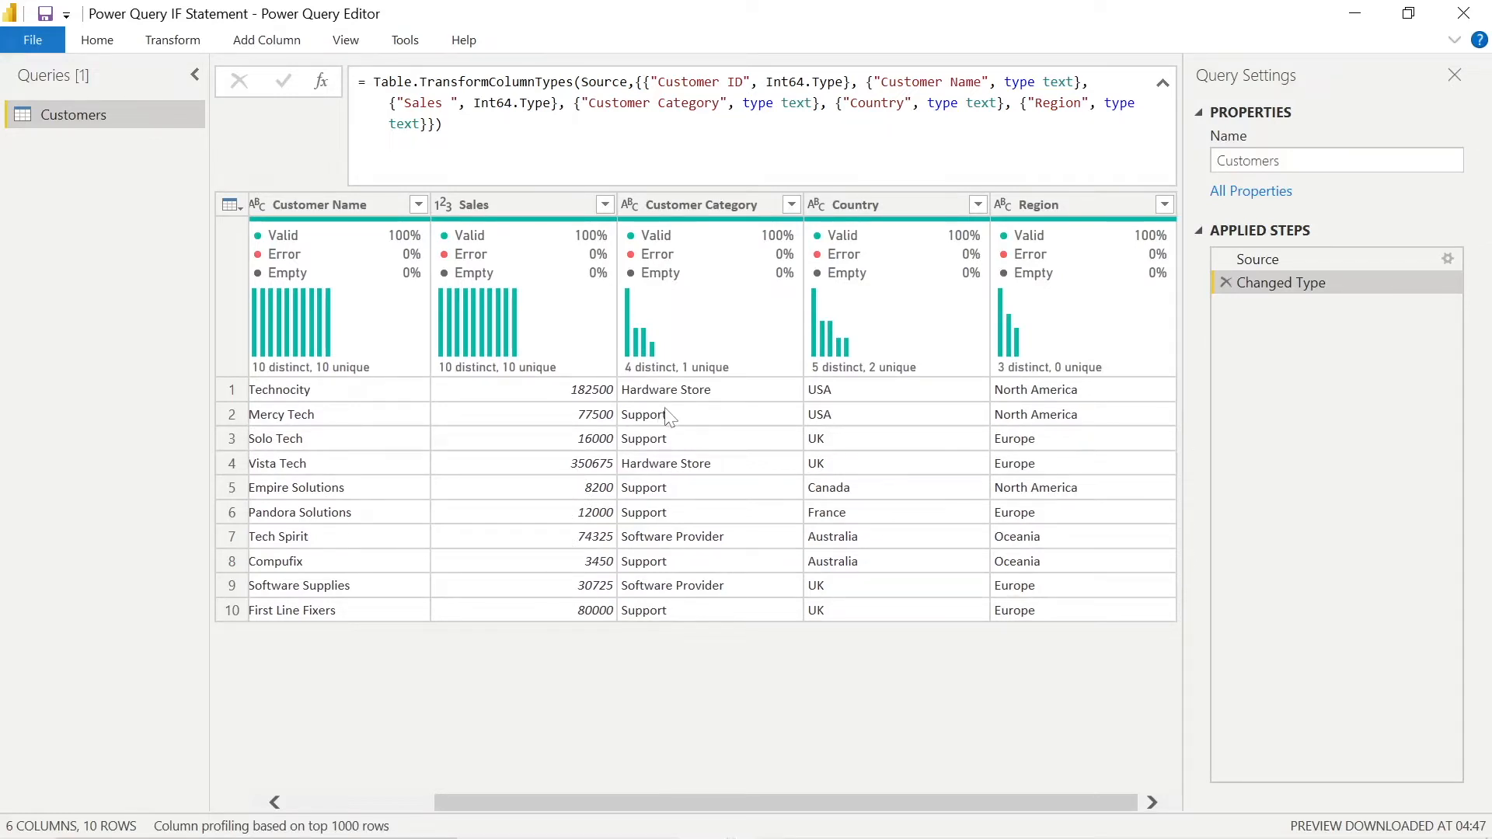
pyautogui.moveTo(821, 468)
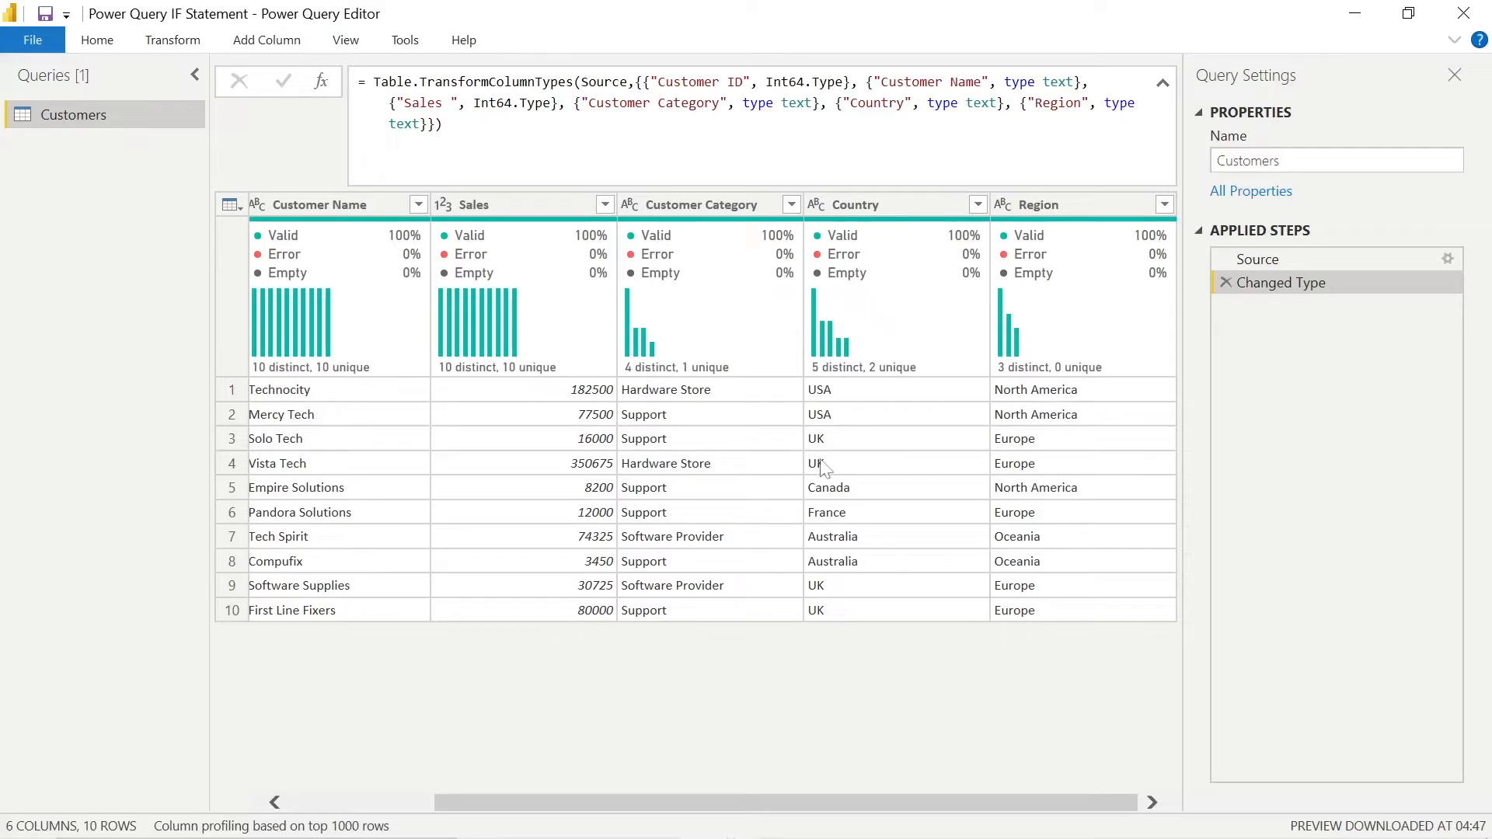
pyautogui.moveTo(1099, 644)
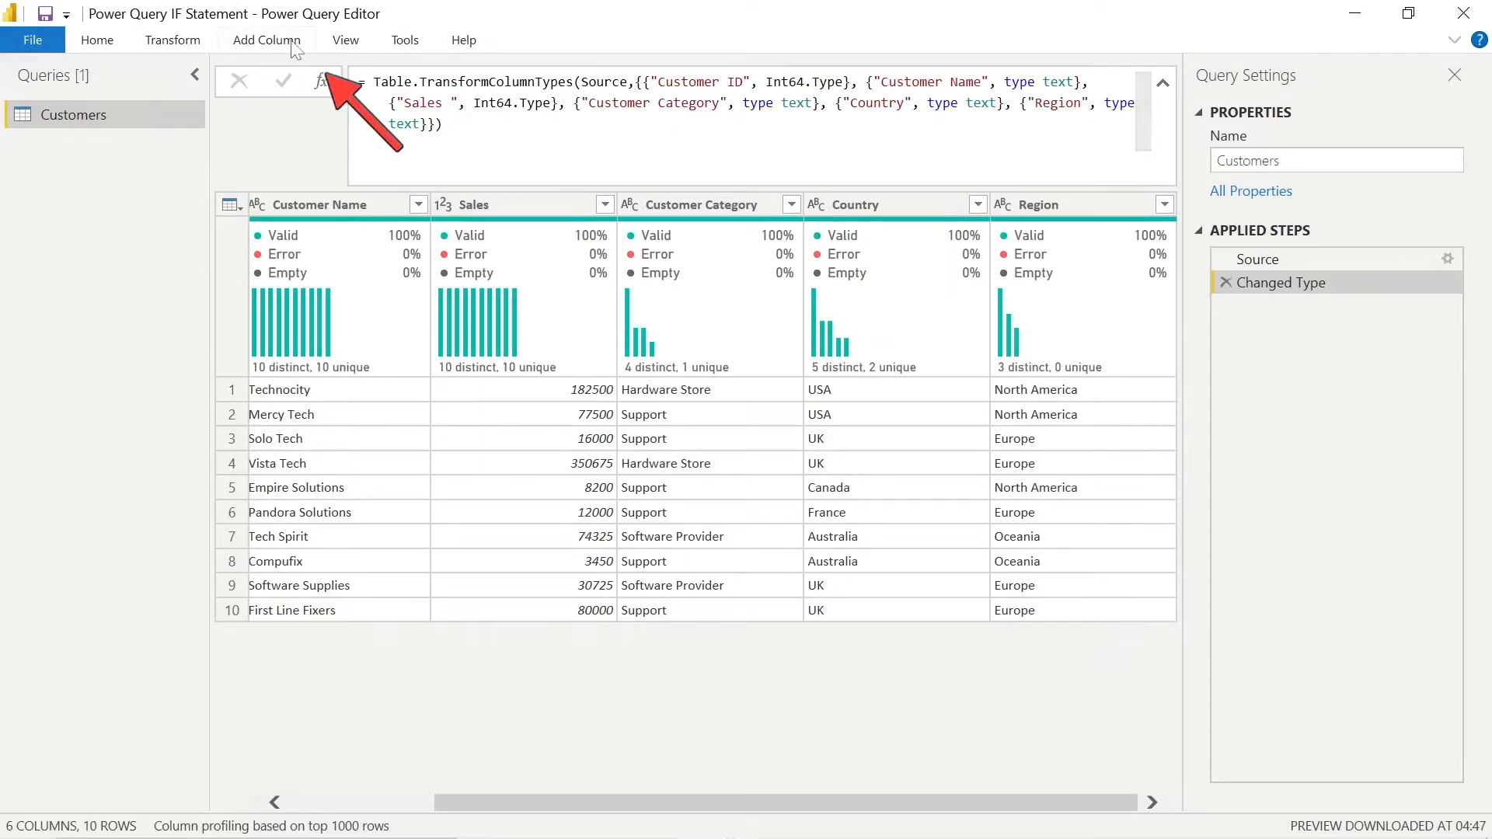
# - Start a new conditional column named Discount
pyautogui.click(266, 41)
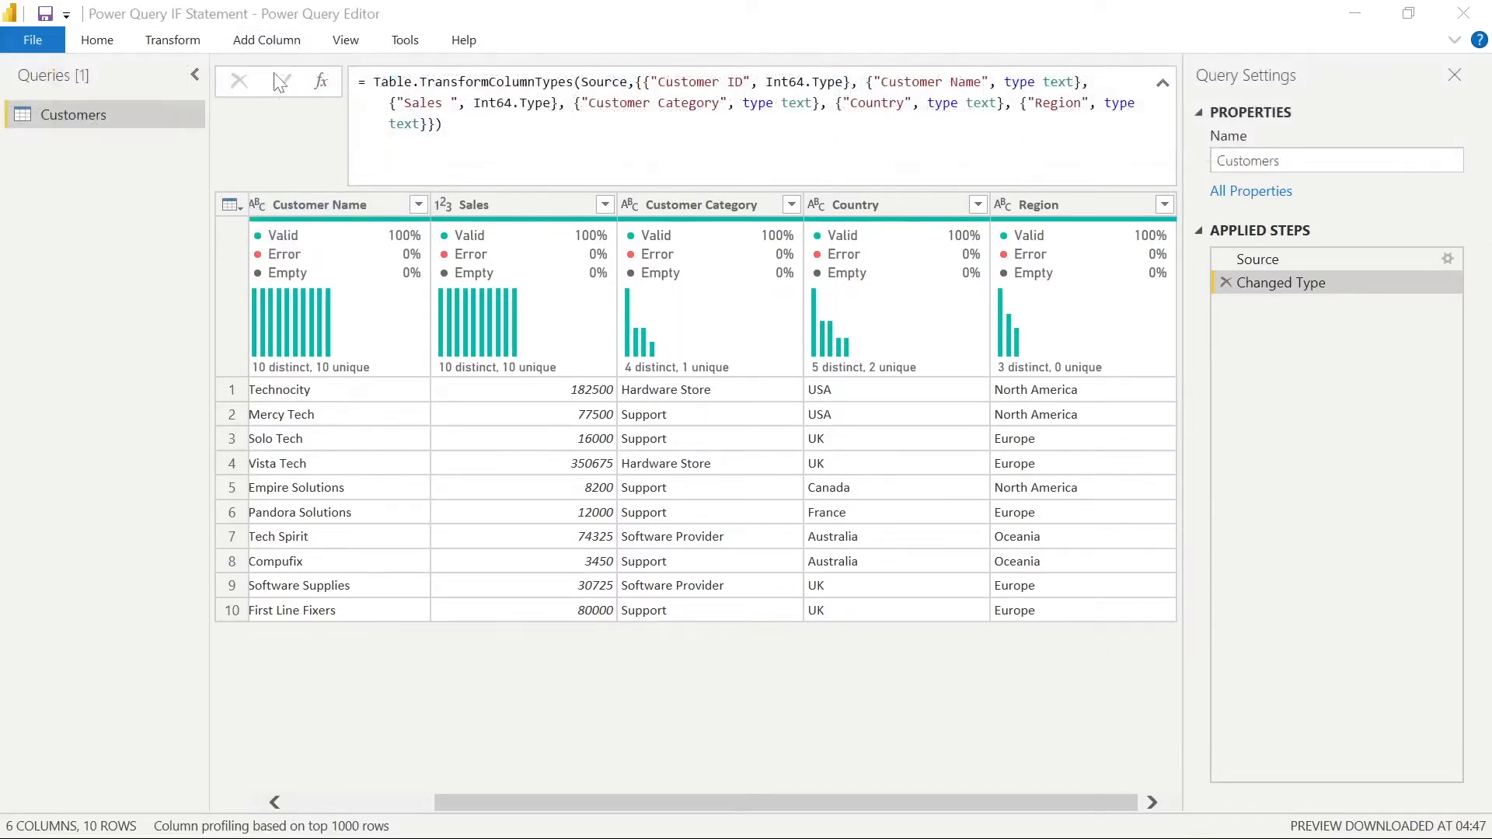
pyautogui.click(266, 40)
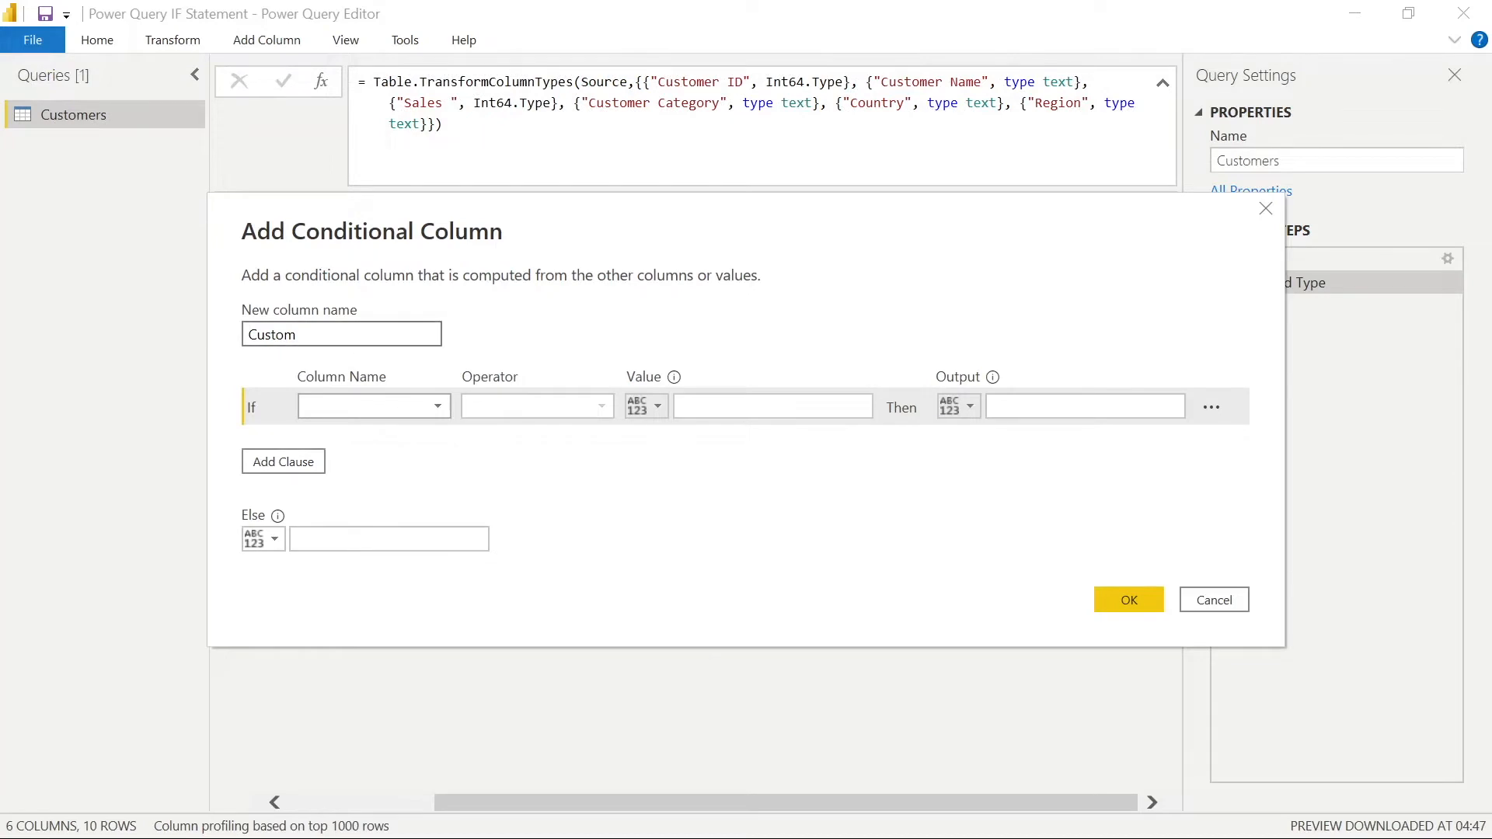
pyautogui.write('Discoun')
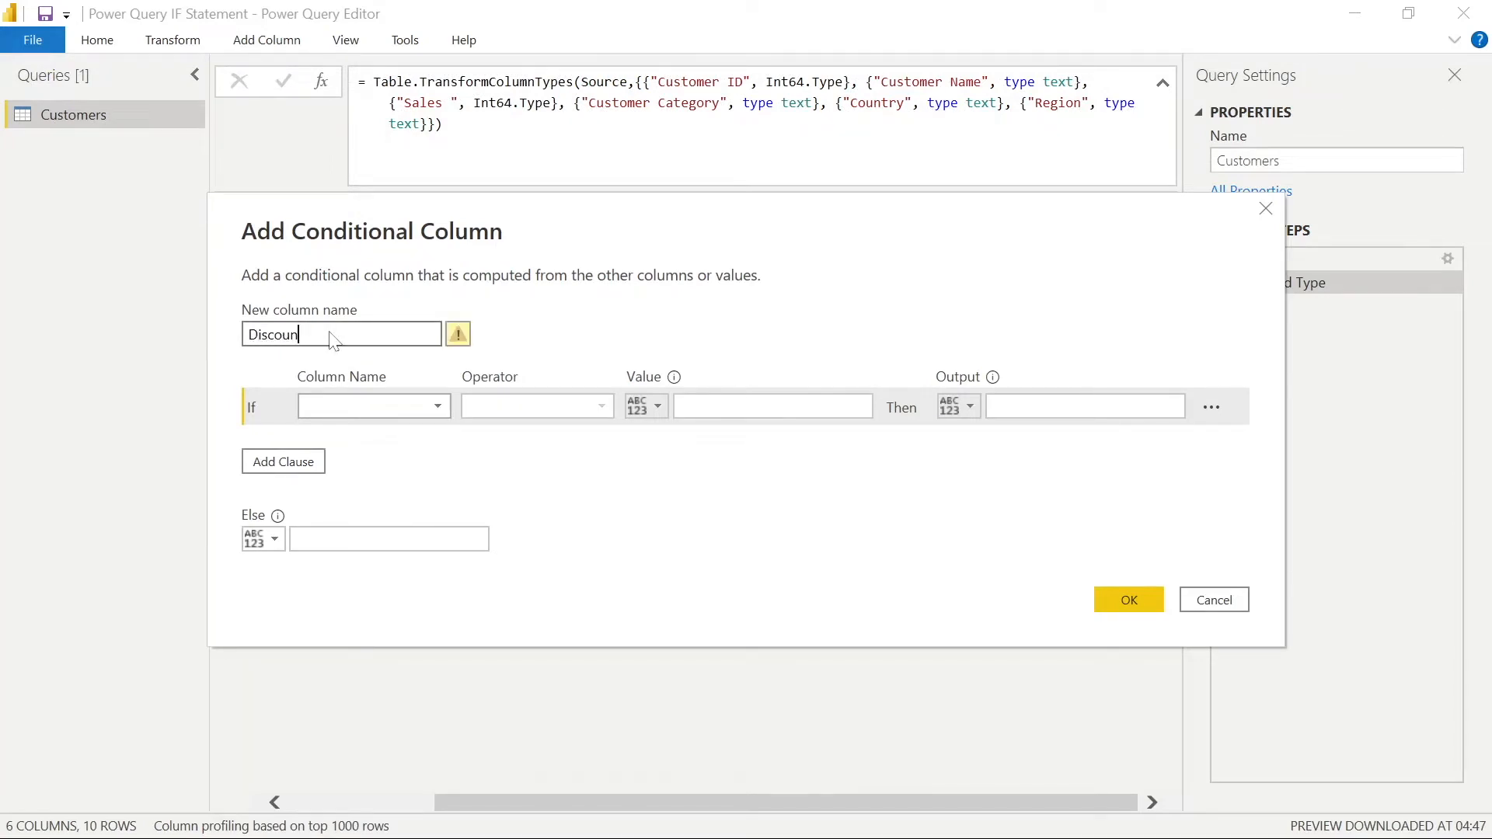
pyautogui.write('t')
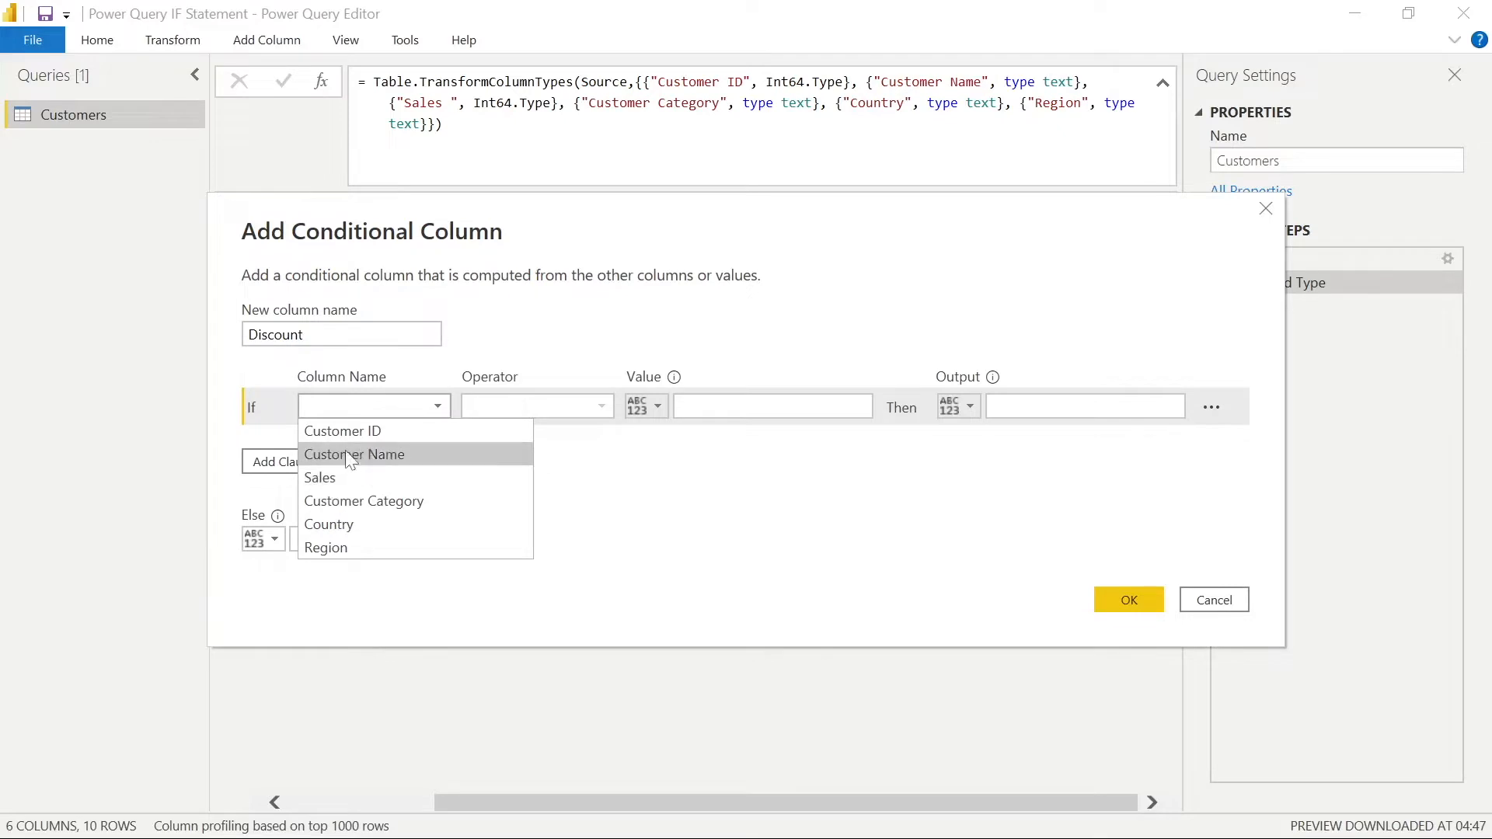
pyautogui.moveTo(321, 477)
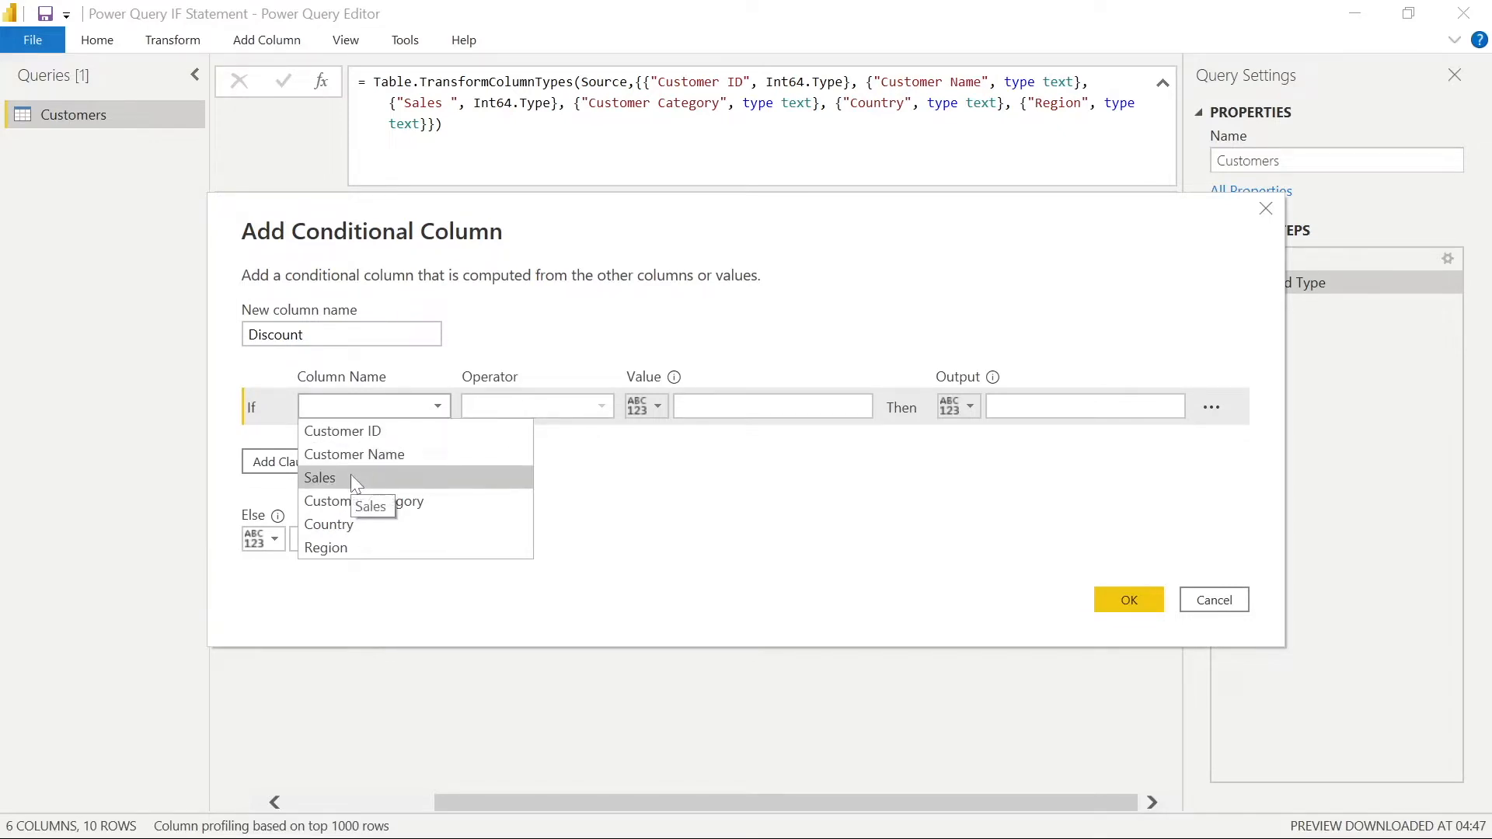
pyautogui.moveTo(325, 547)
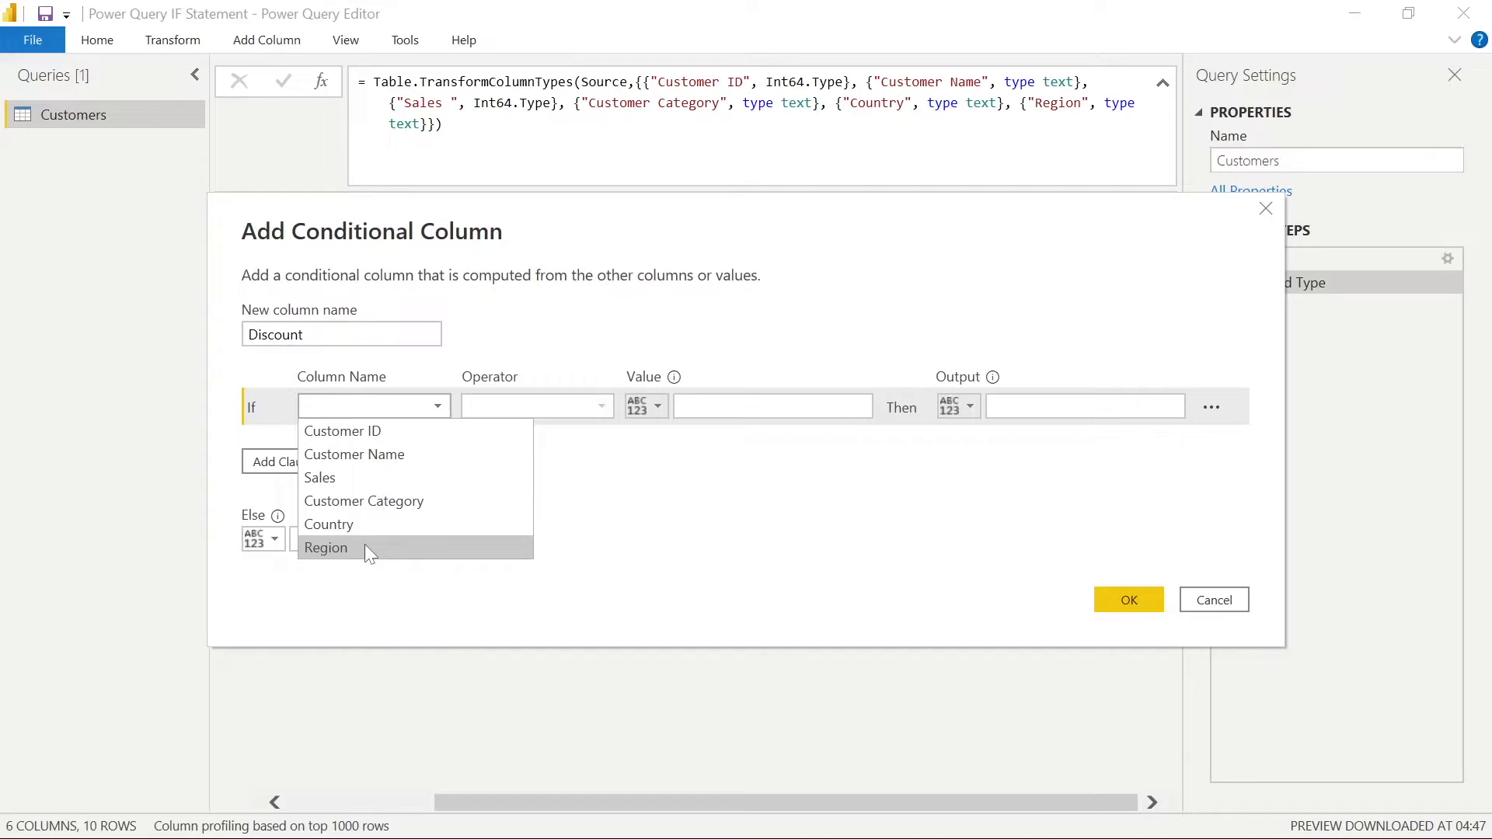
# - Define the first rule: if Region contains Europe then Discount, otherwise No Discount
pyautogui.click(326, 547)
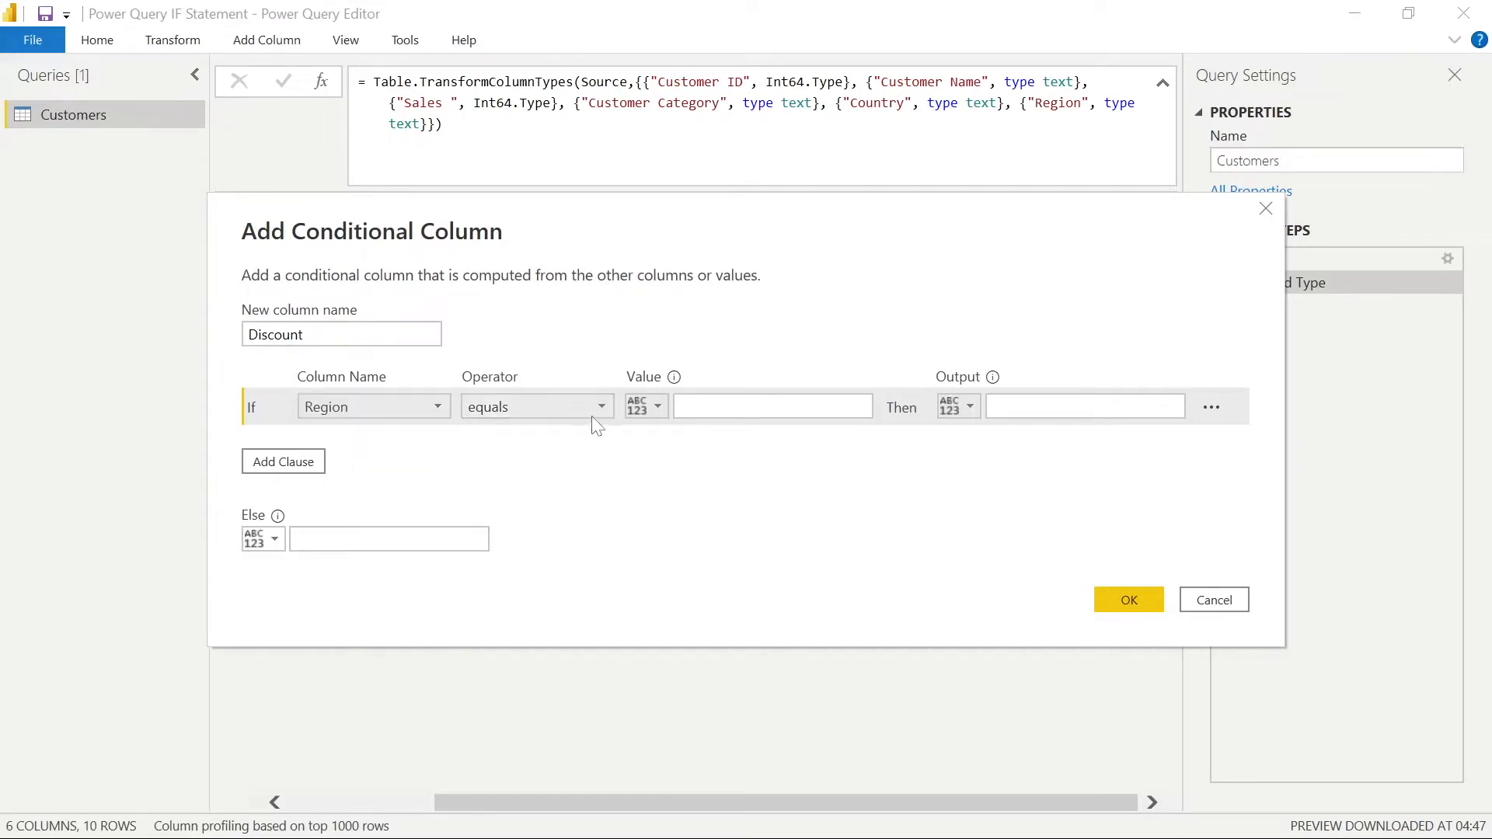
pyautogui.click(537, 406)
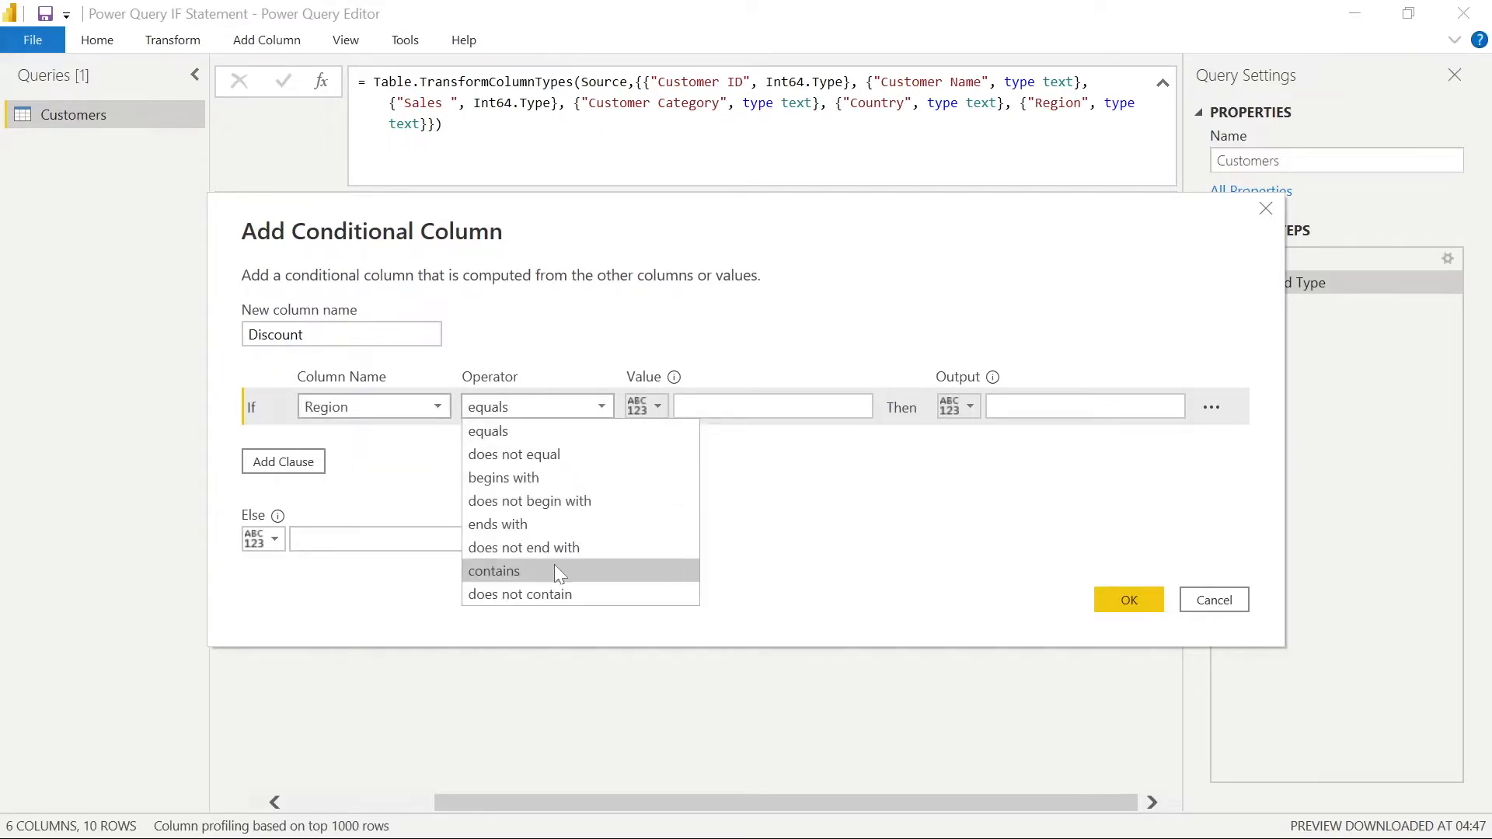
pyautogui.click(494, 570)
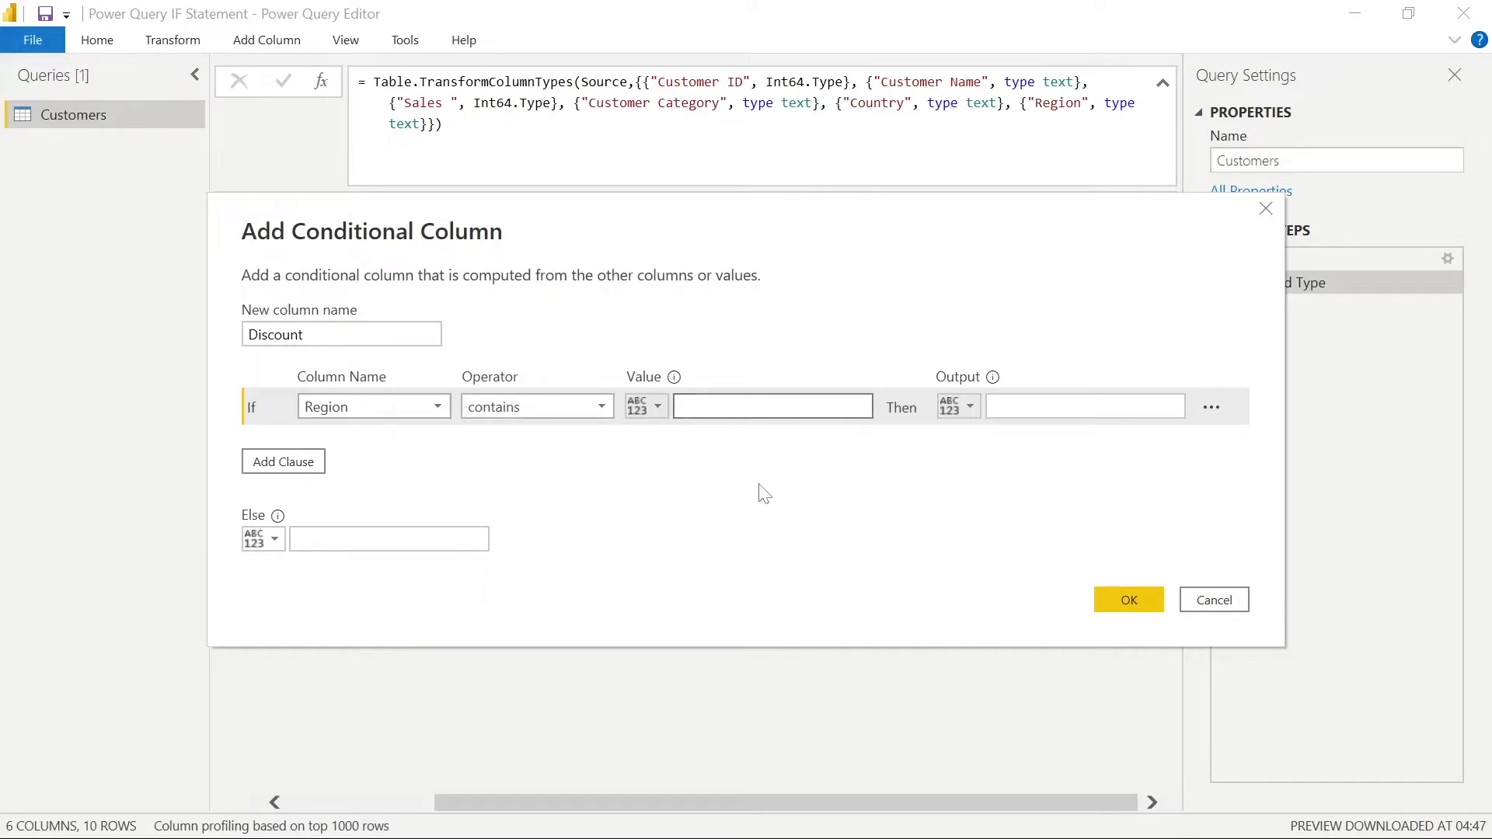
pyautogui.click(771, 405)
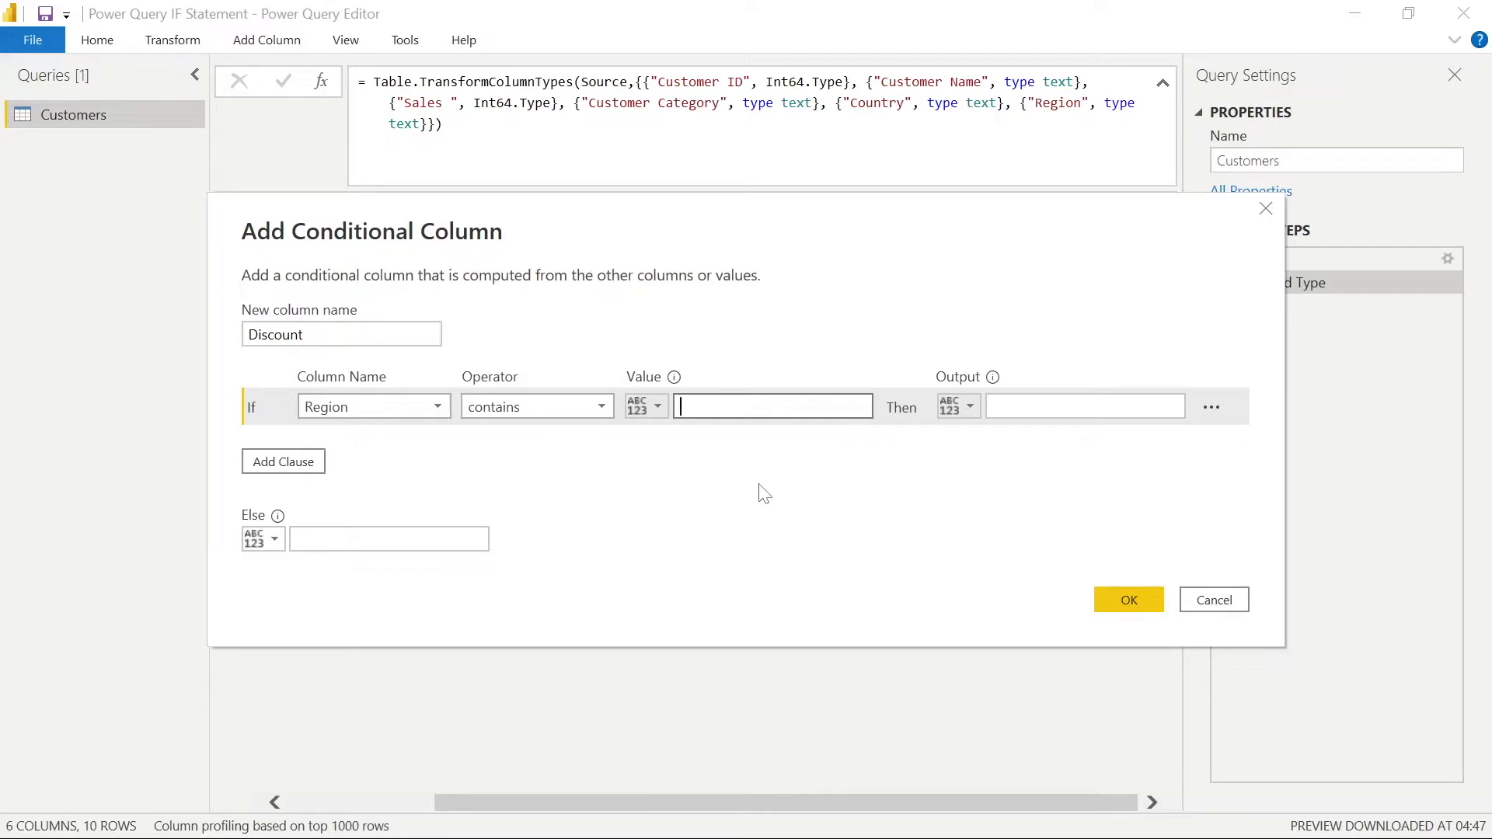
pyautogui.write('"')
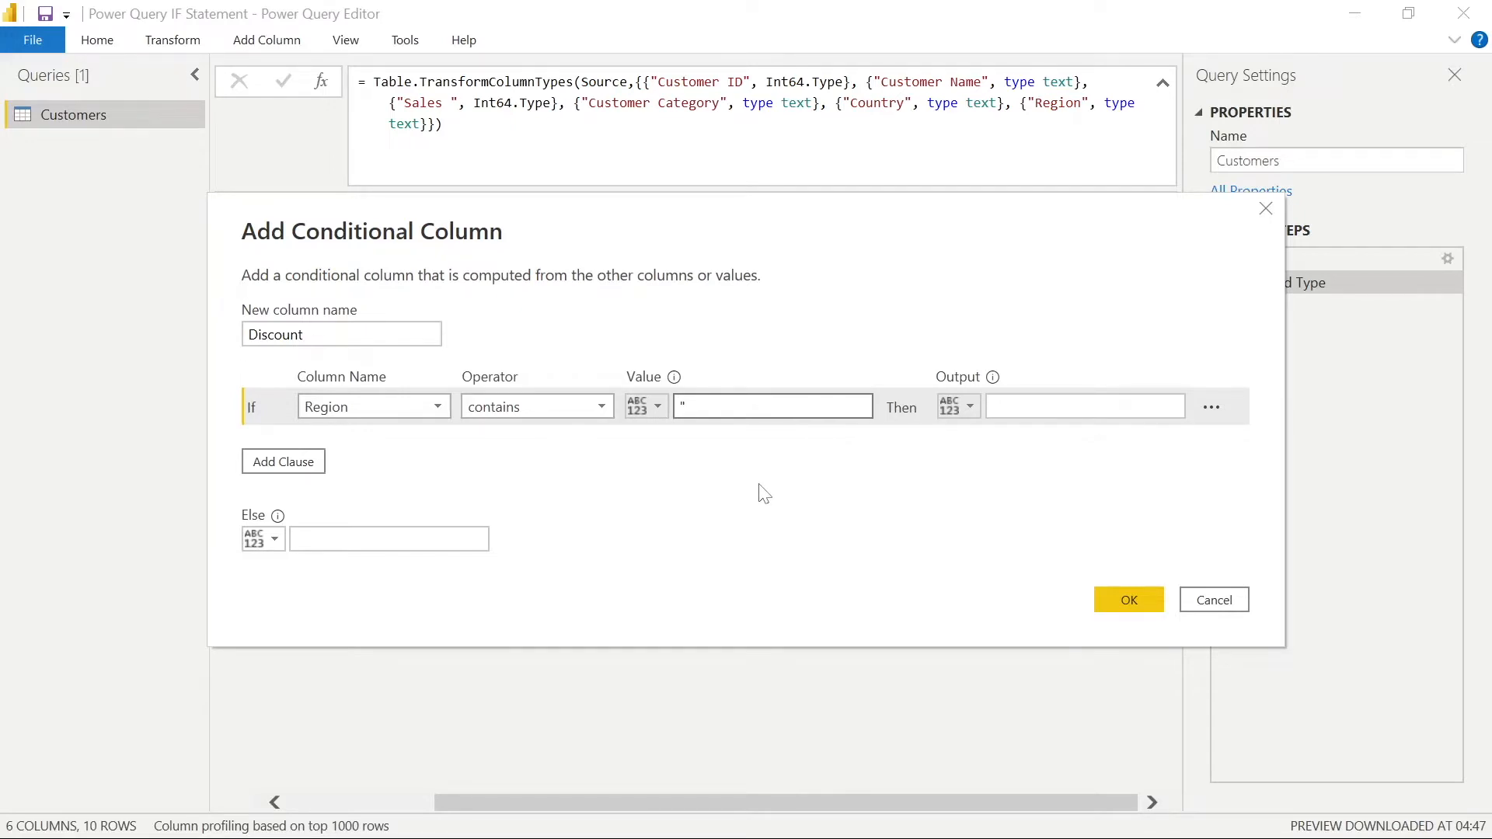
pyautogui.click(757, 406)
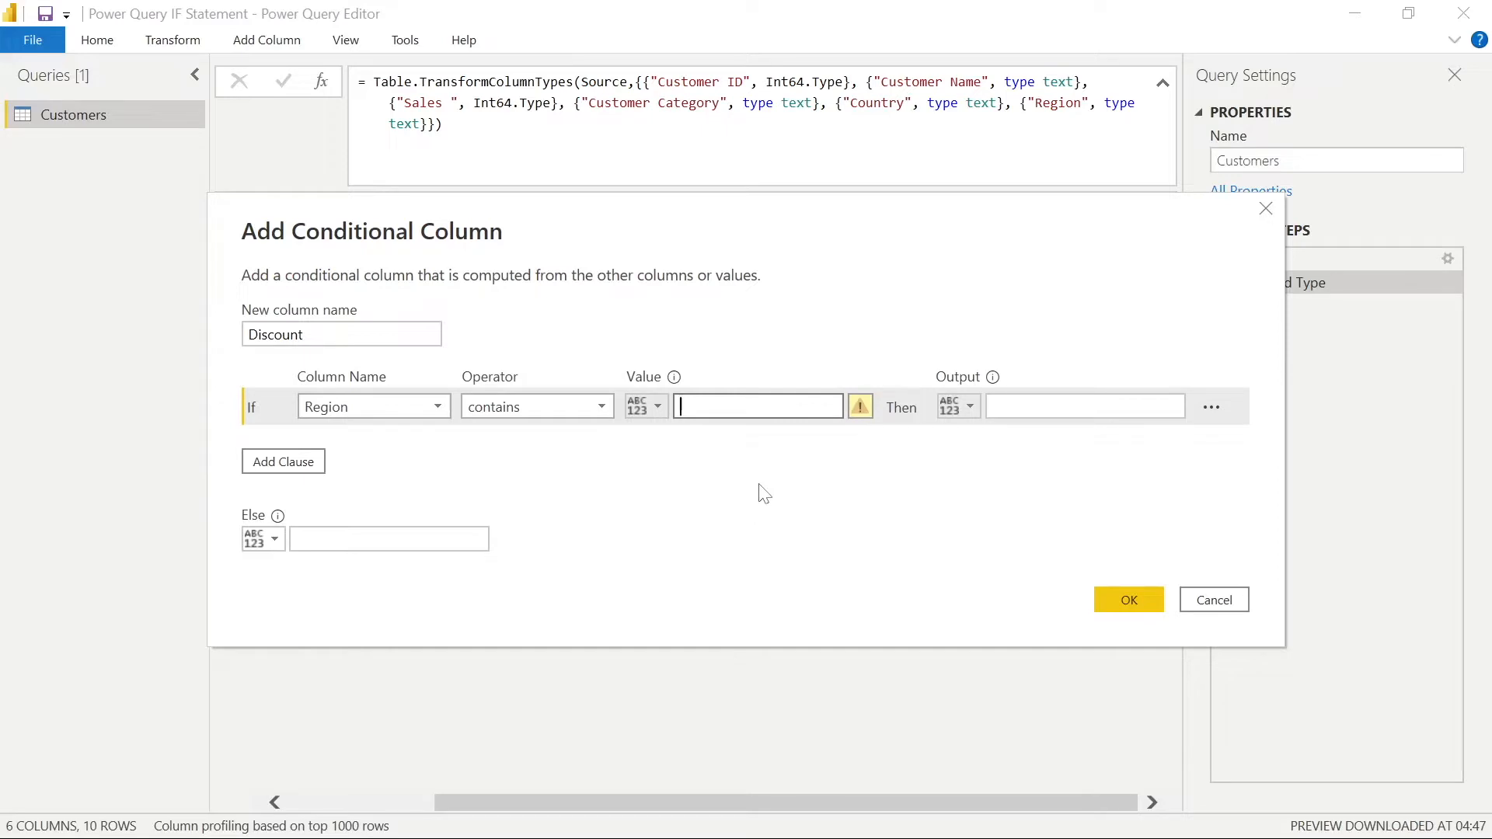
pyautogui.write('Europe')
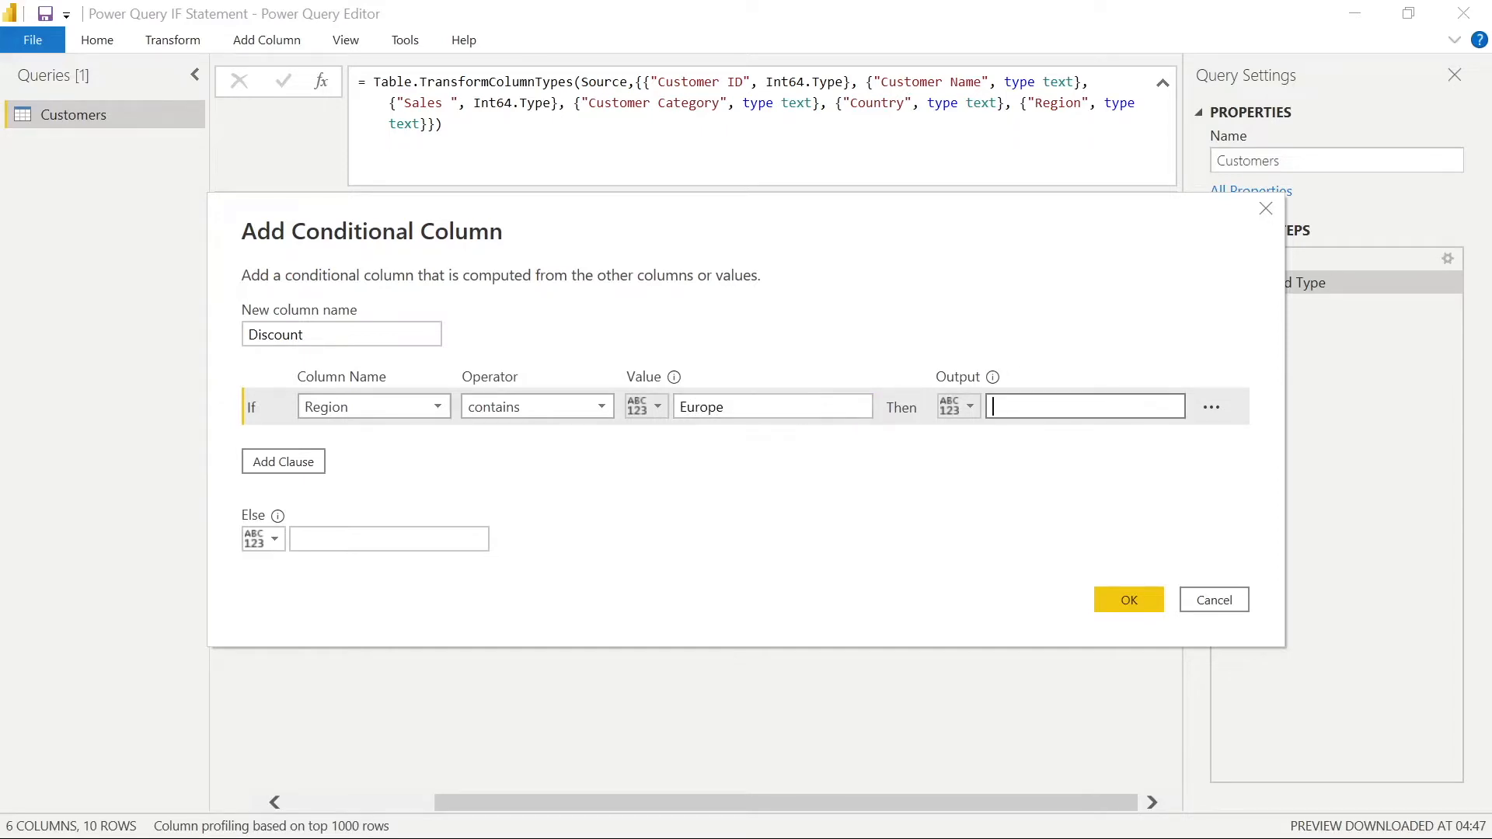
pyautogui.write('Discount')
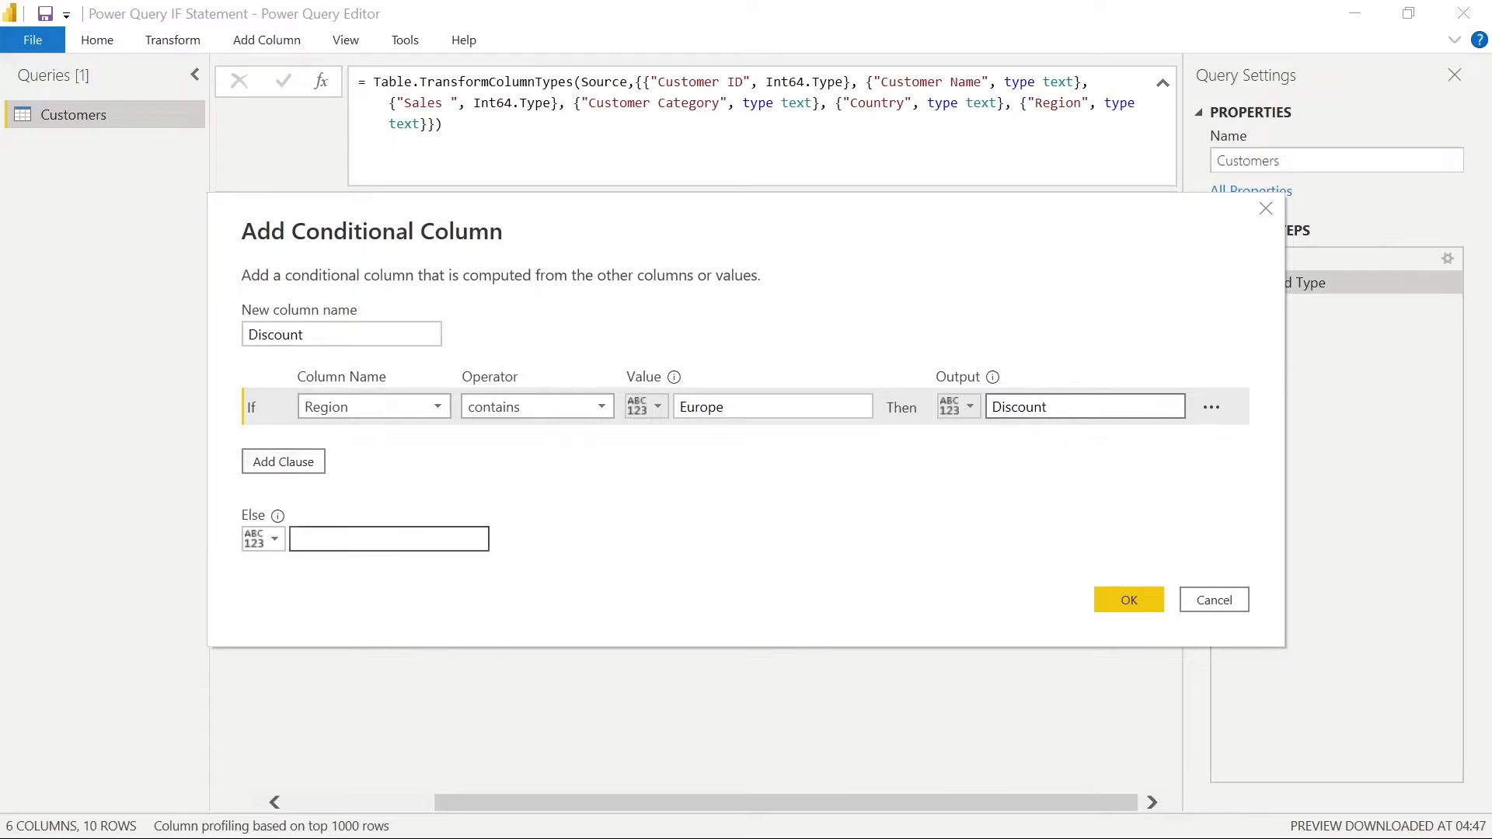
pyautogui.write('No Discount')
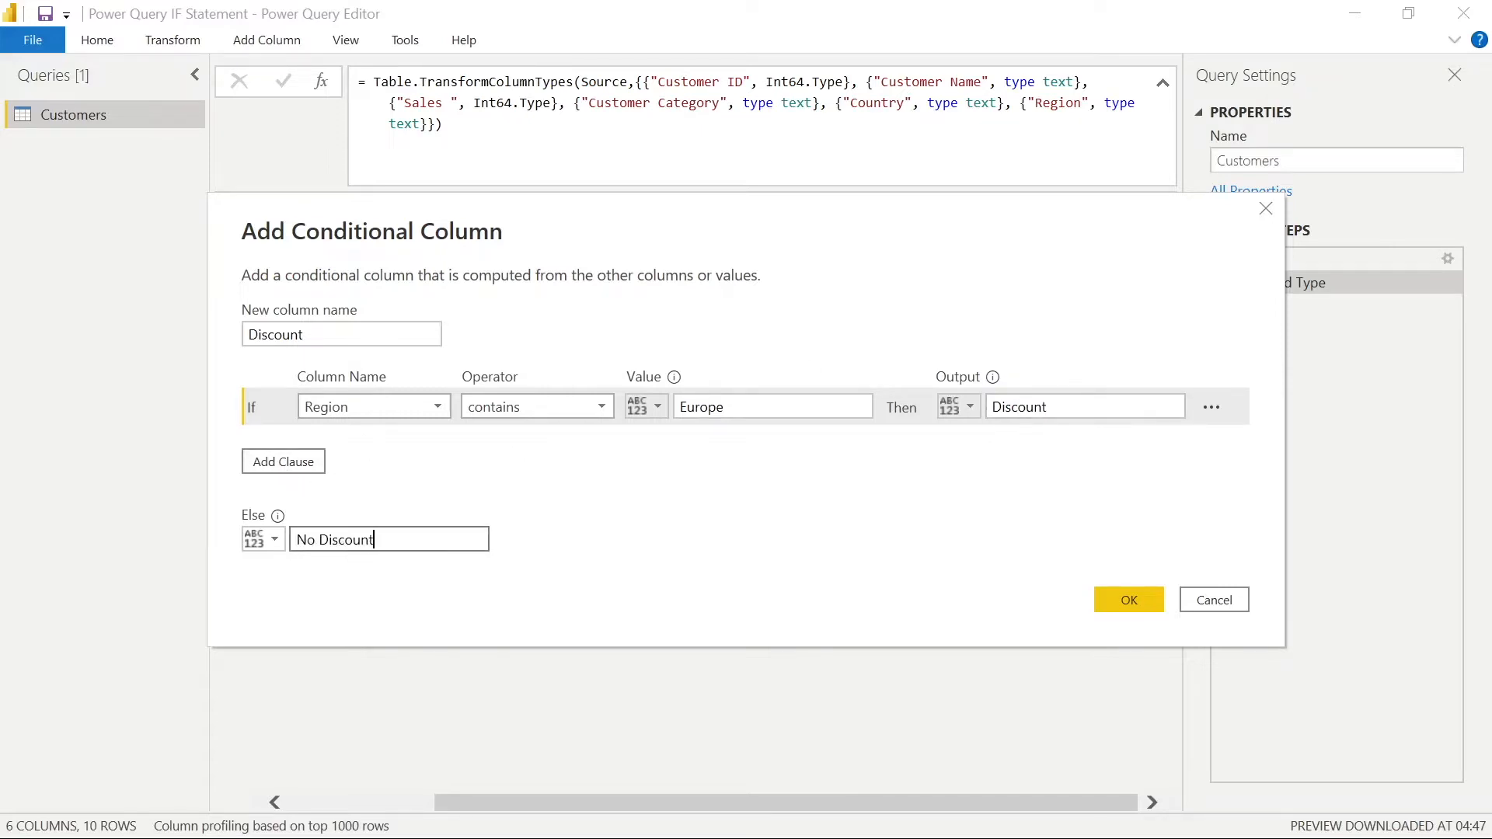
# - Add an else-if rule Sales >= 100000 then Discount and create the column
pyautogui.click(283, 462)
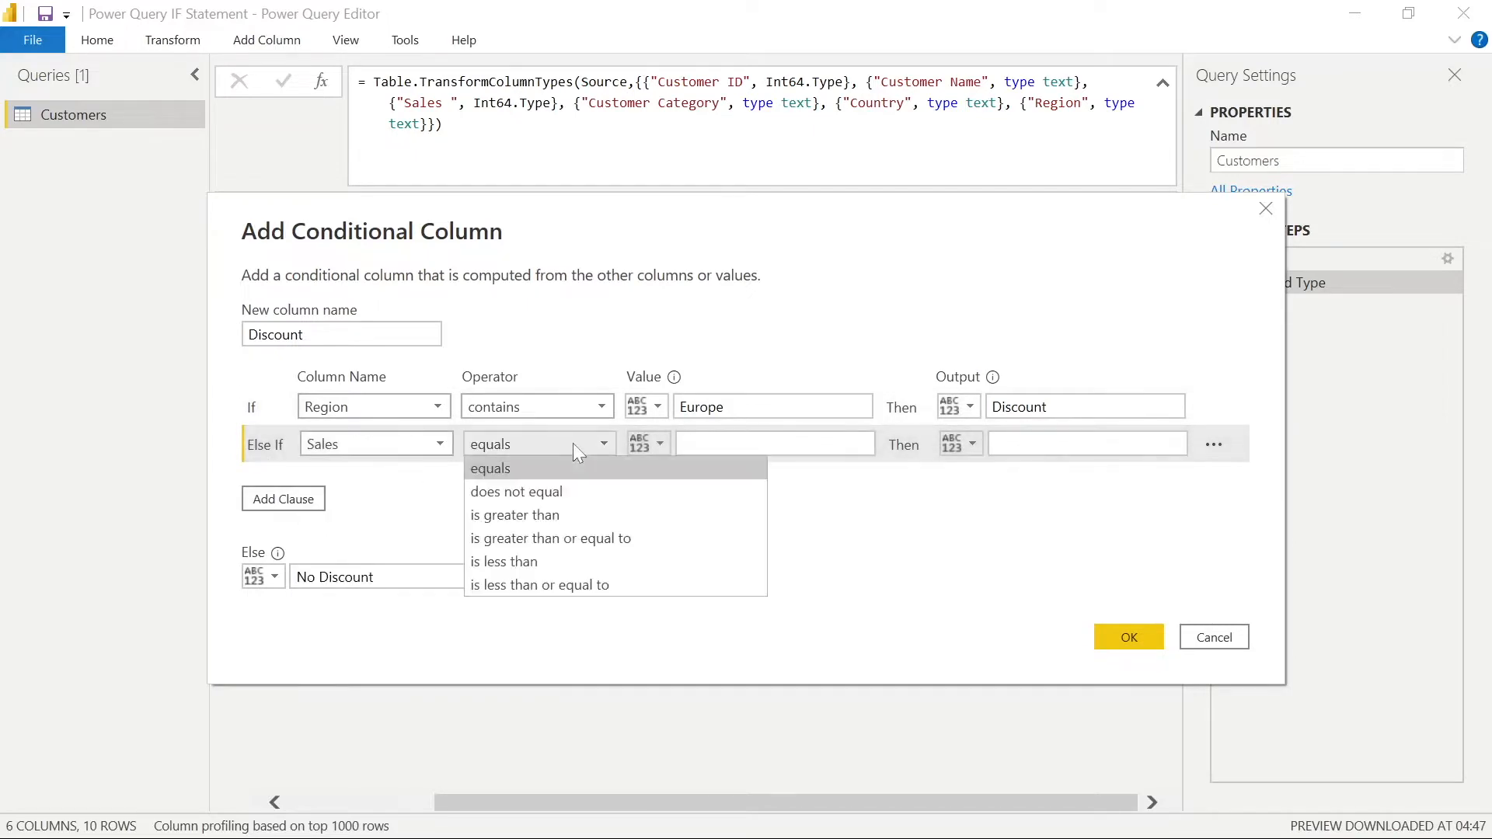
pyautogui.click(550, 538)
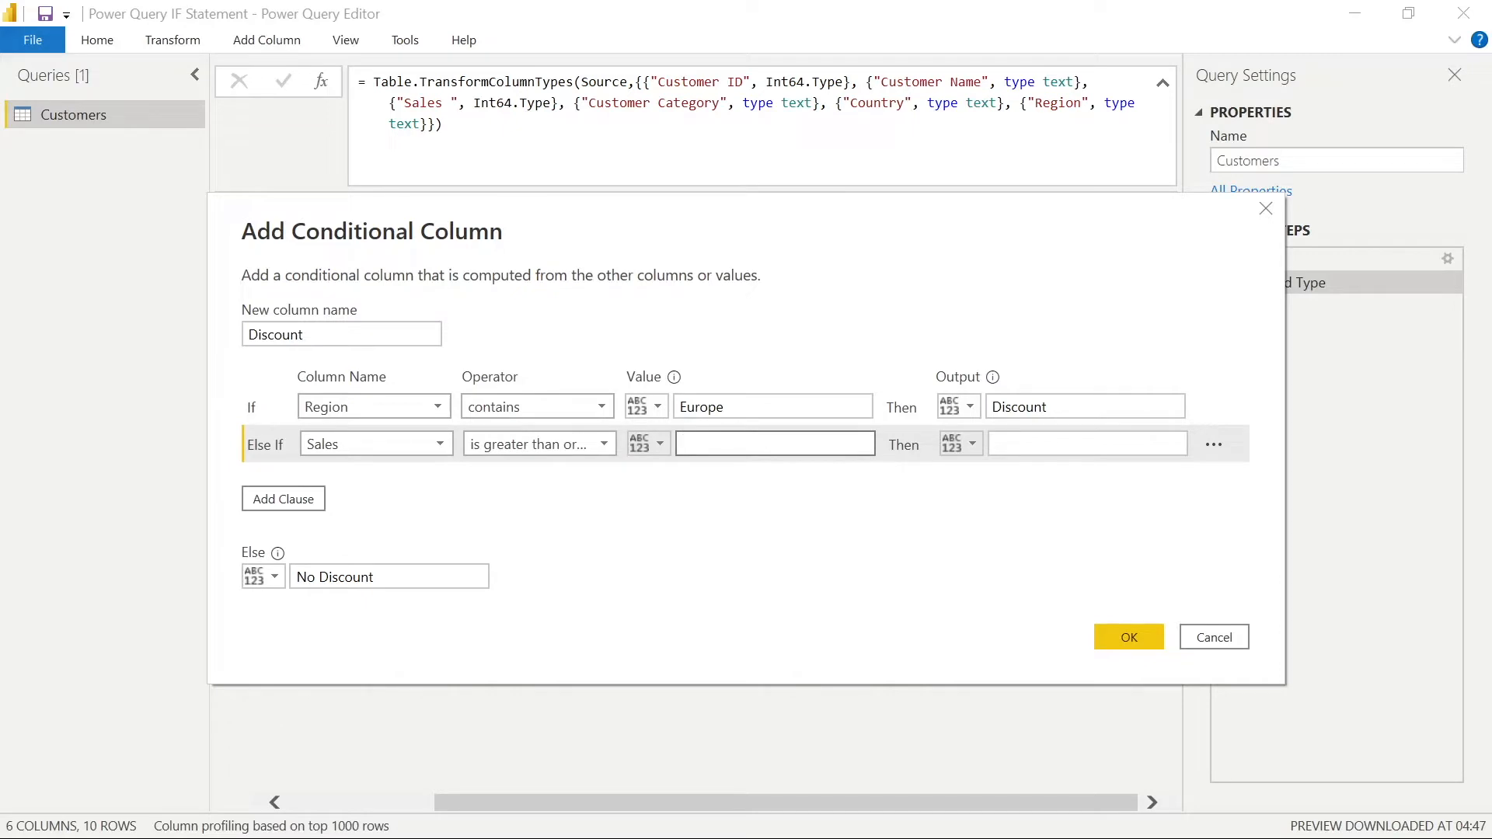
pyautogui.write('100000')
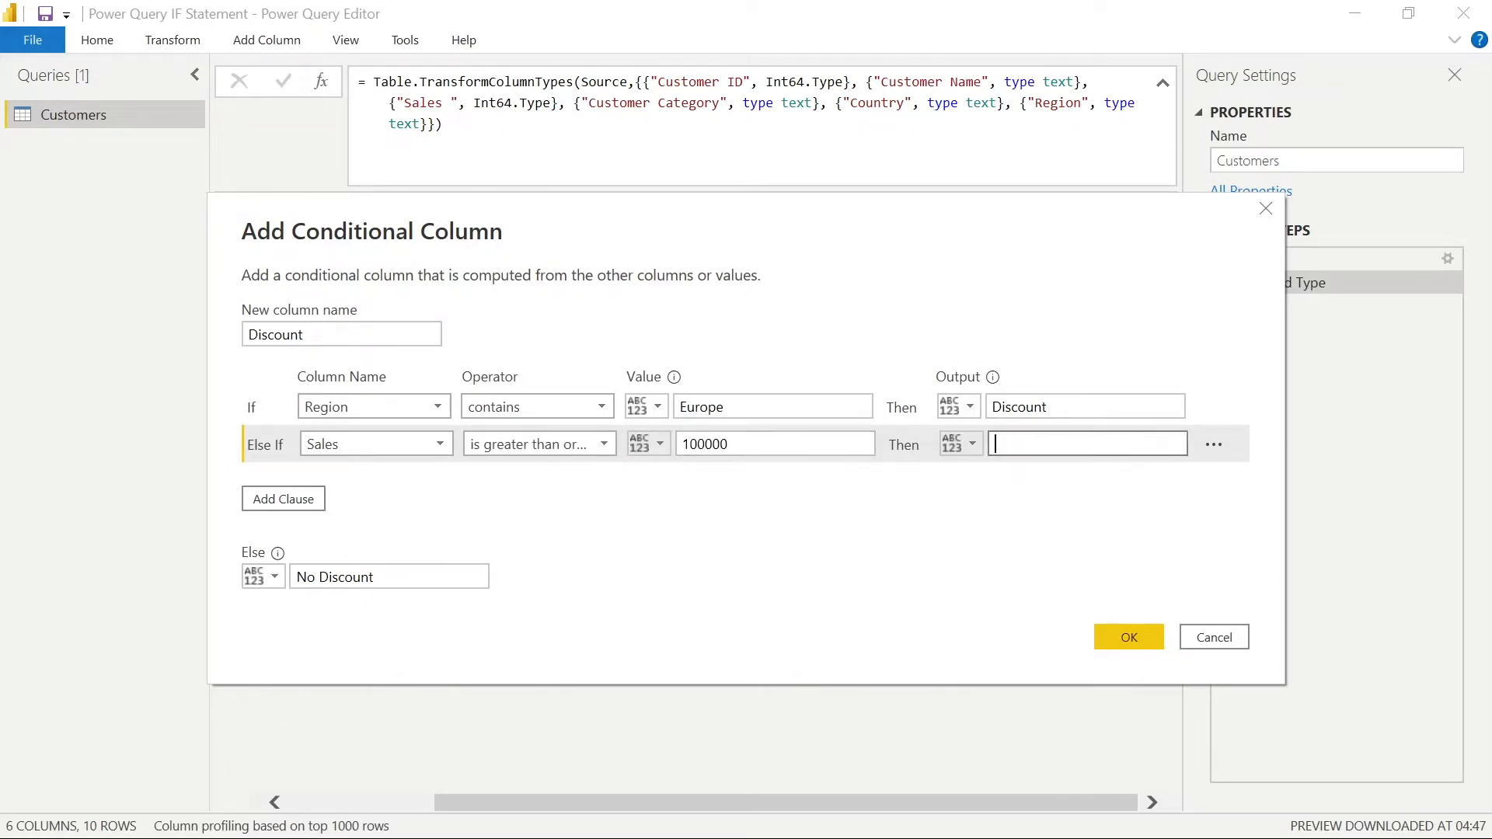
pyautogui.write('Discount')
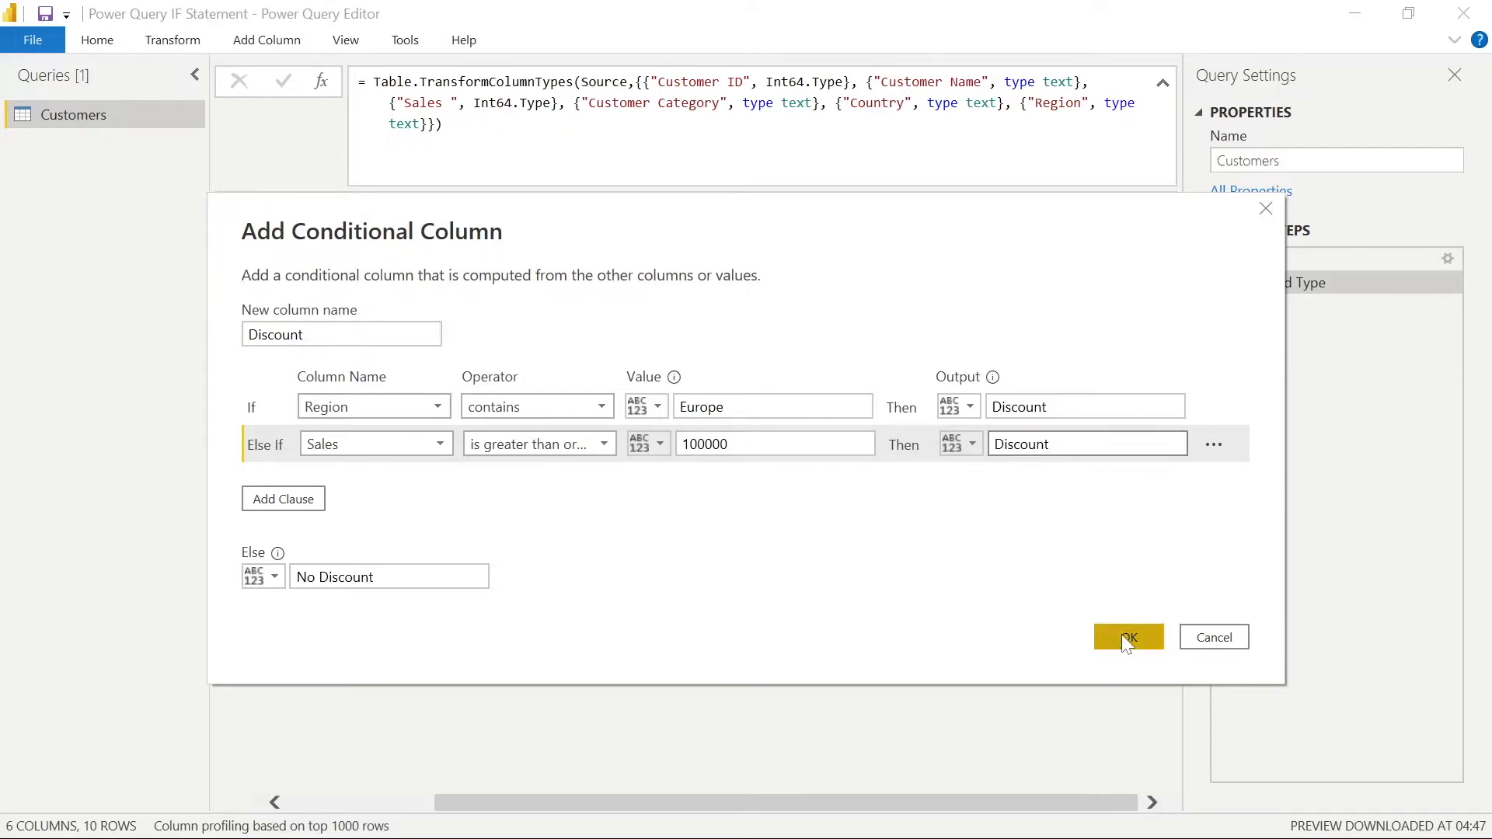
pyautogui.click(1128, 637)
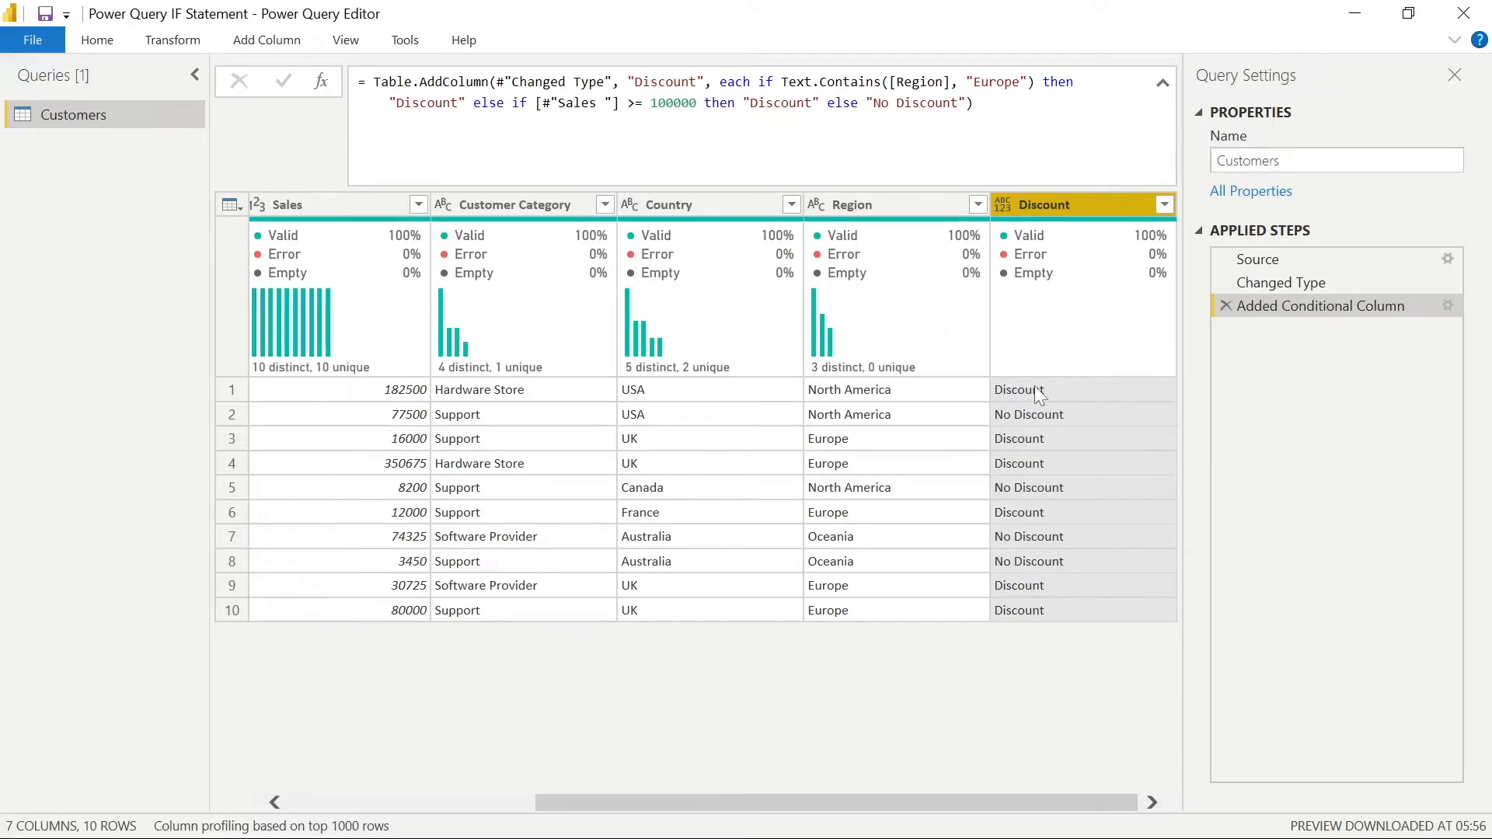
pyautogui.moveTo(795, 423)
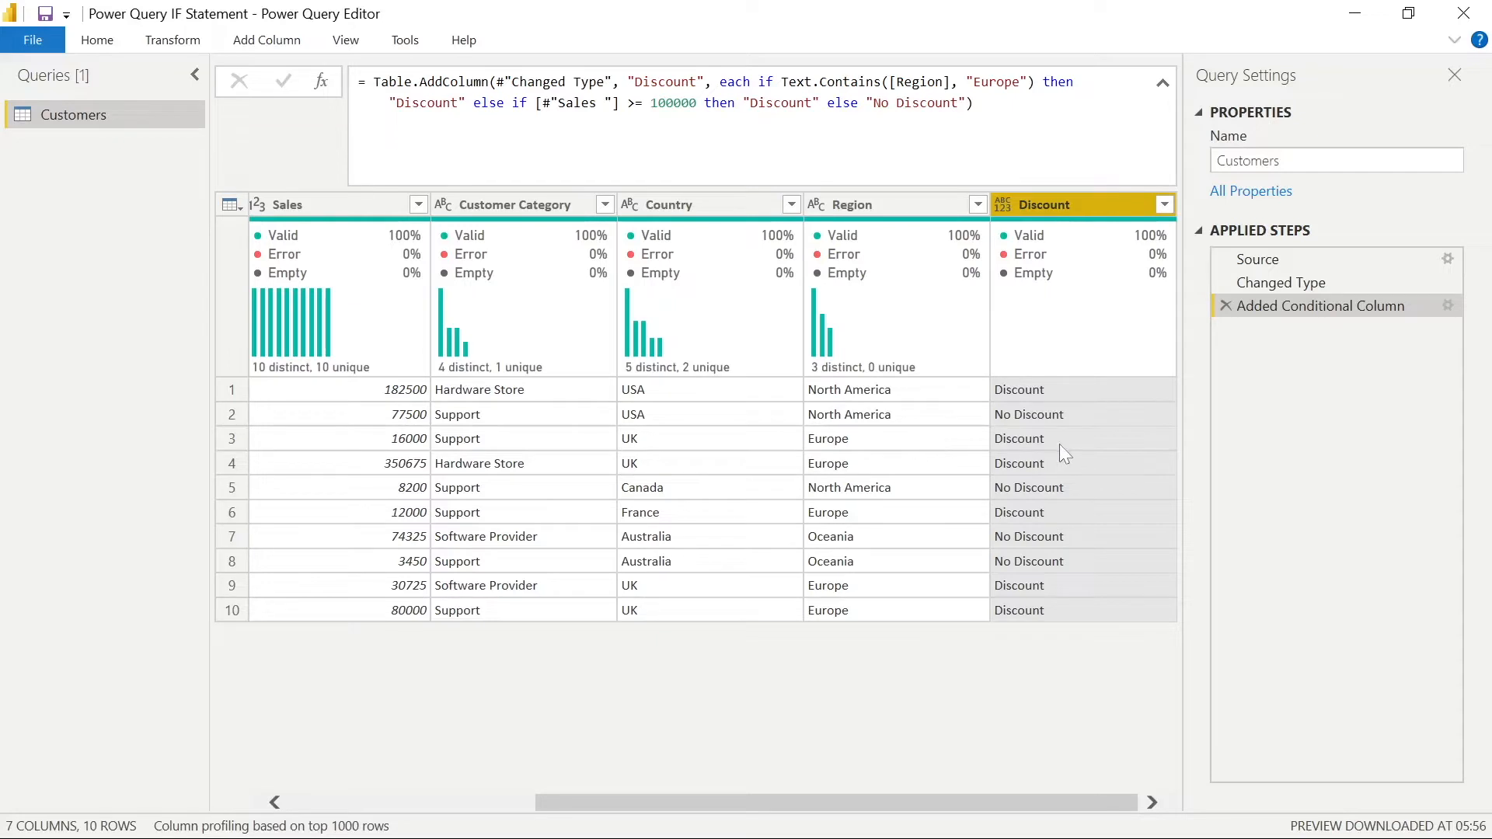
pyautogui.moveTo(910, 477)
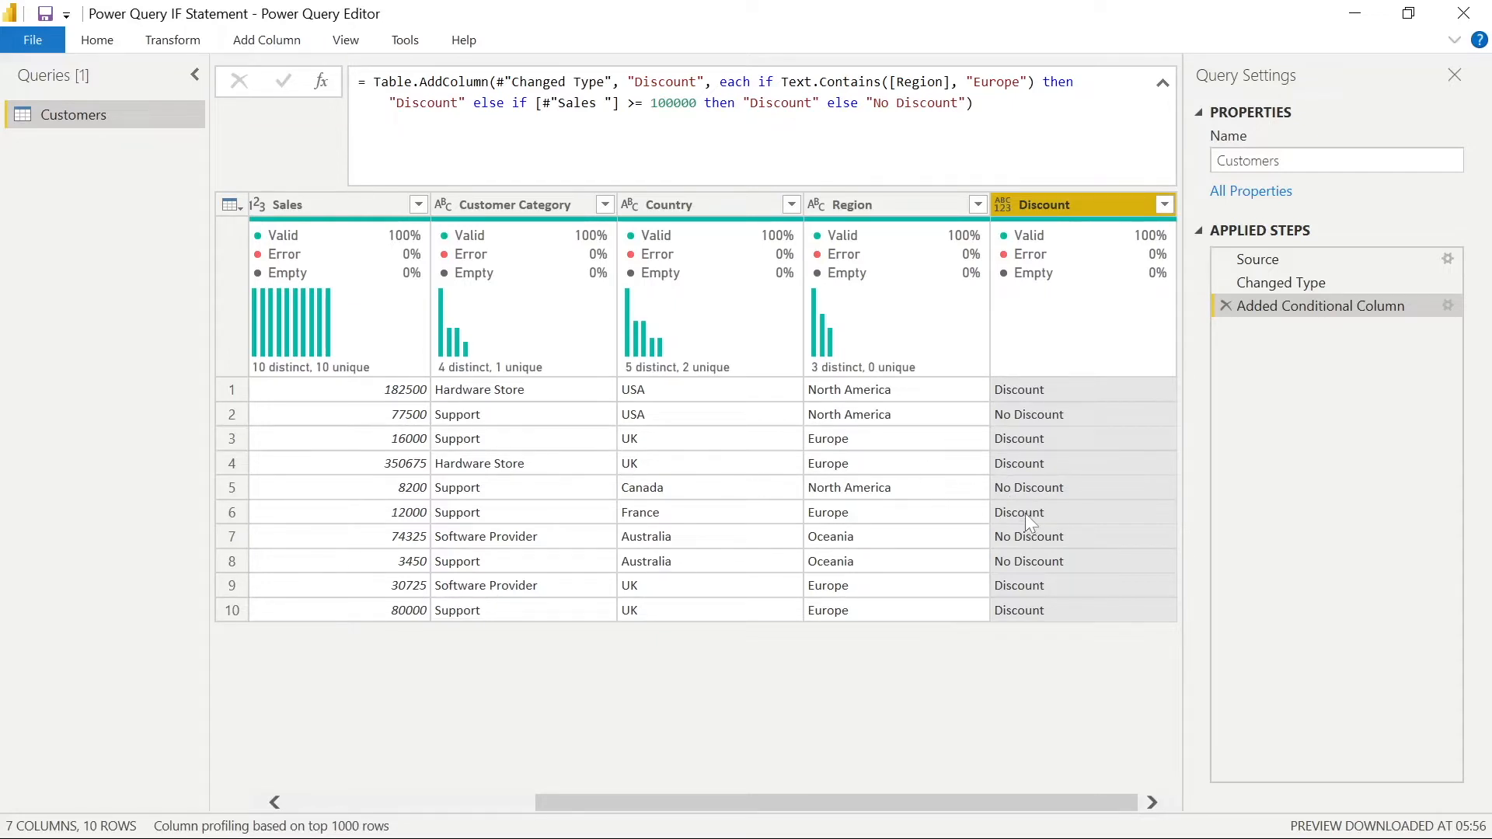
pyautogui.moveTo(1037, 566)
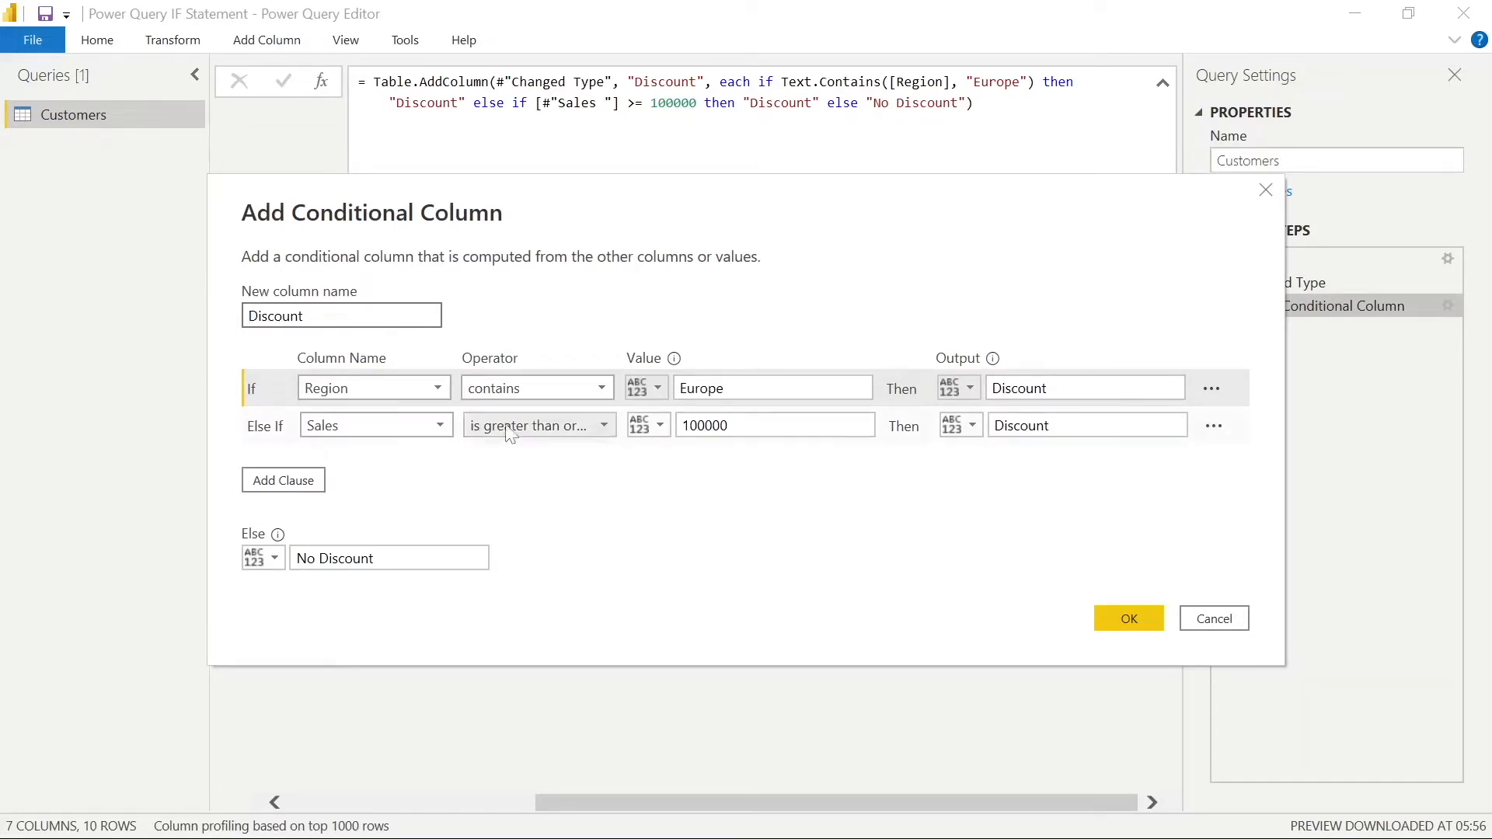
# - Close the conditional column settings without keeping any changes
pyautogui.click(1085, 426)
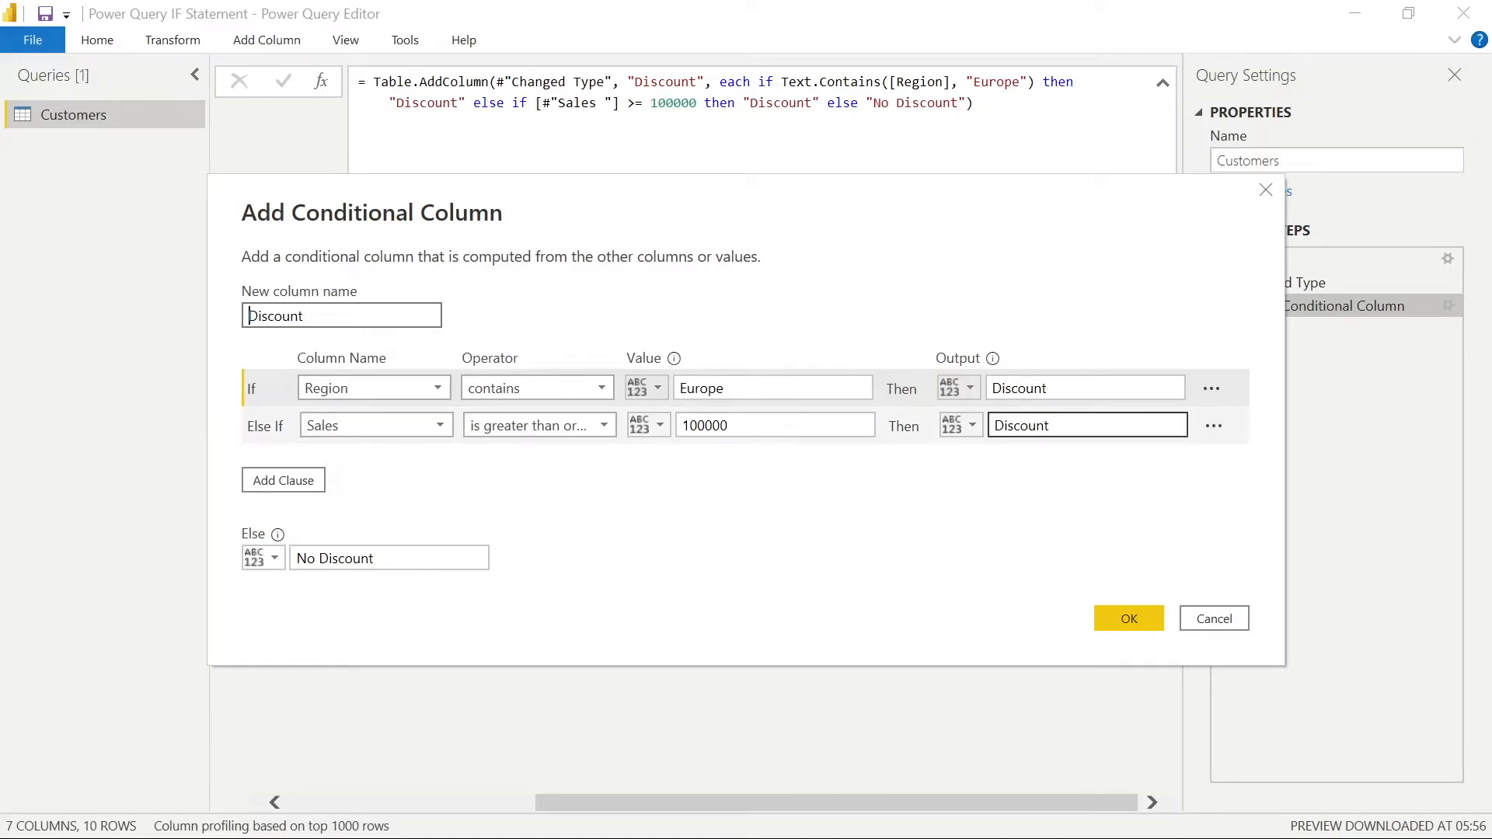
pyautogui.click(775, 425)
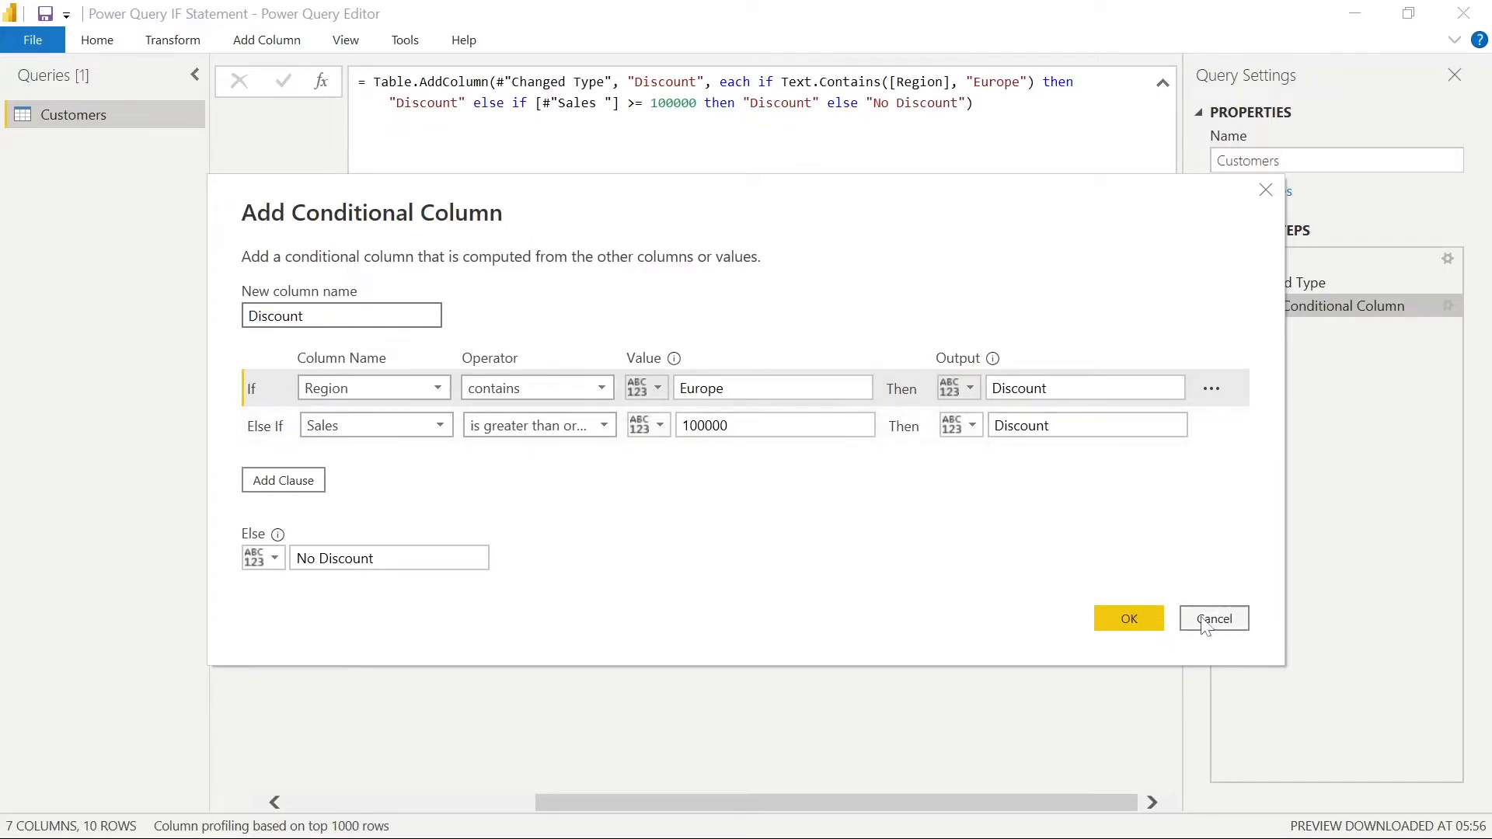
pyautogui.click(1214, 617)
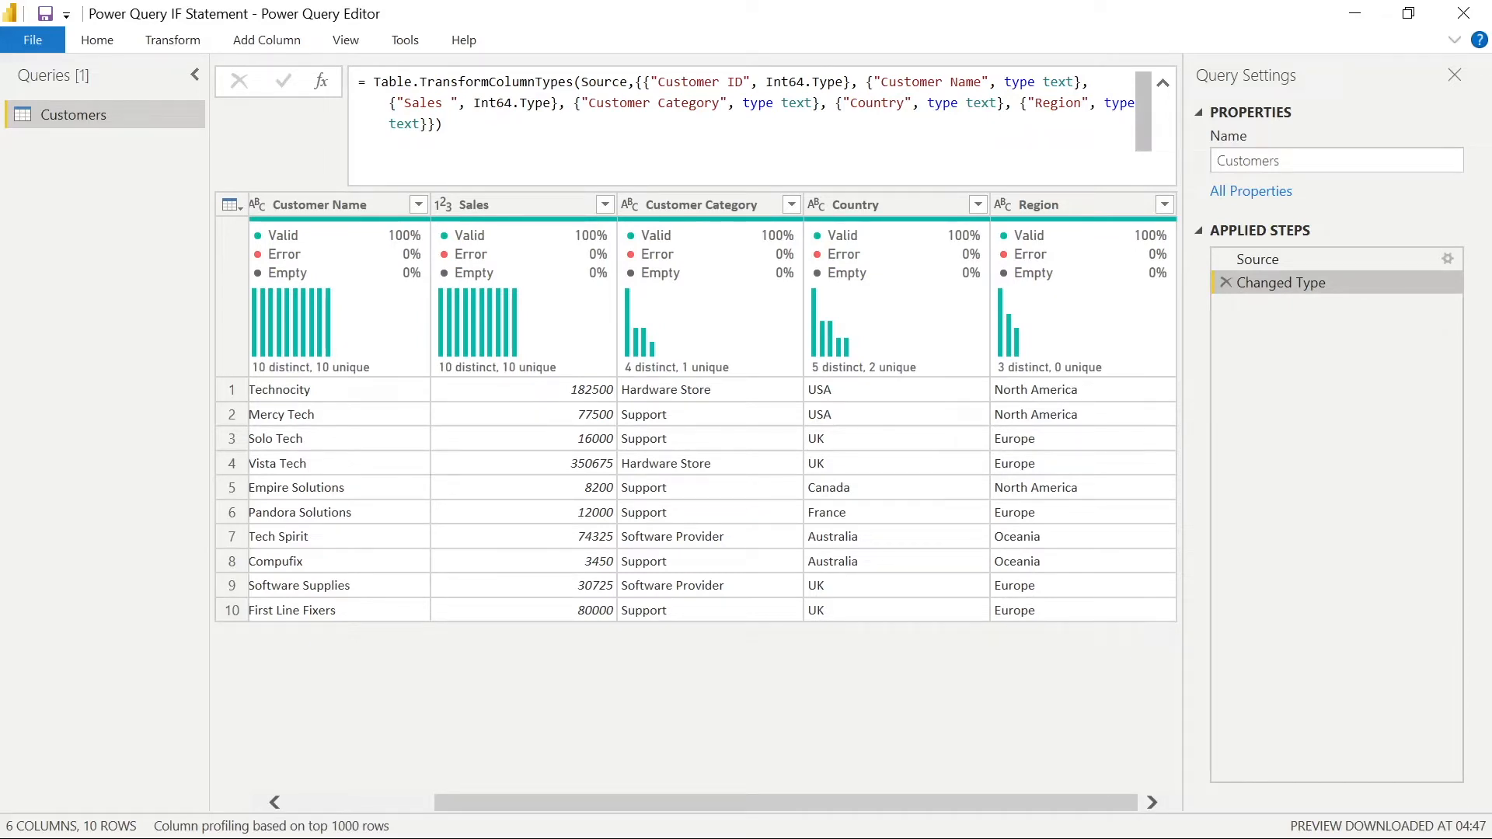
pyautogui.moveTo(131, 75)
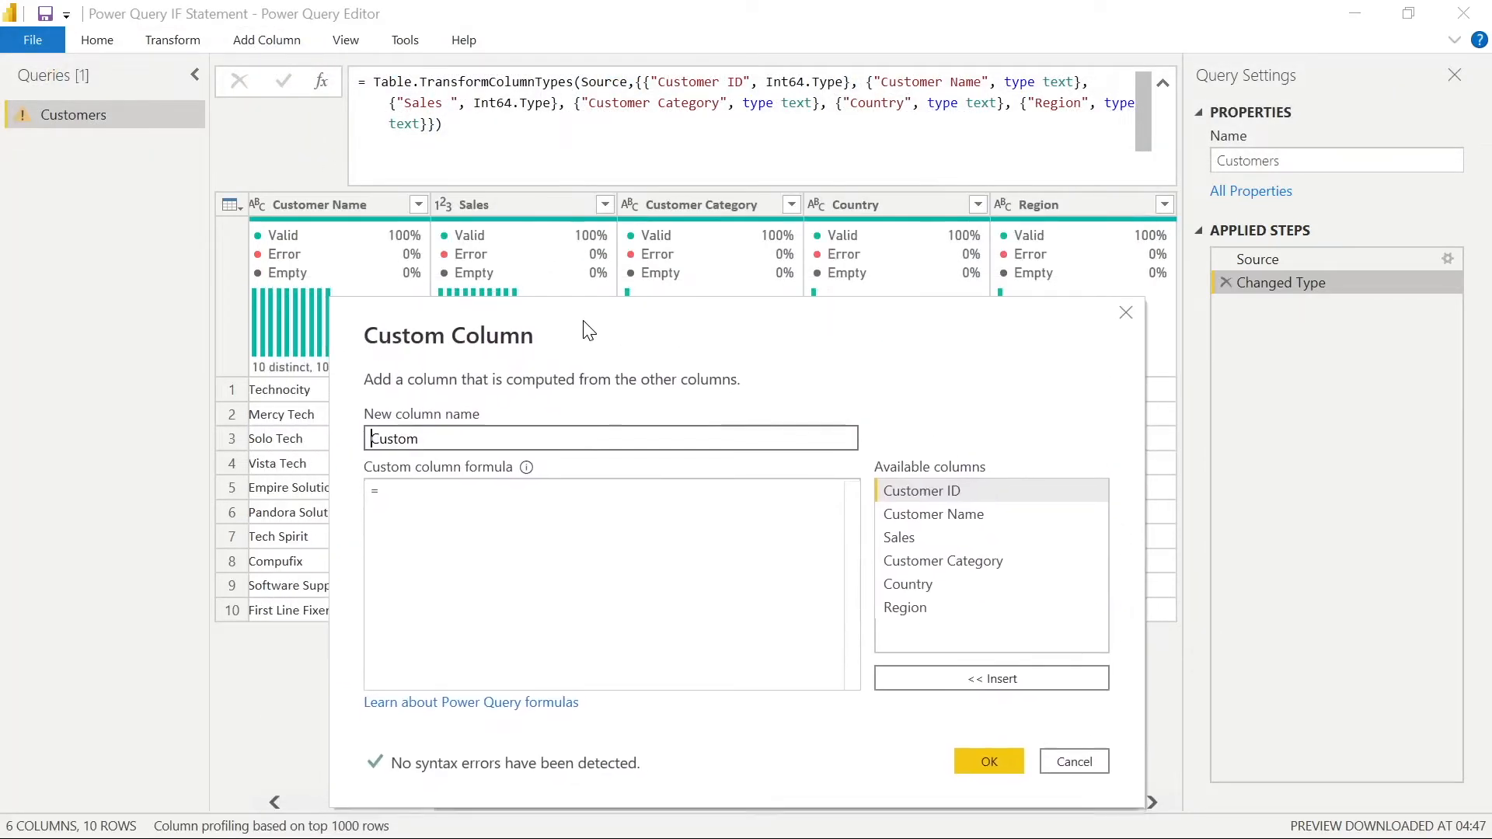
# - Write a custom Discount column: if [Region] = "Oceania" then "Discount" else "No Discount", then remove the step
pyautogui.press('BackSpace')
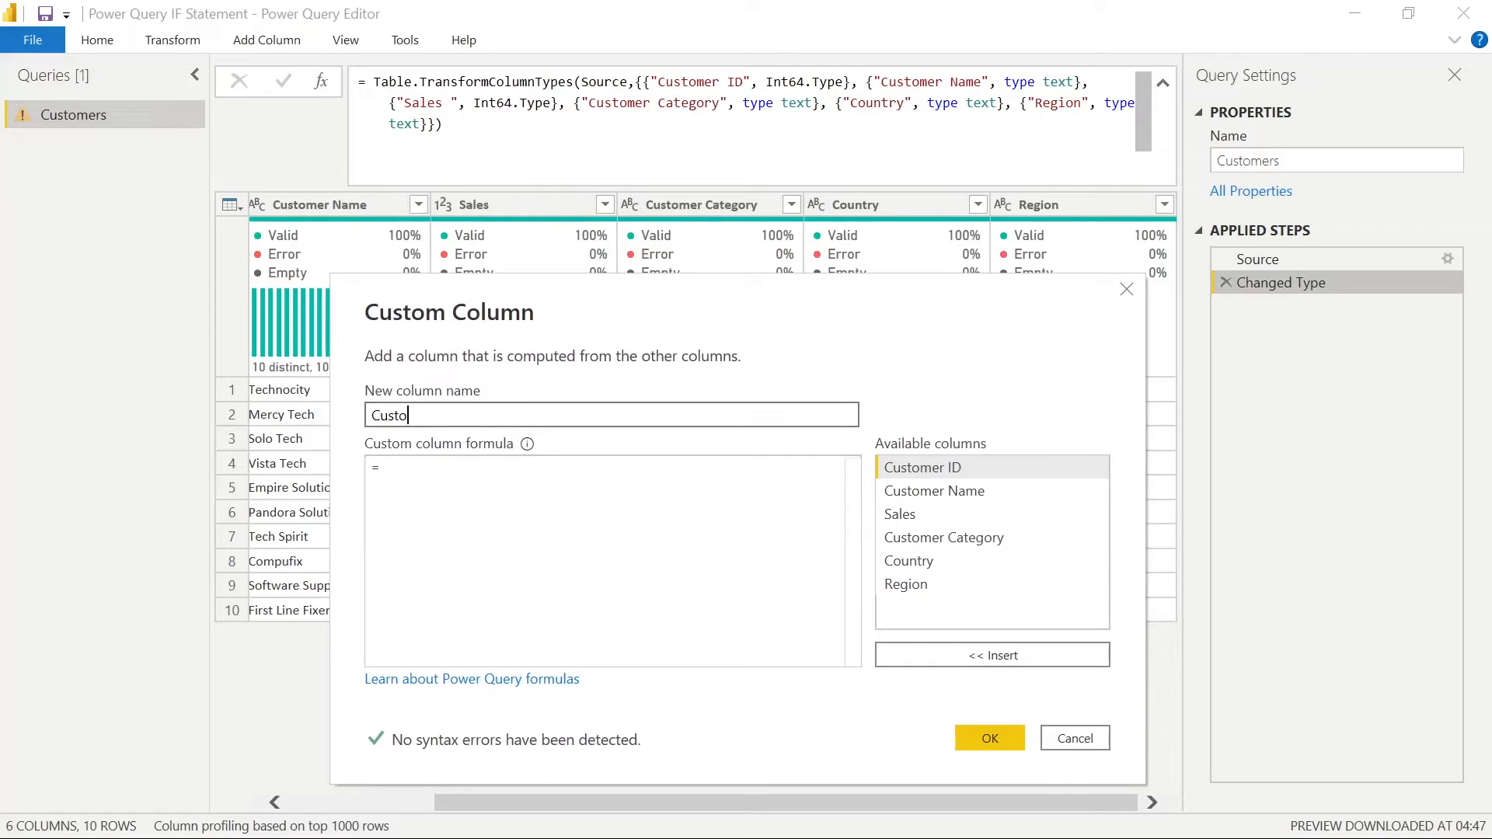
pyautogui.write('Discount')
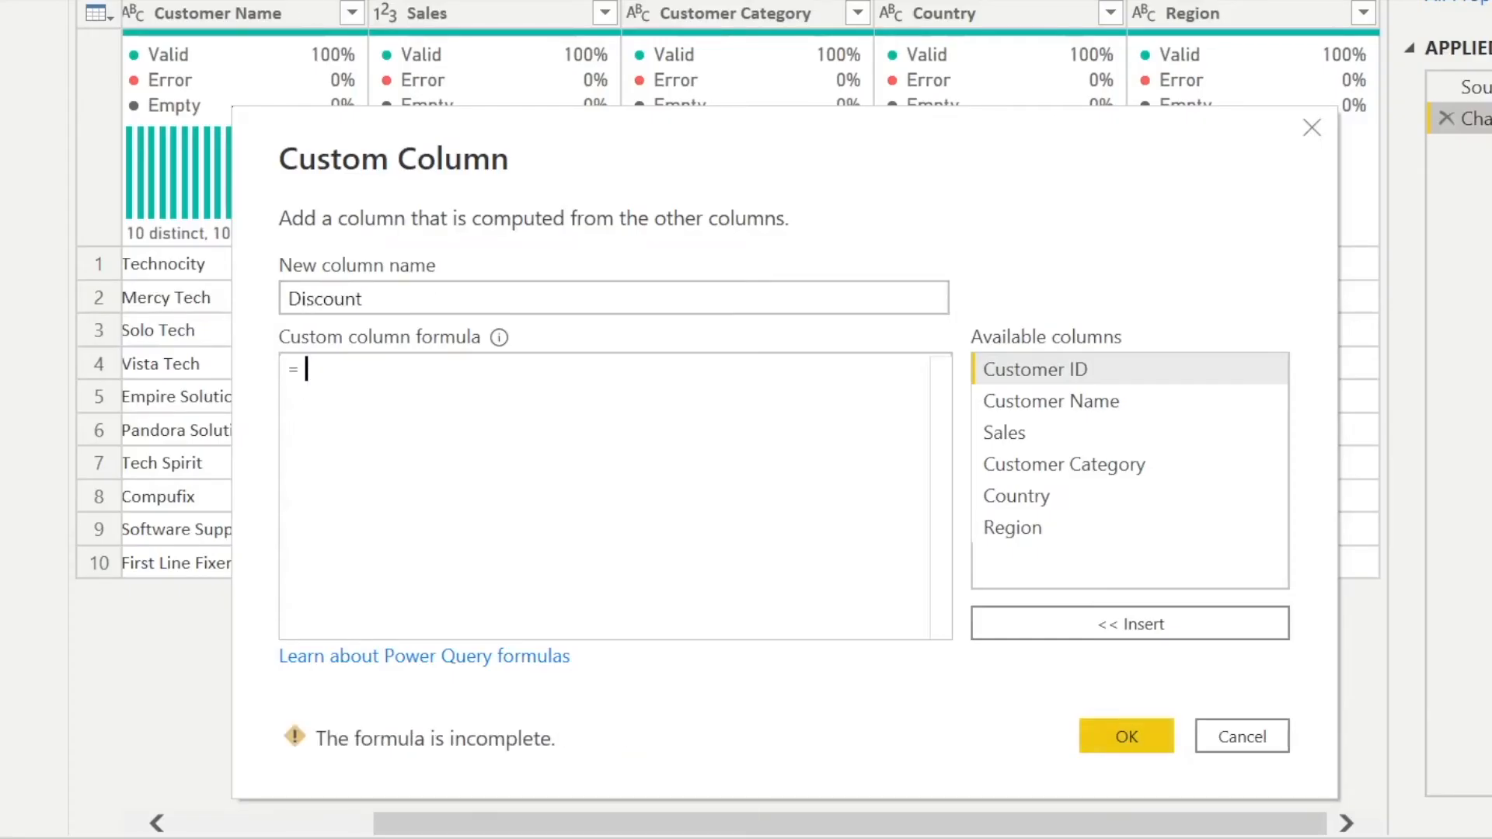
pyautogui.write('if [Region] = "Oceania')
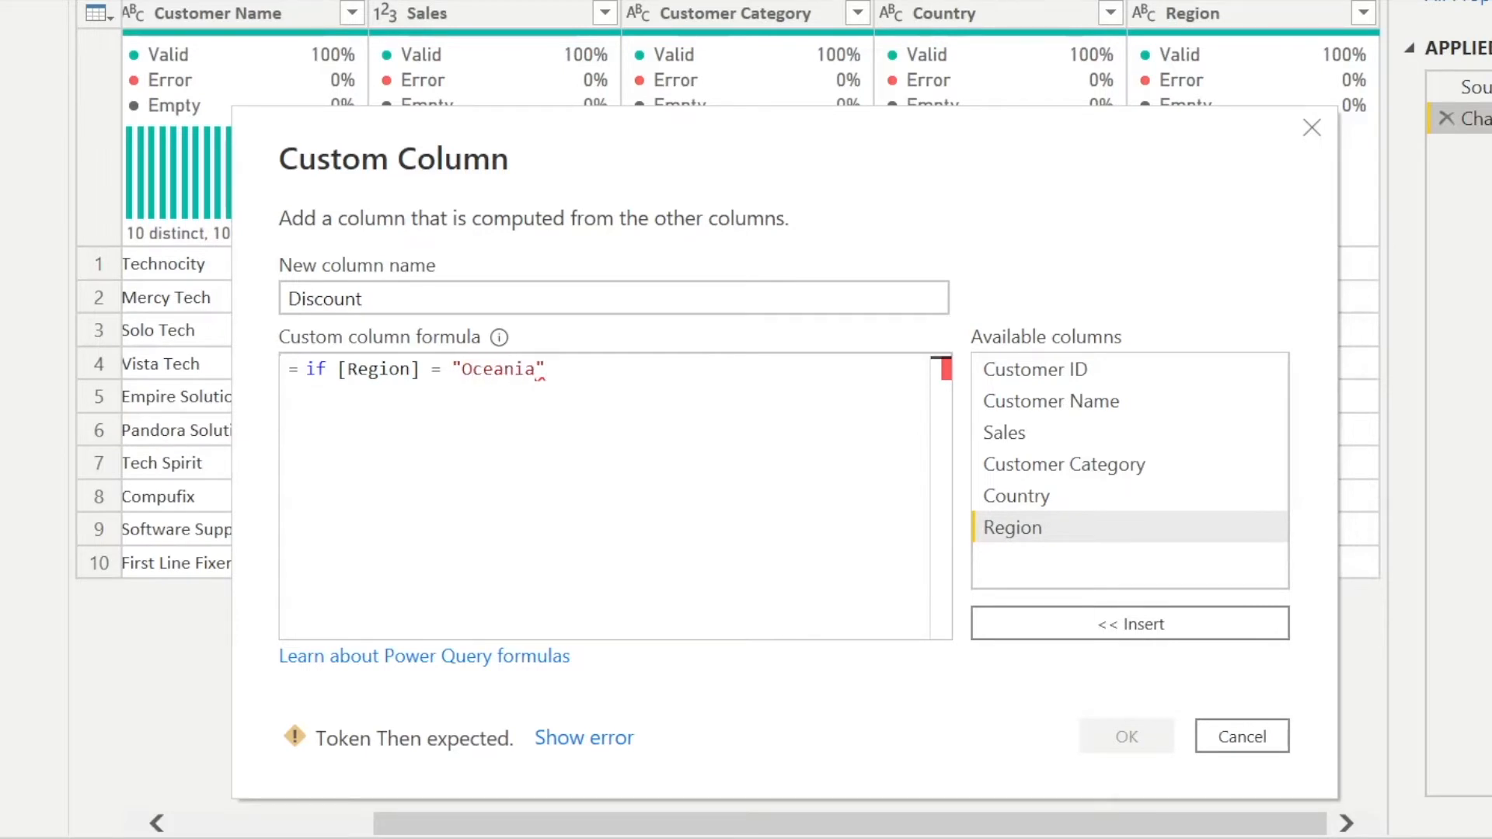
pyautogui.write('then "Disc')
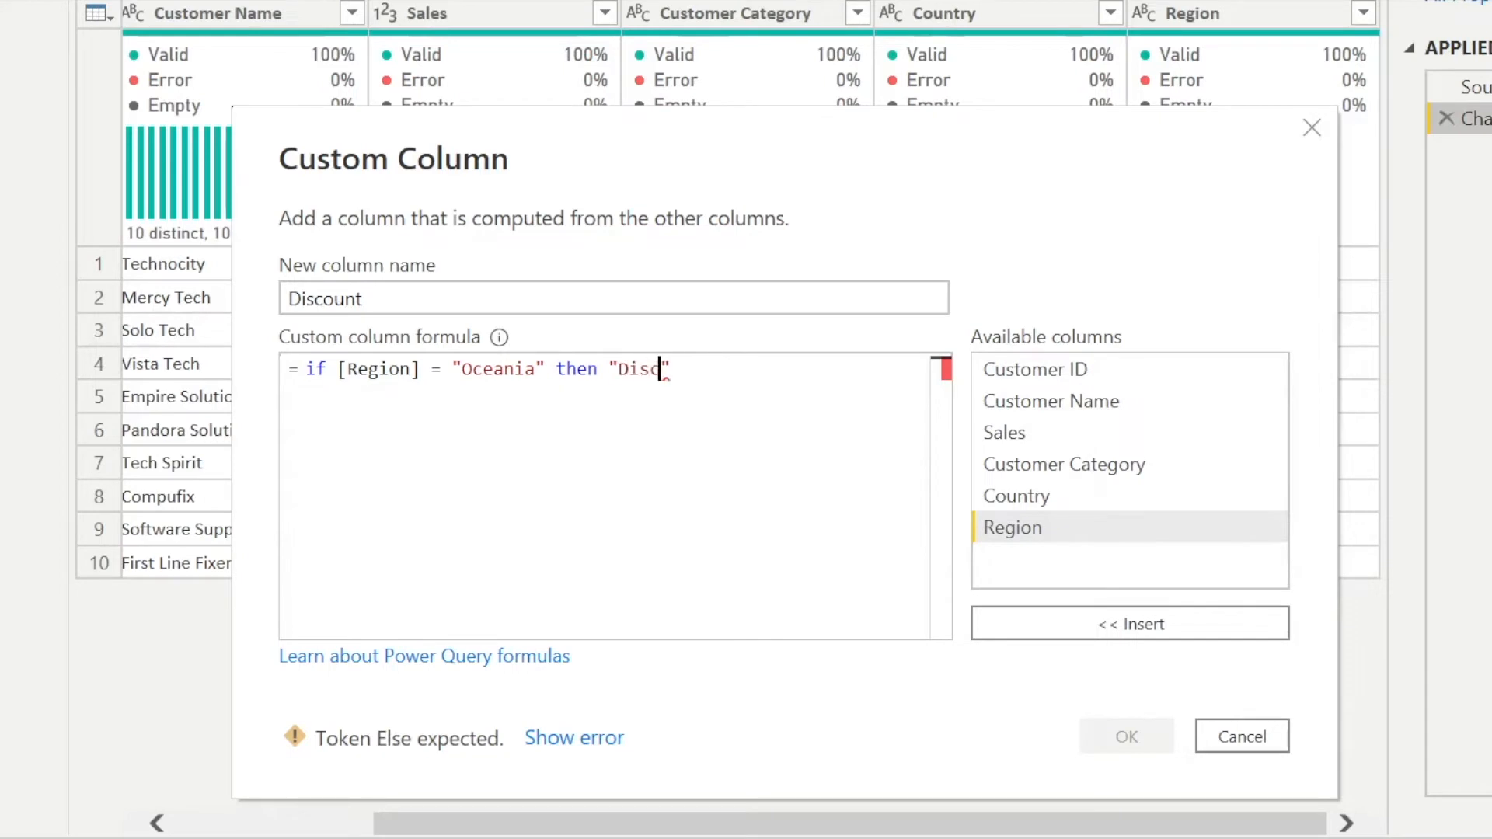
pyautogui.write('ount')
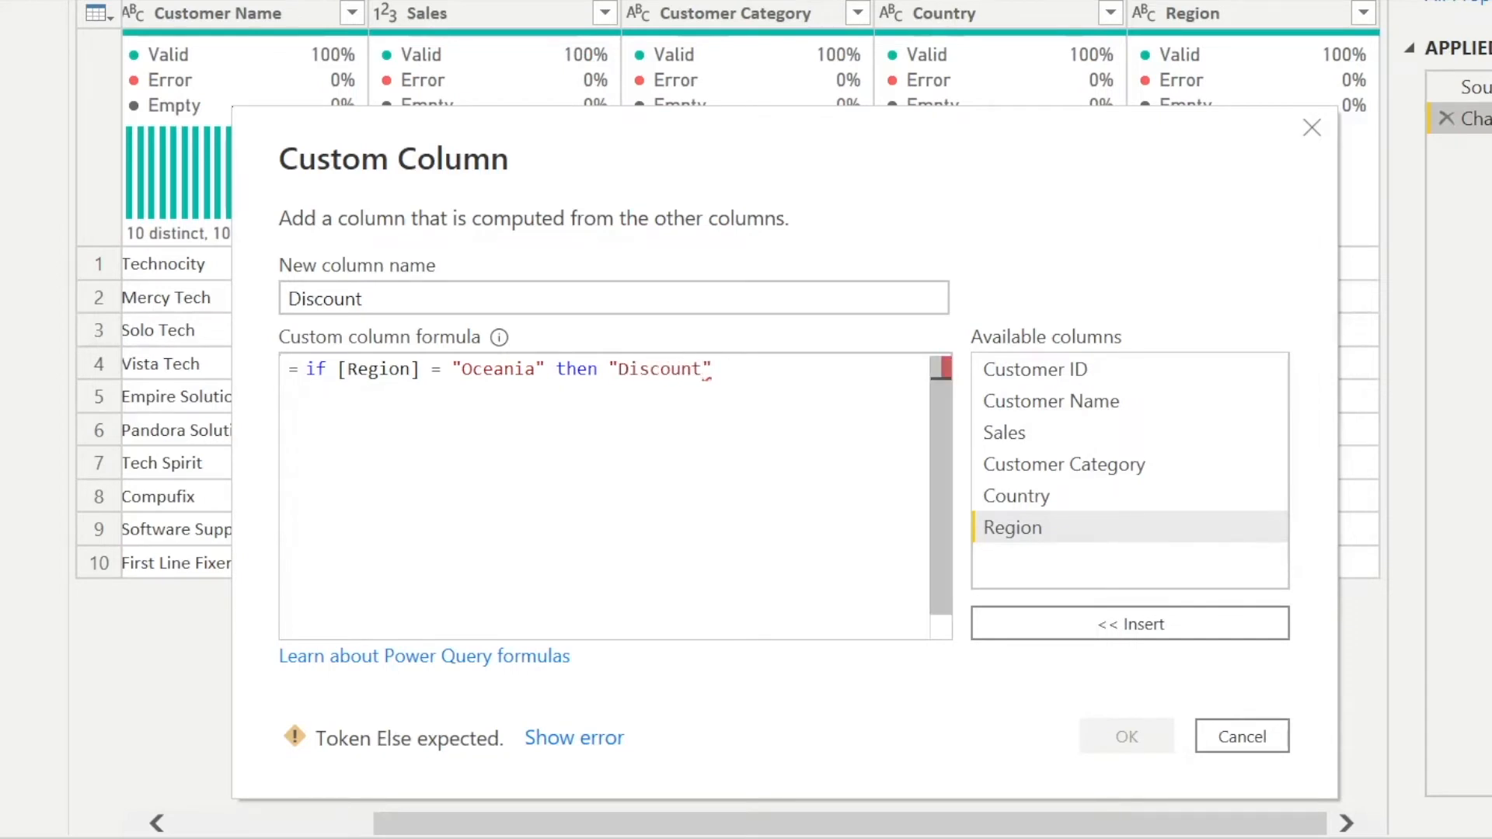
pyautogui.write('else "No Discou')
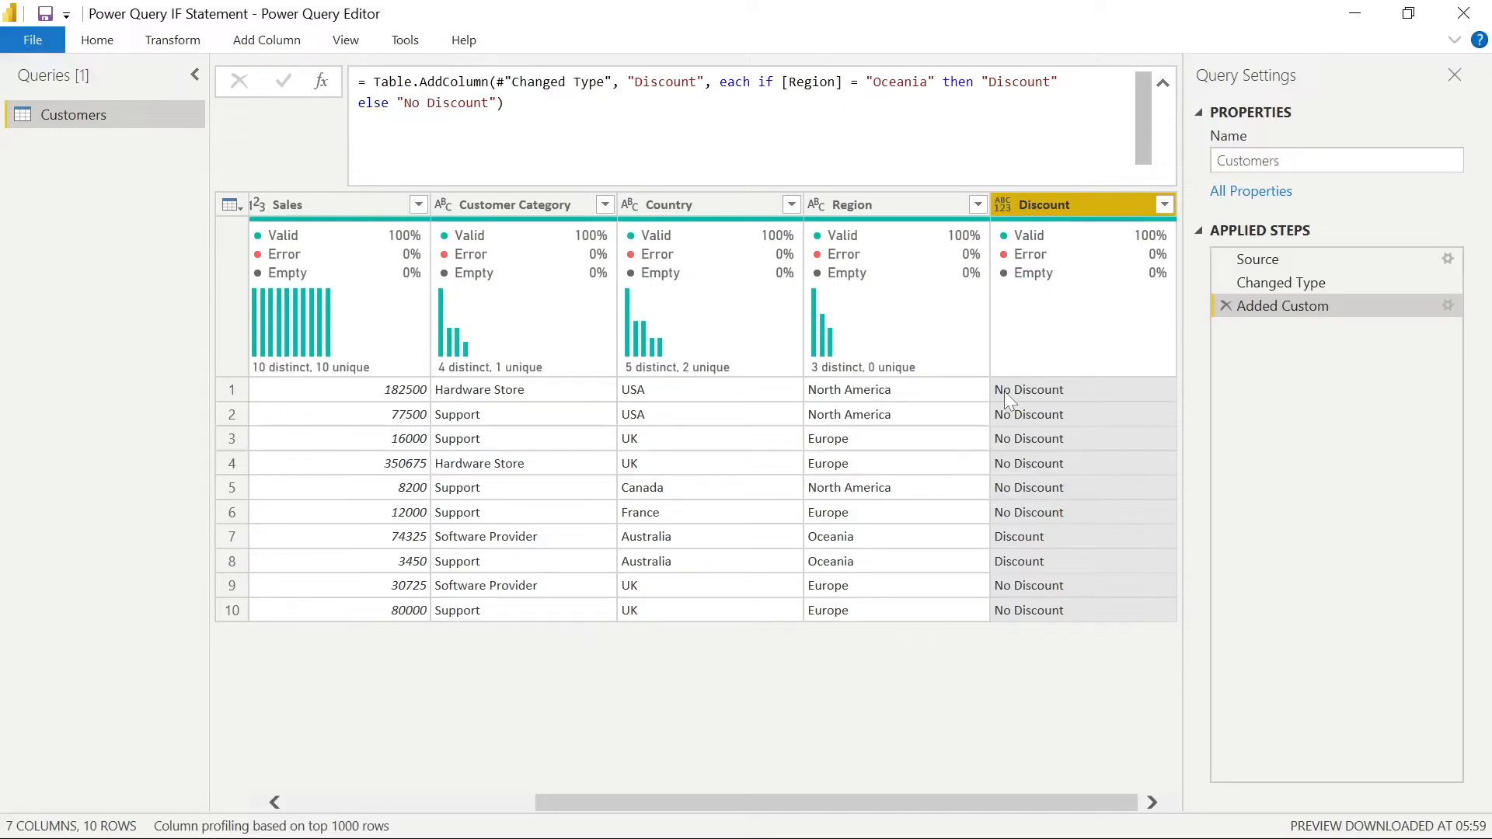
pyautogui.moveTo(1037, 687)
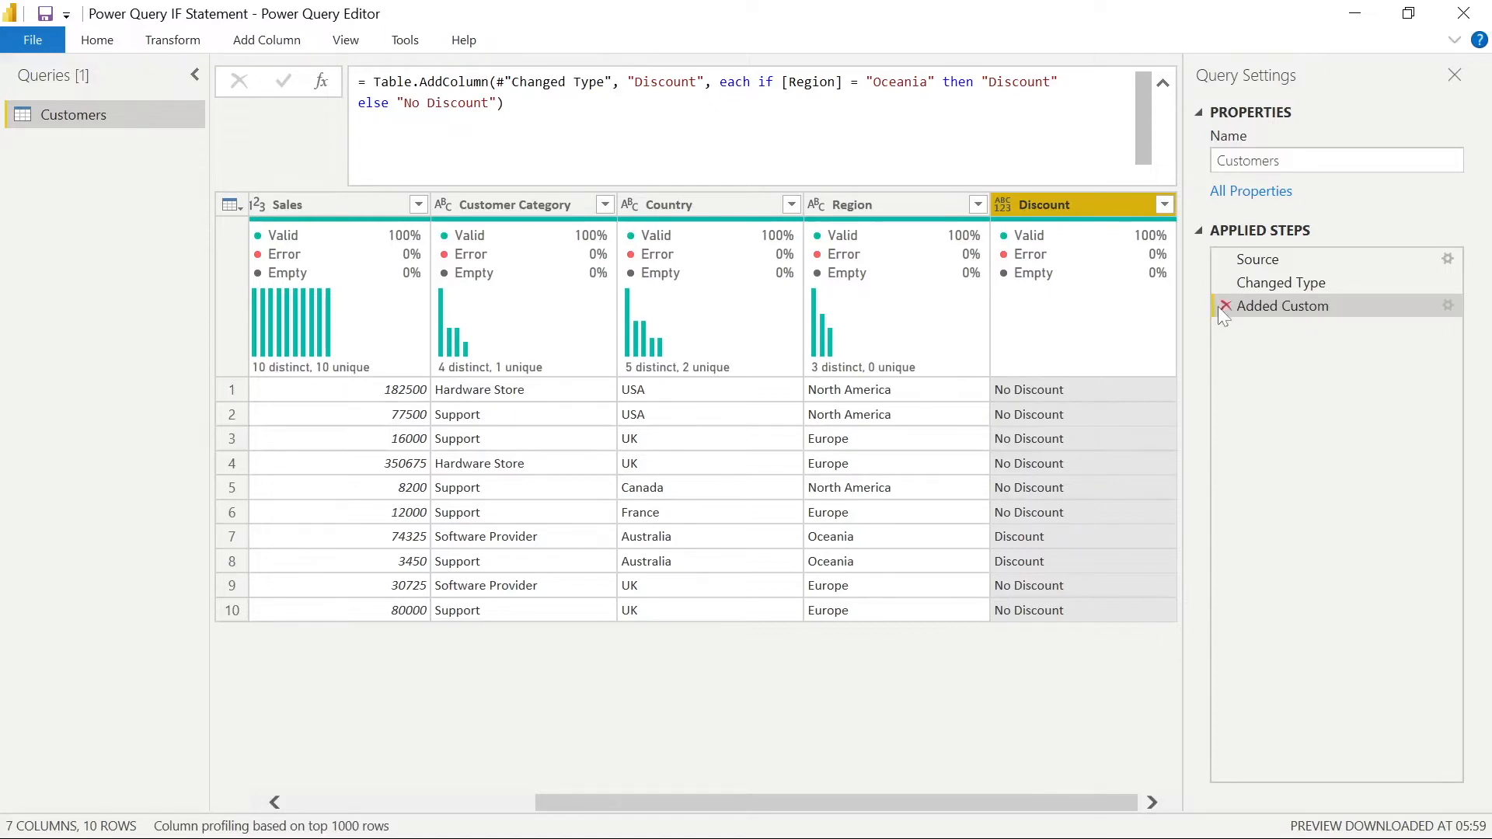
pyautogui.click(266, 40)
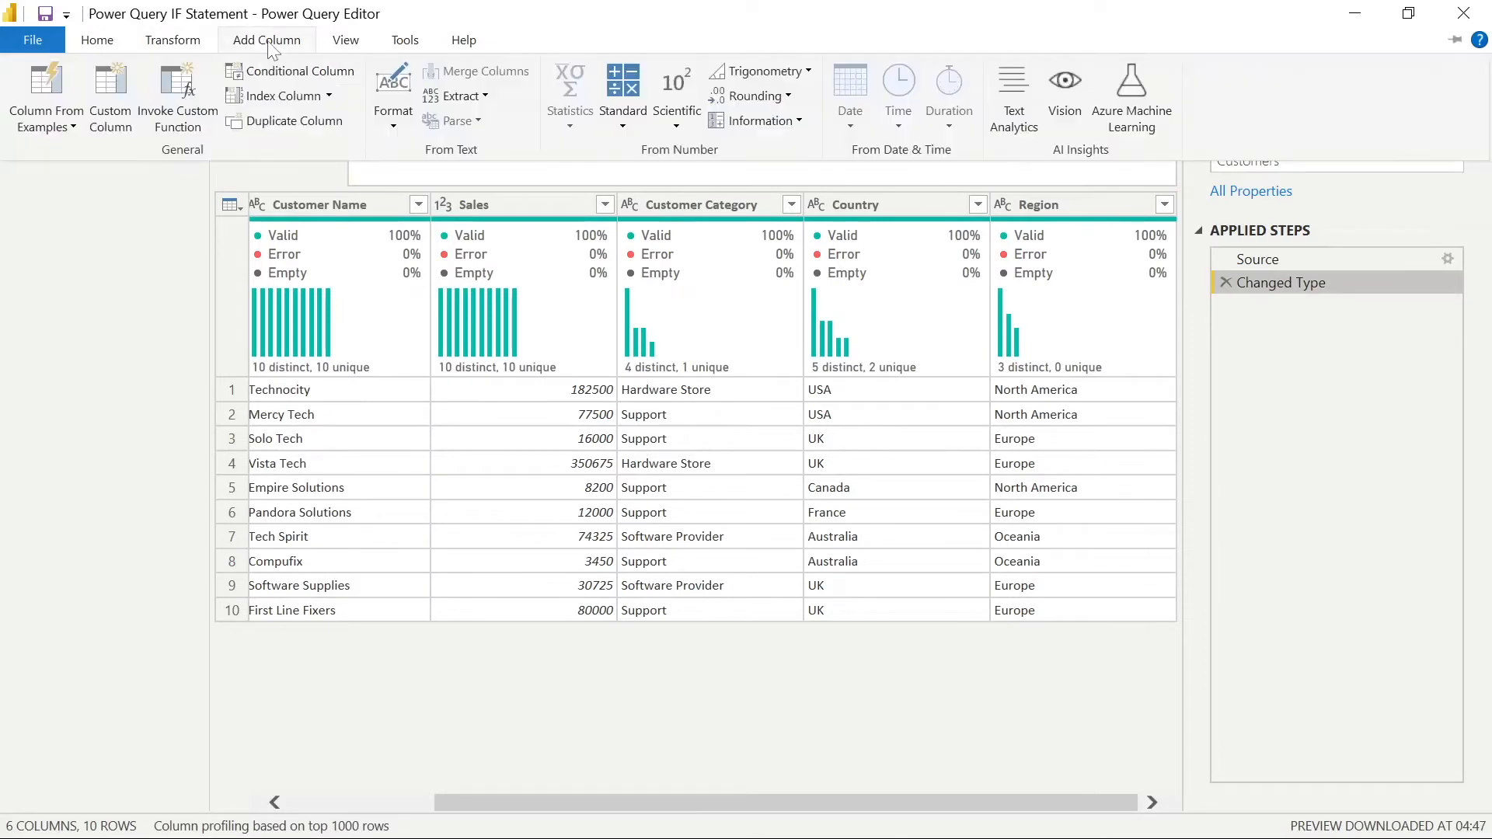
pyautogui.moveTo(109, 95)
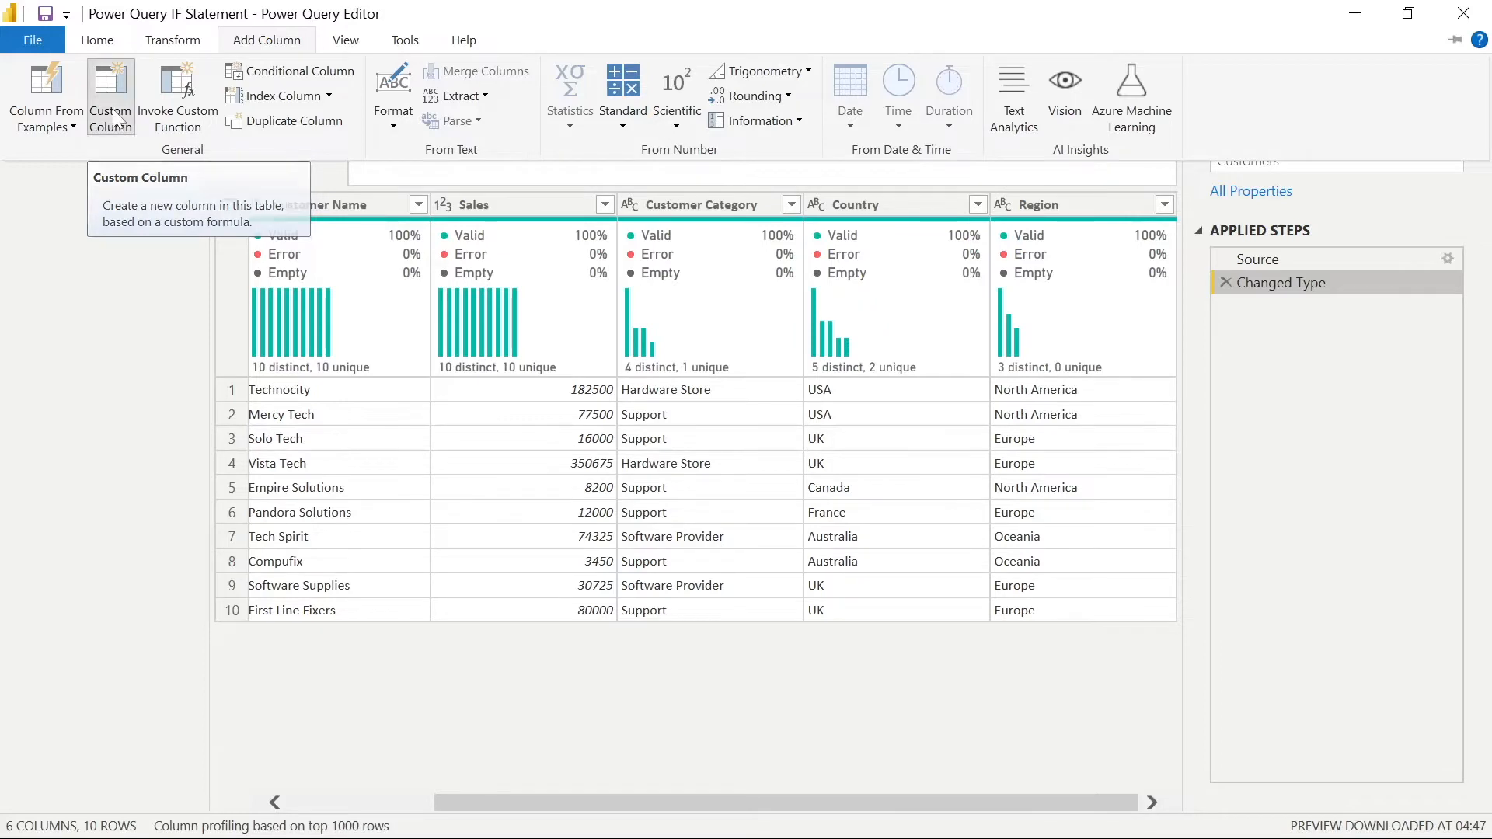
# - Name a custom column Discount and begin its condition: Region = Oceania and Customer Category = Software Provider
pyautogui.click(109, 95)
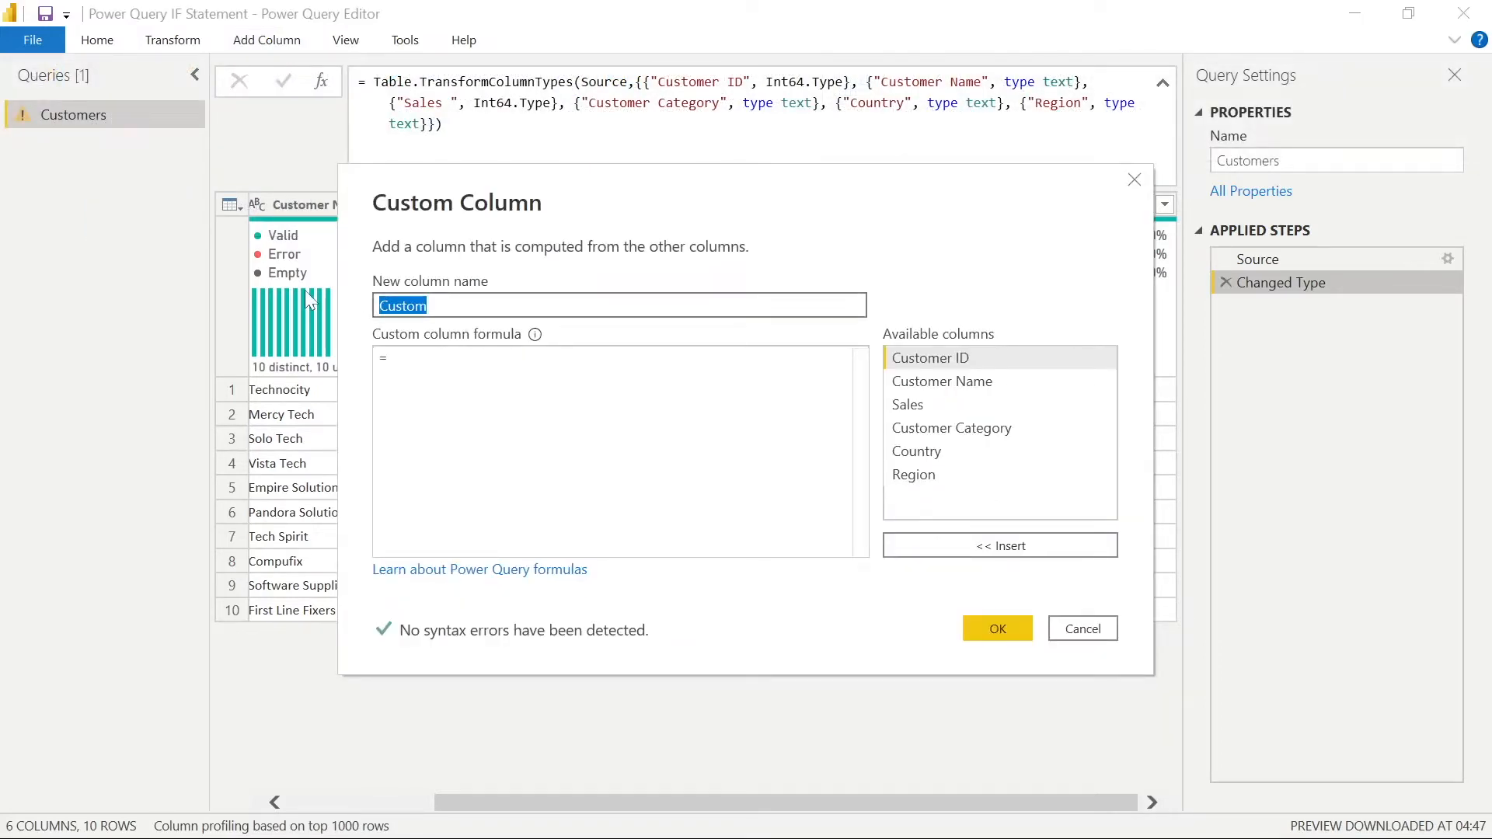
pyautogui.write('Discount')
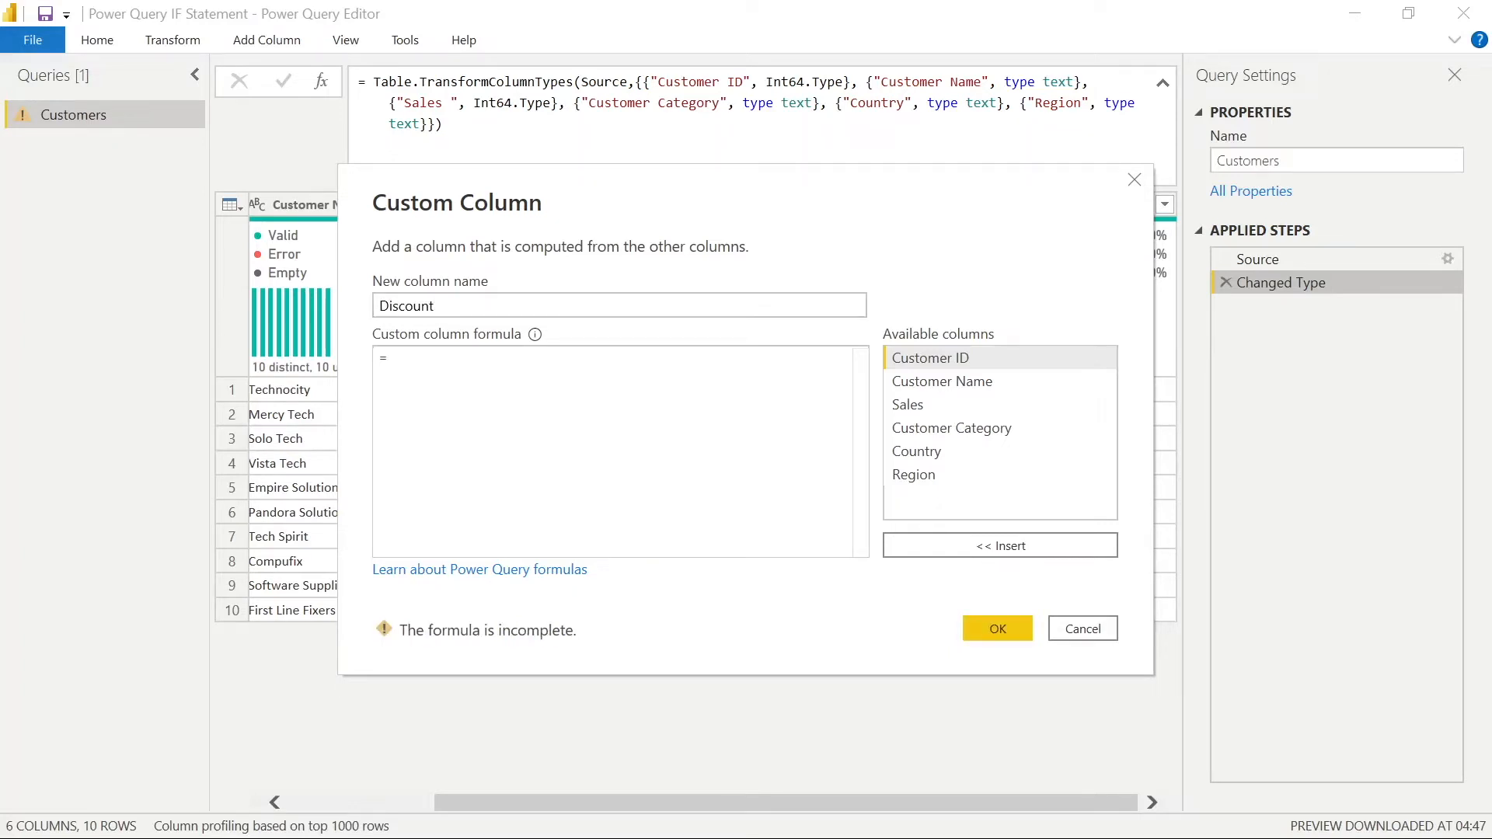
pyautogui.write('if ([Region')
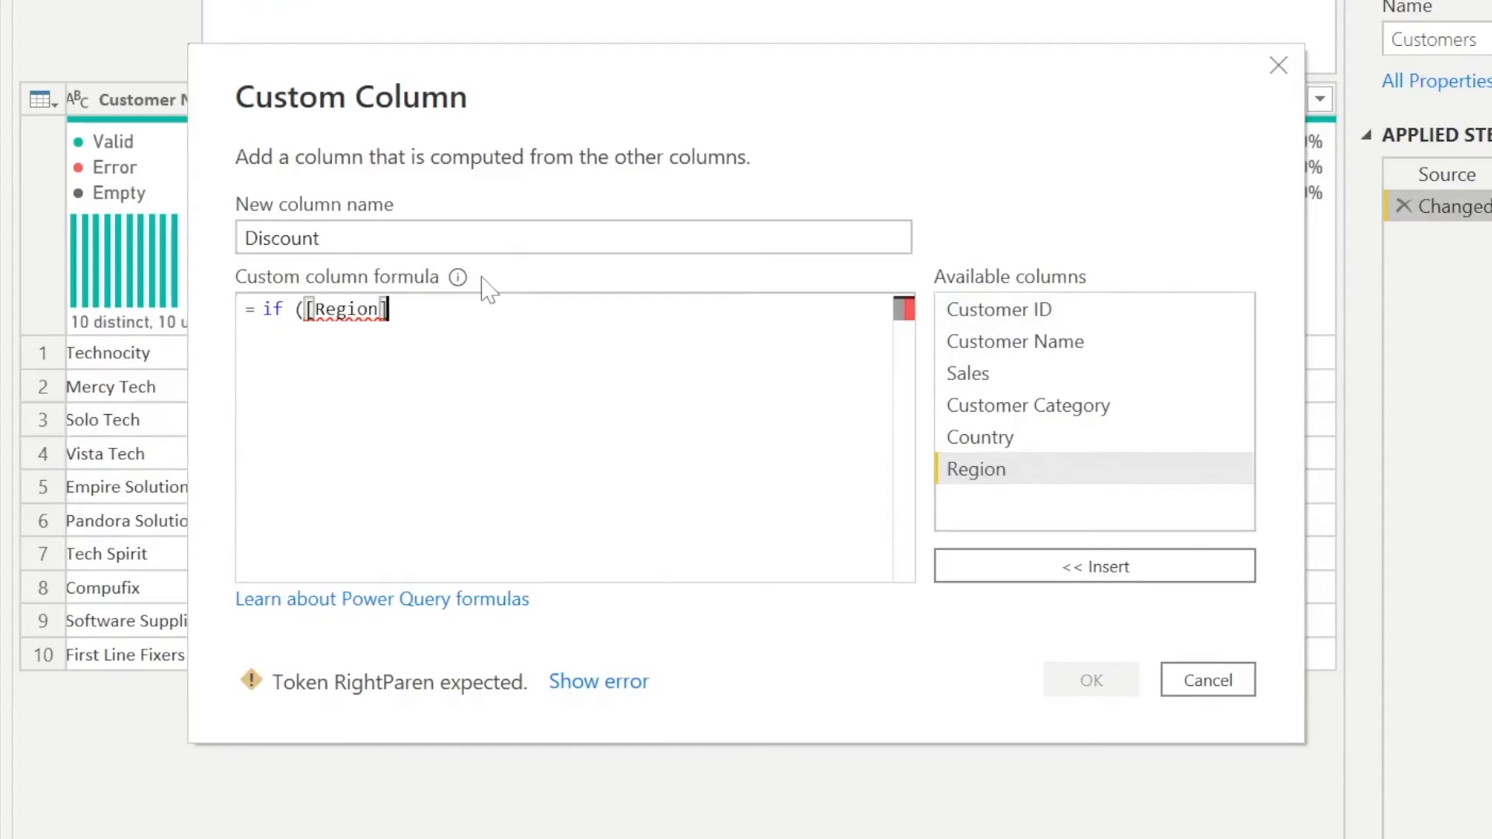
pyautogui.write('= "')
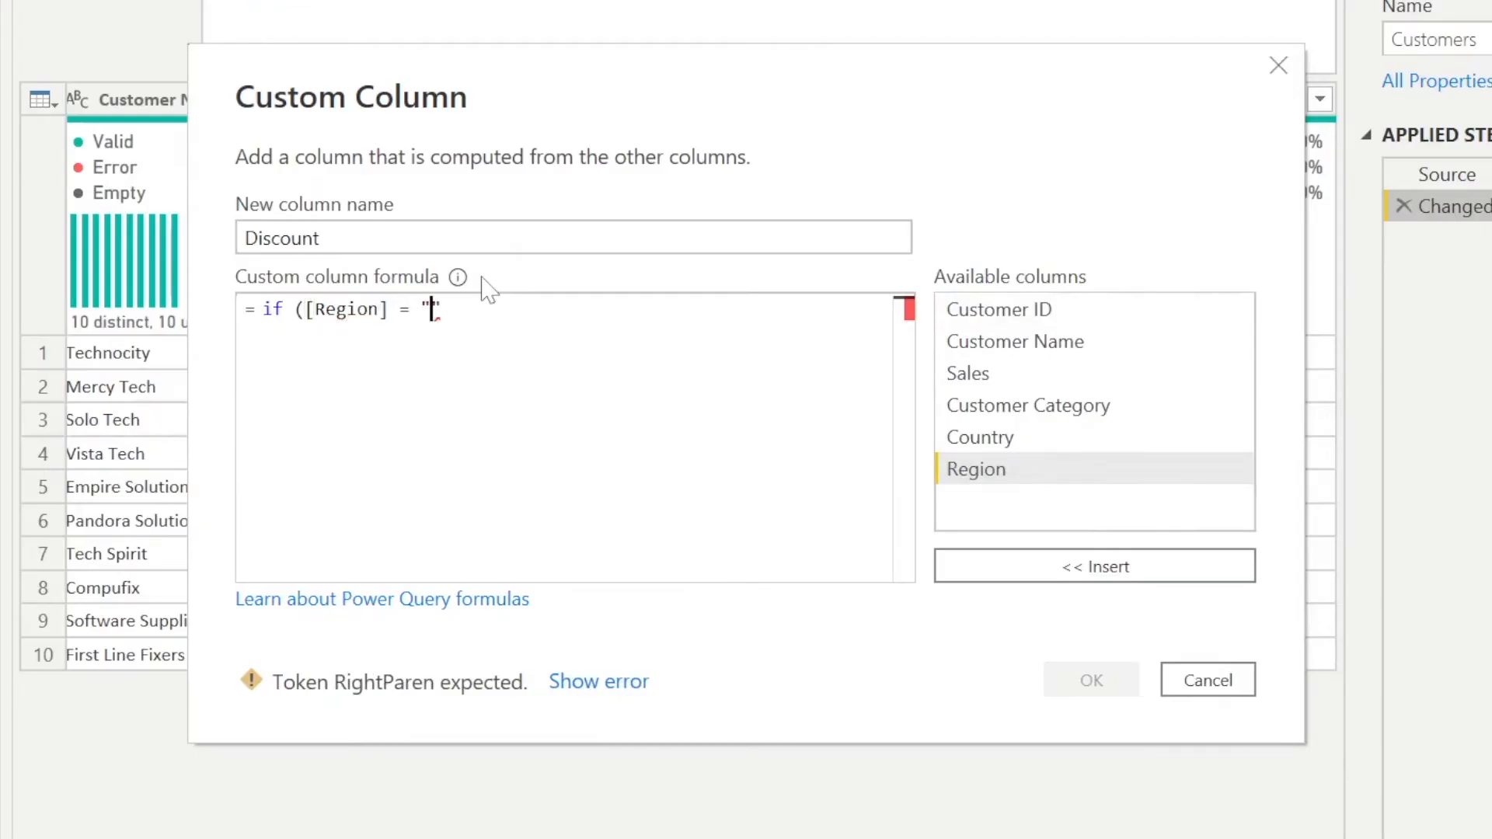
pyautogui.write('Oceania')
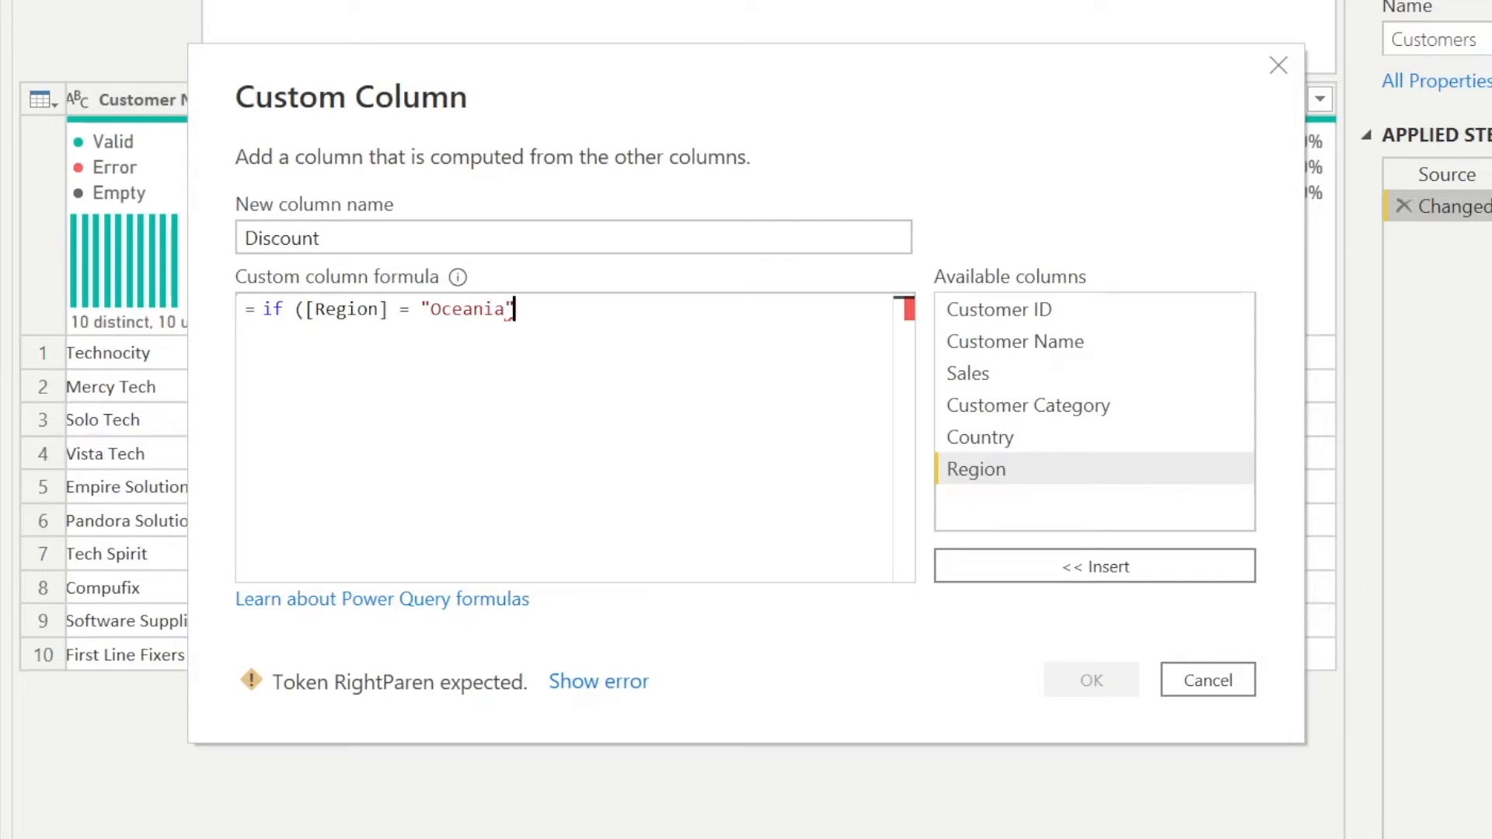
pyautogui.write('and [Customer Category')
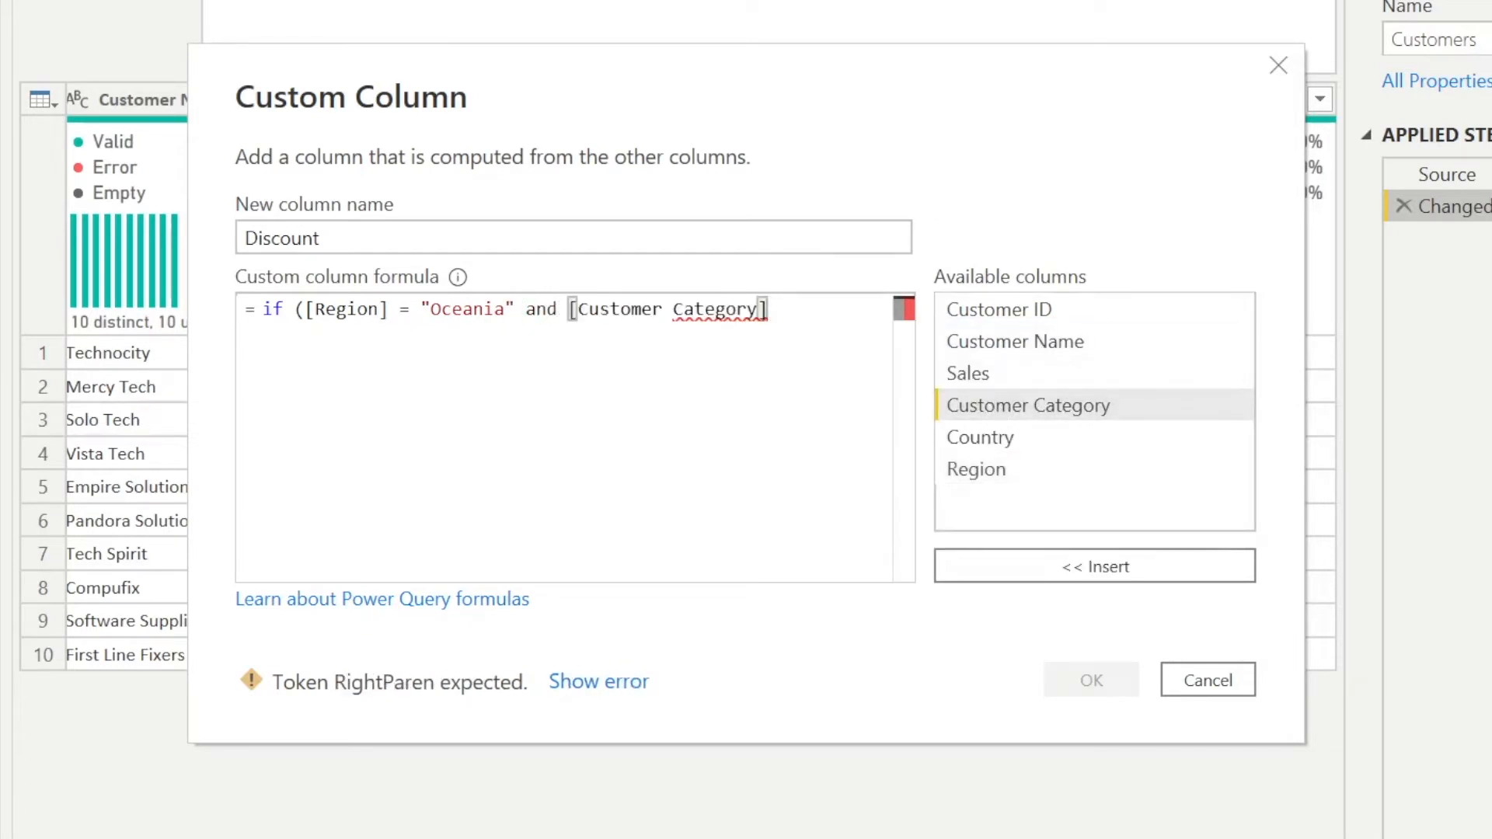
pyautogui.write('= "Software "')
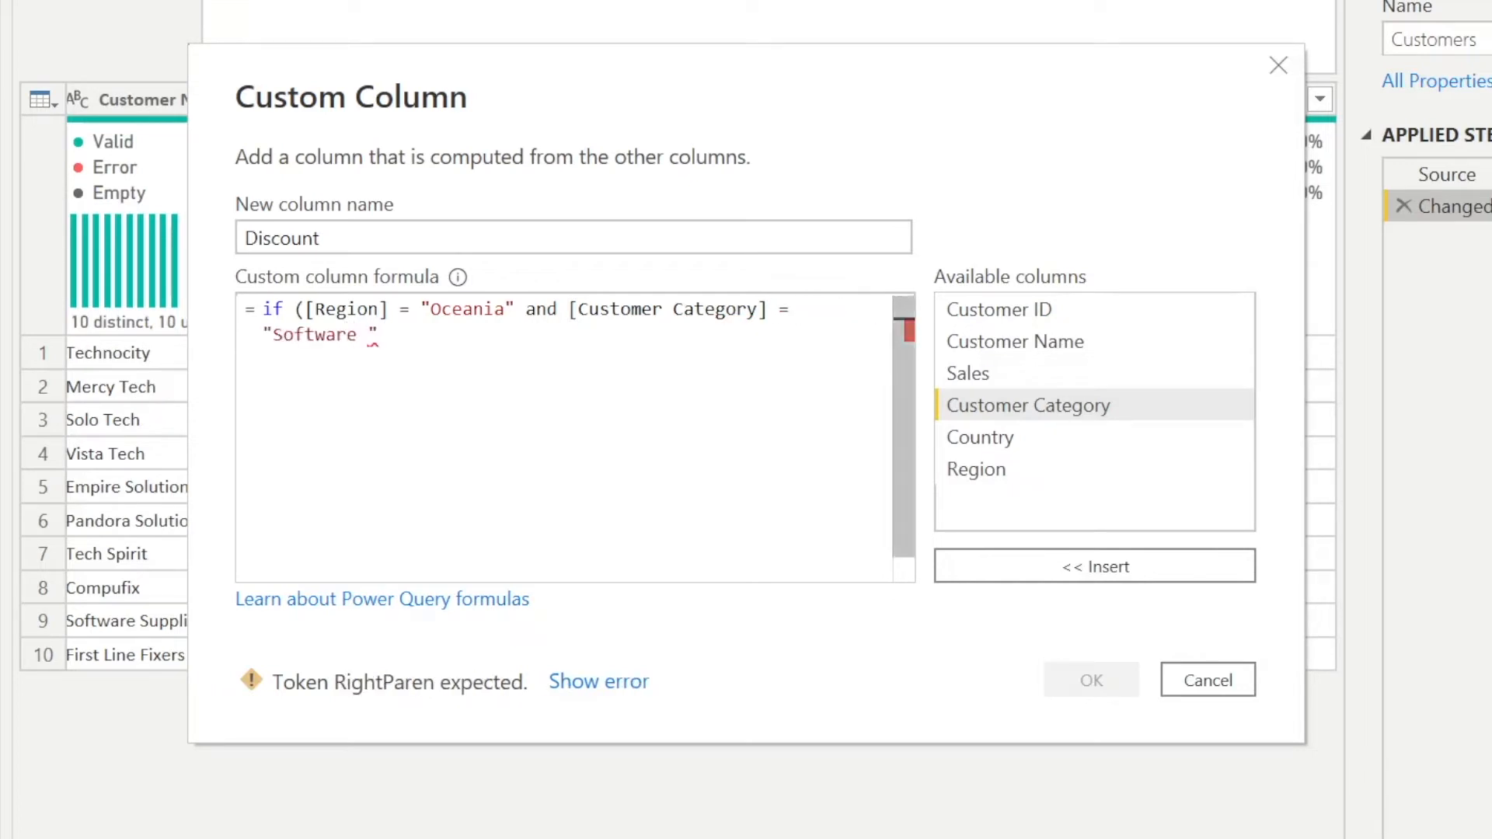
pyautogui.write('Provider')
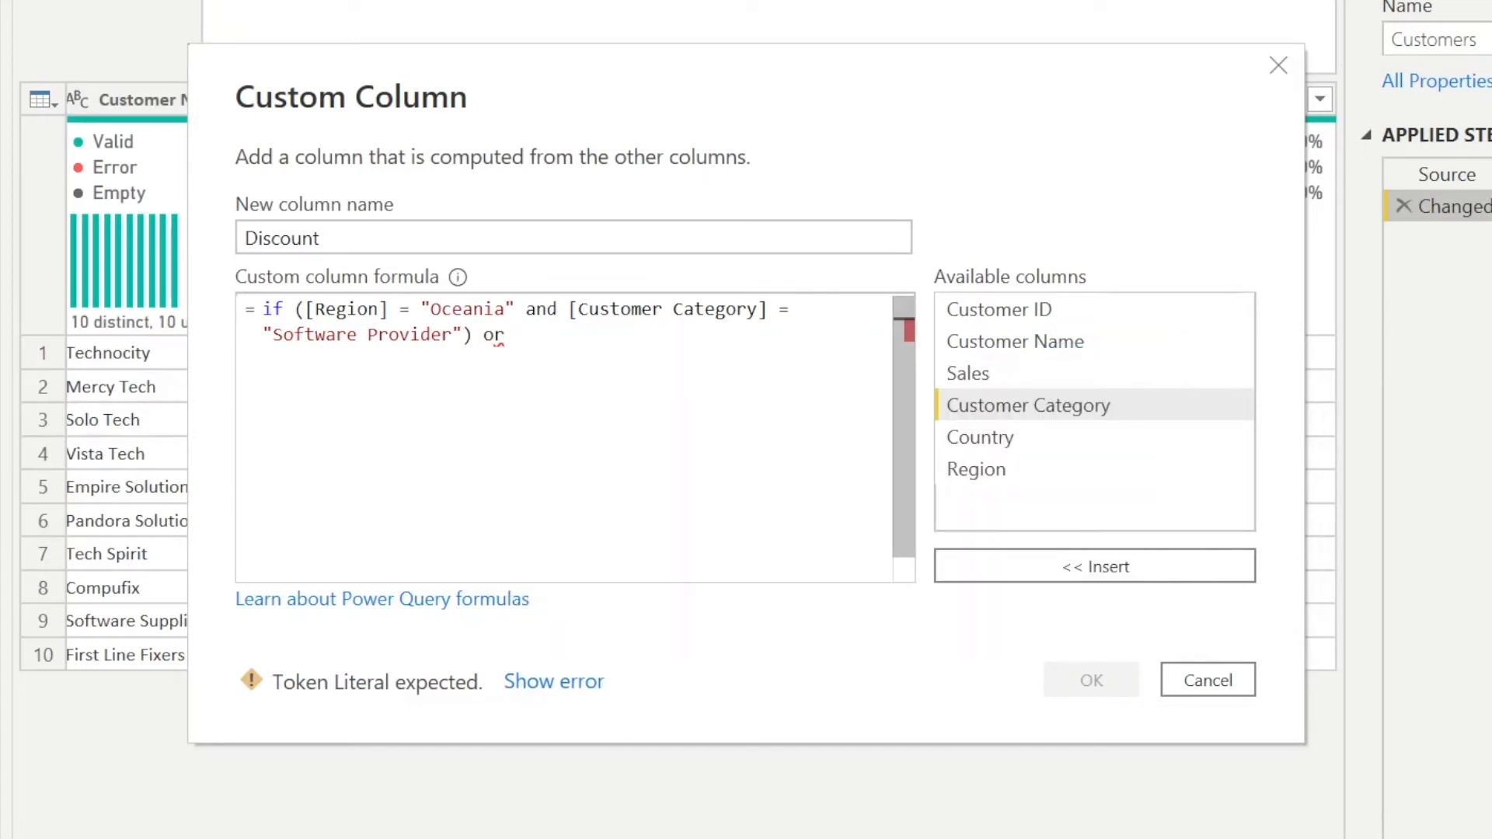
# - Complete the formula: or Customer Category = Hardware Store then Sales * 0.9 else Sales
pyautogui.write('[Customer Category] =')
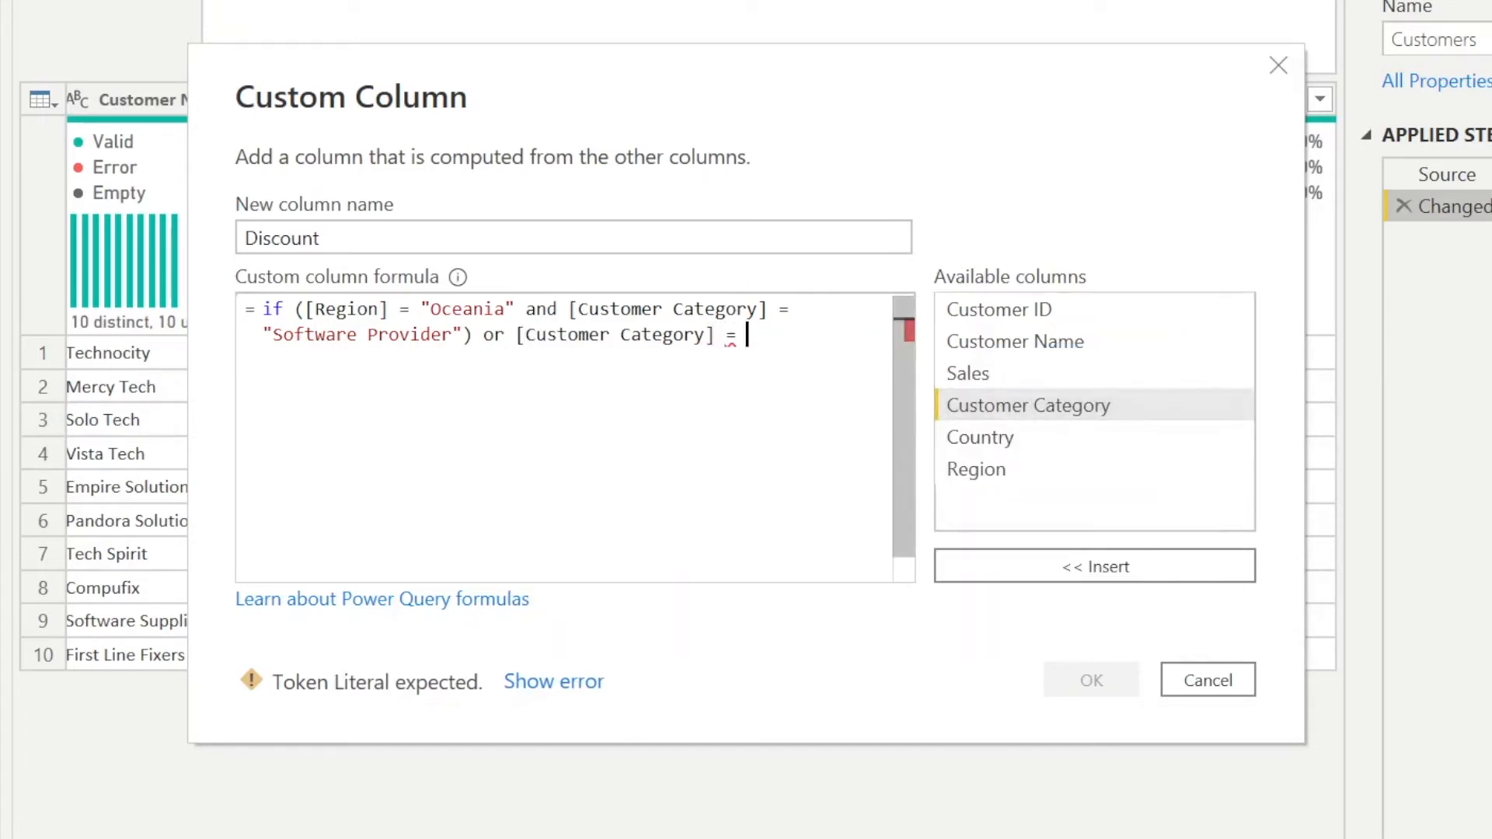
pyautogui.write('"Hardware Store')
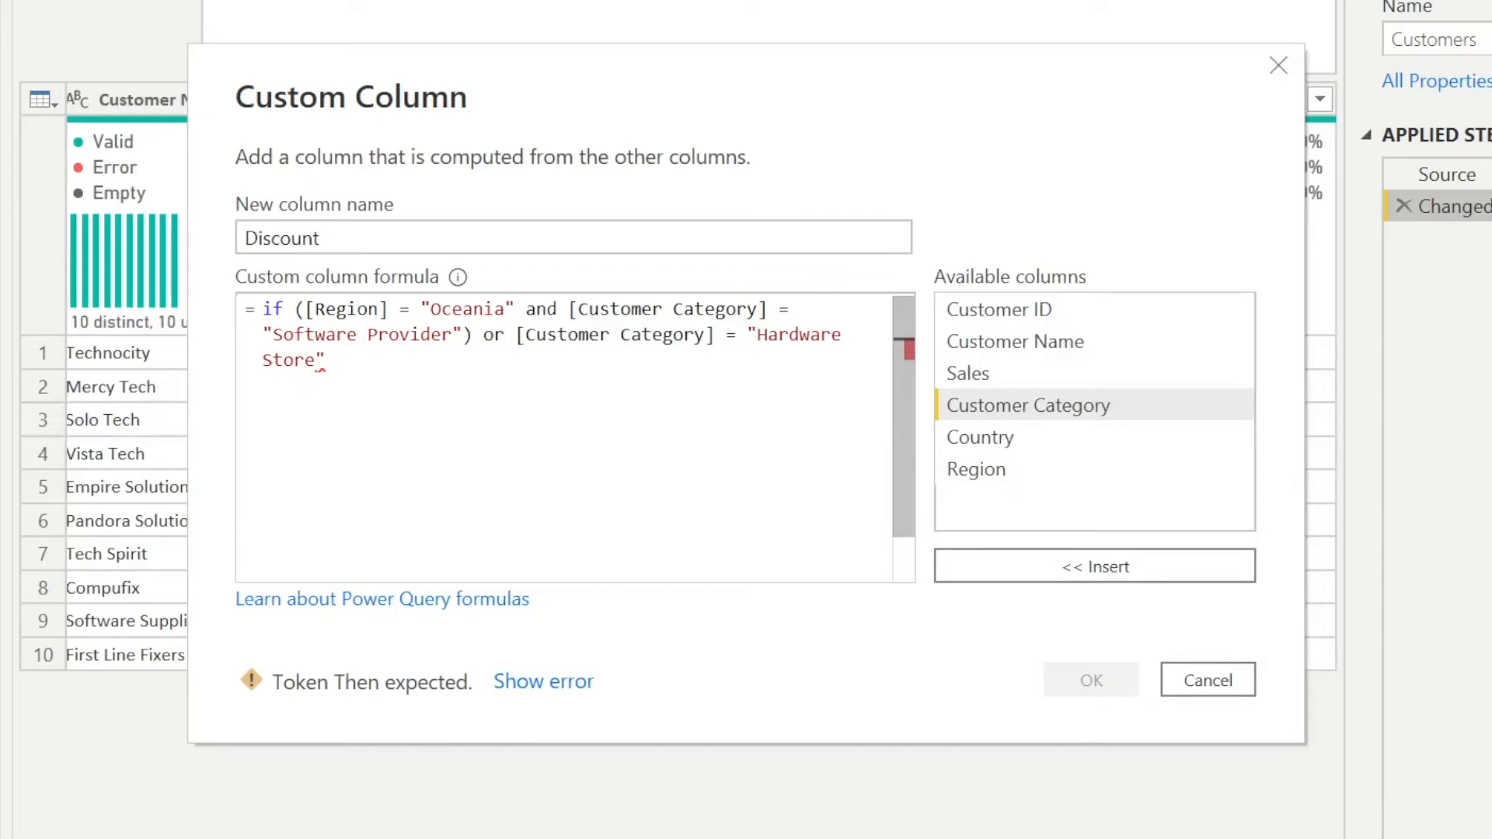
pyautogui.write('then [#"Sales "] *')
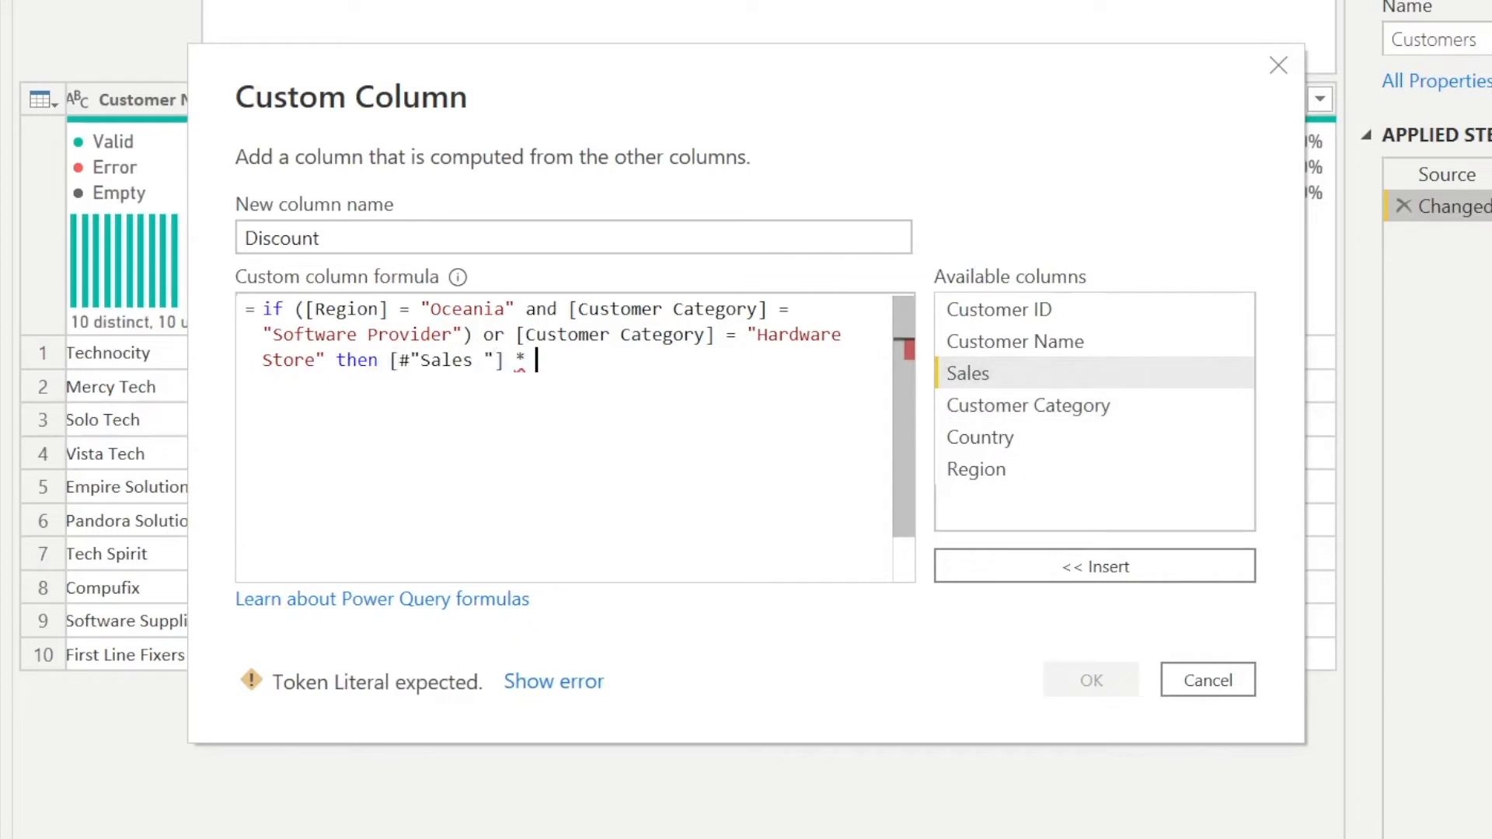
pyautogui.write('0.9')
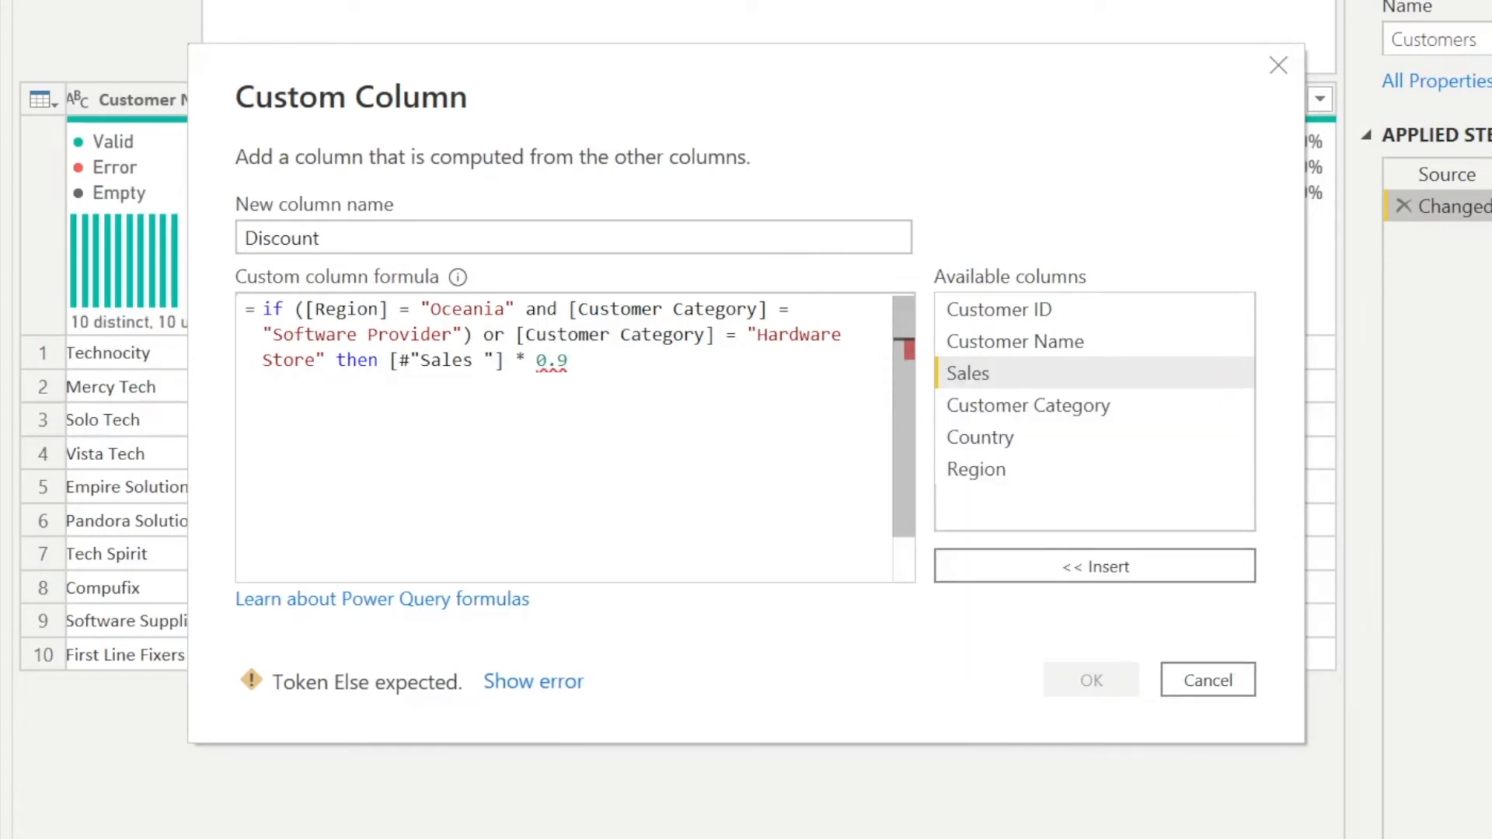
pyautogui.write('e')
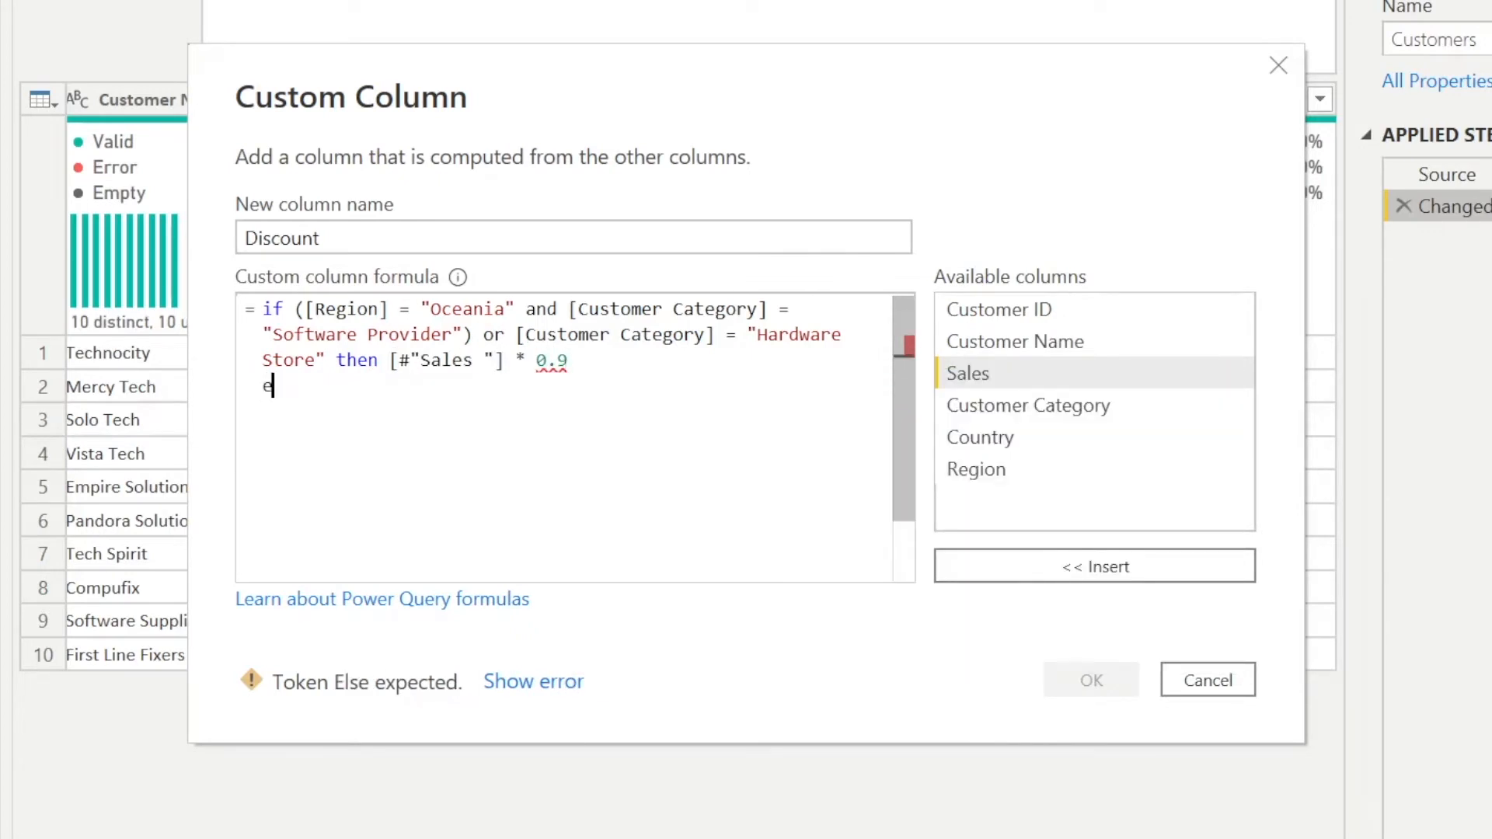
pyautogui.write('else [#"Sales "]')
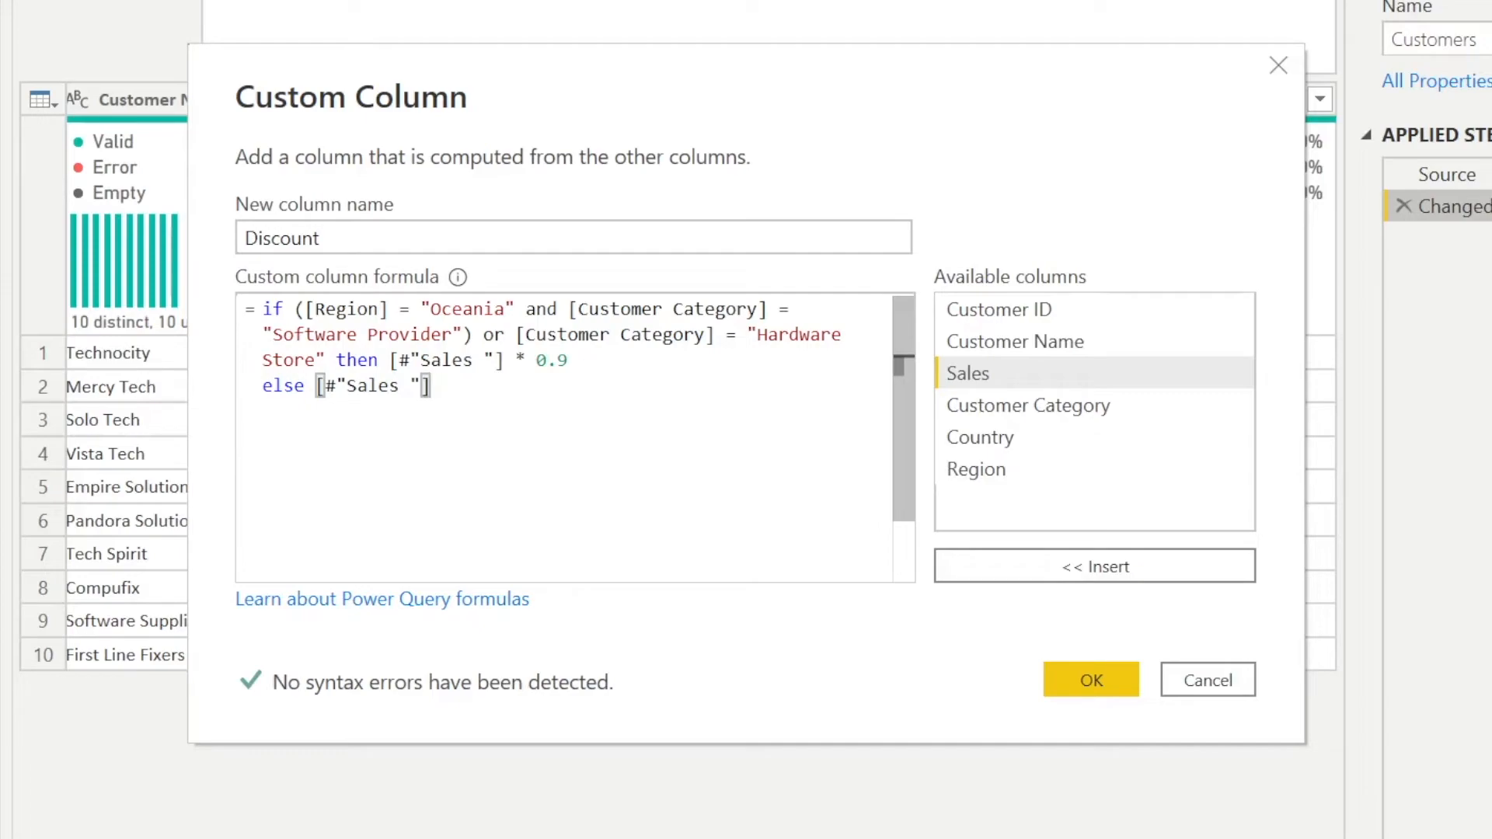
# - Confirm the Discount formula so the column is added to the Customers table
pyautogui.click(1089, 679)
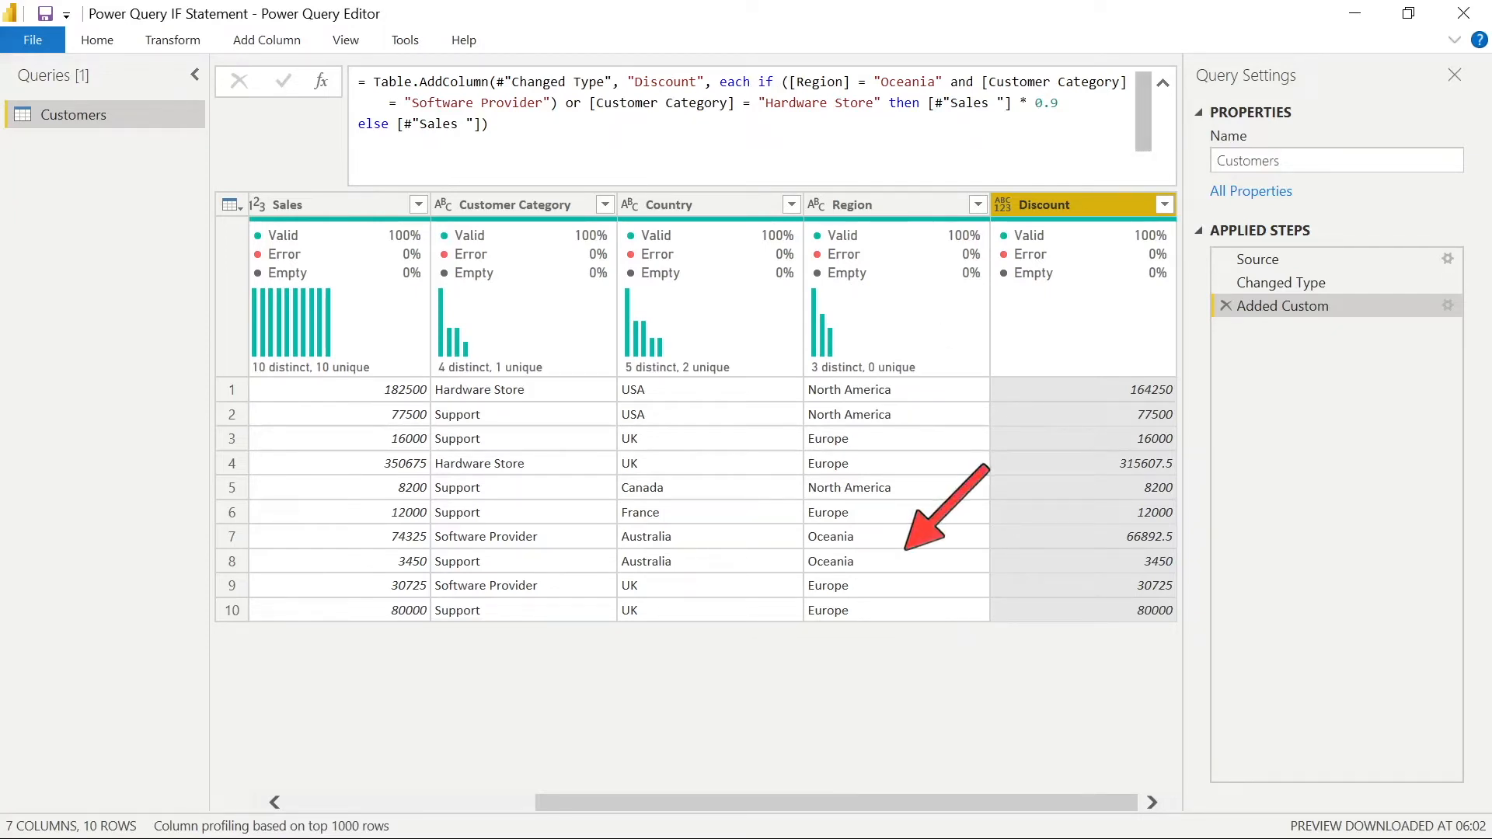
pyautogui.moveTo(892, 212)
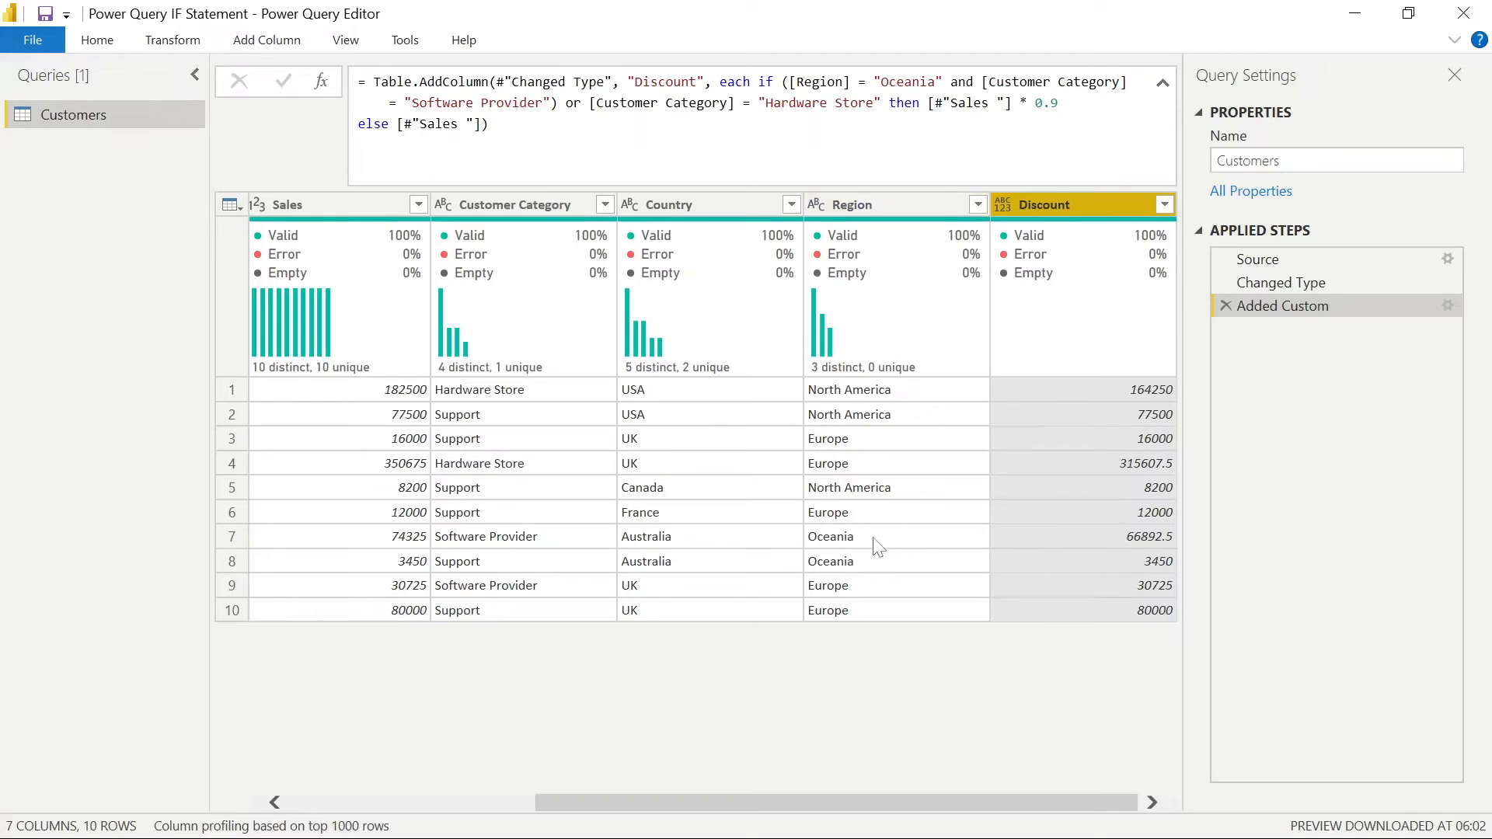
pyautogui.moveTo(842, 546)
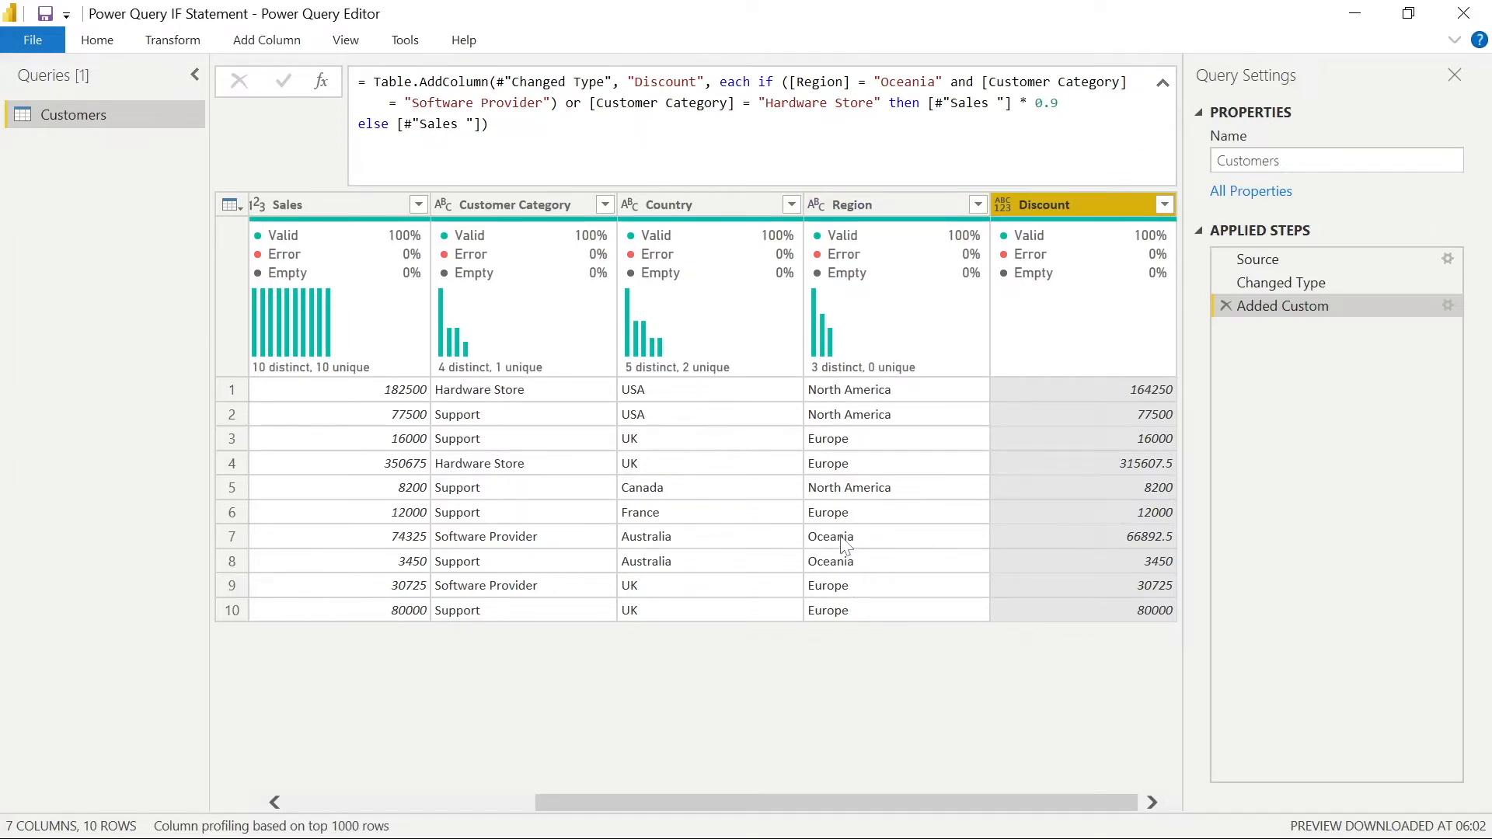
pyautogui.moveTo(1032, 539)
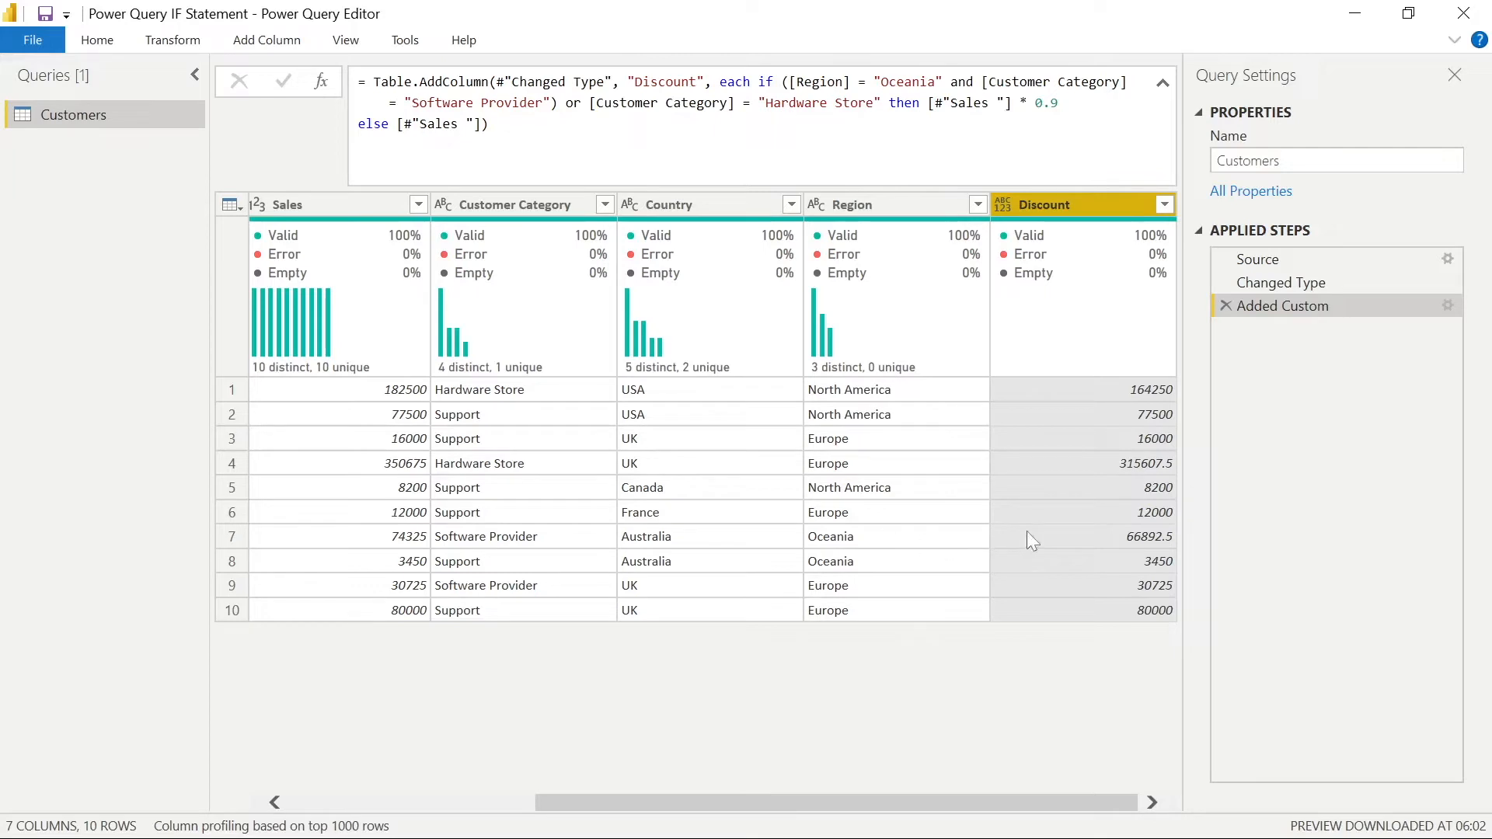
pyautogui.moveTo(647, 547)
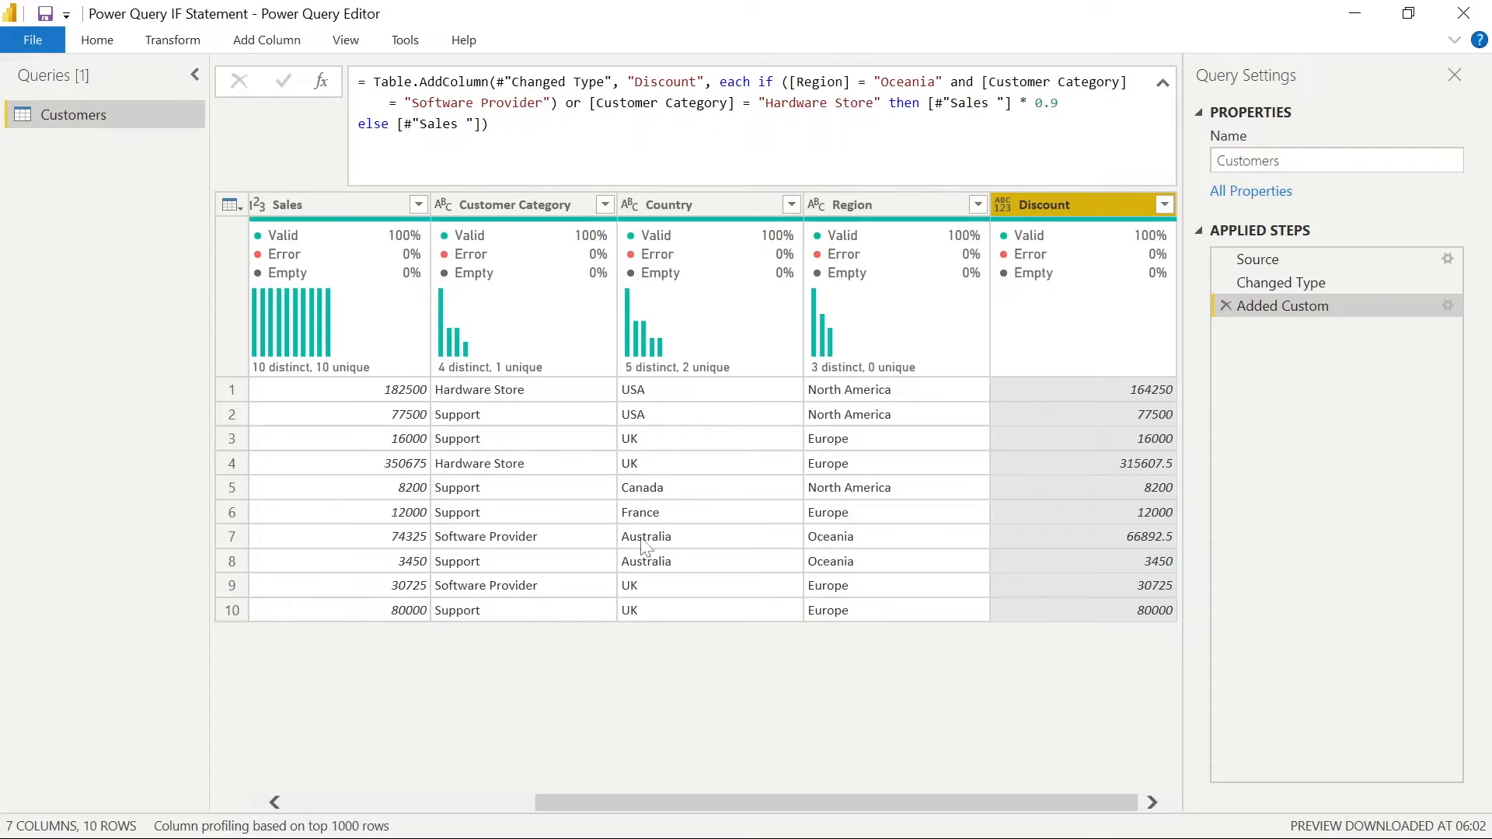
pyautogui.moveTo(645, 545)
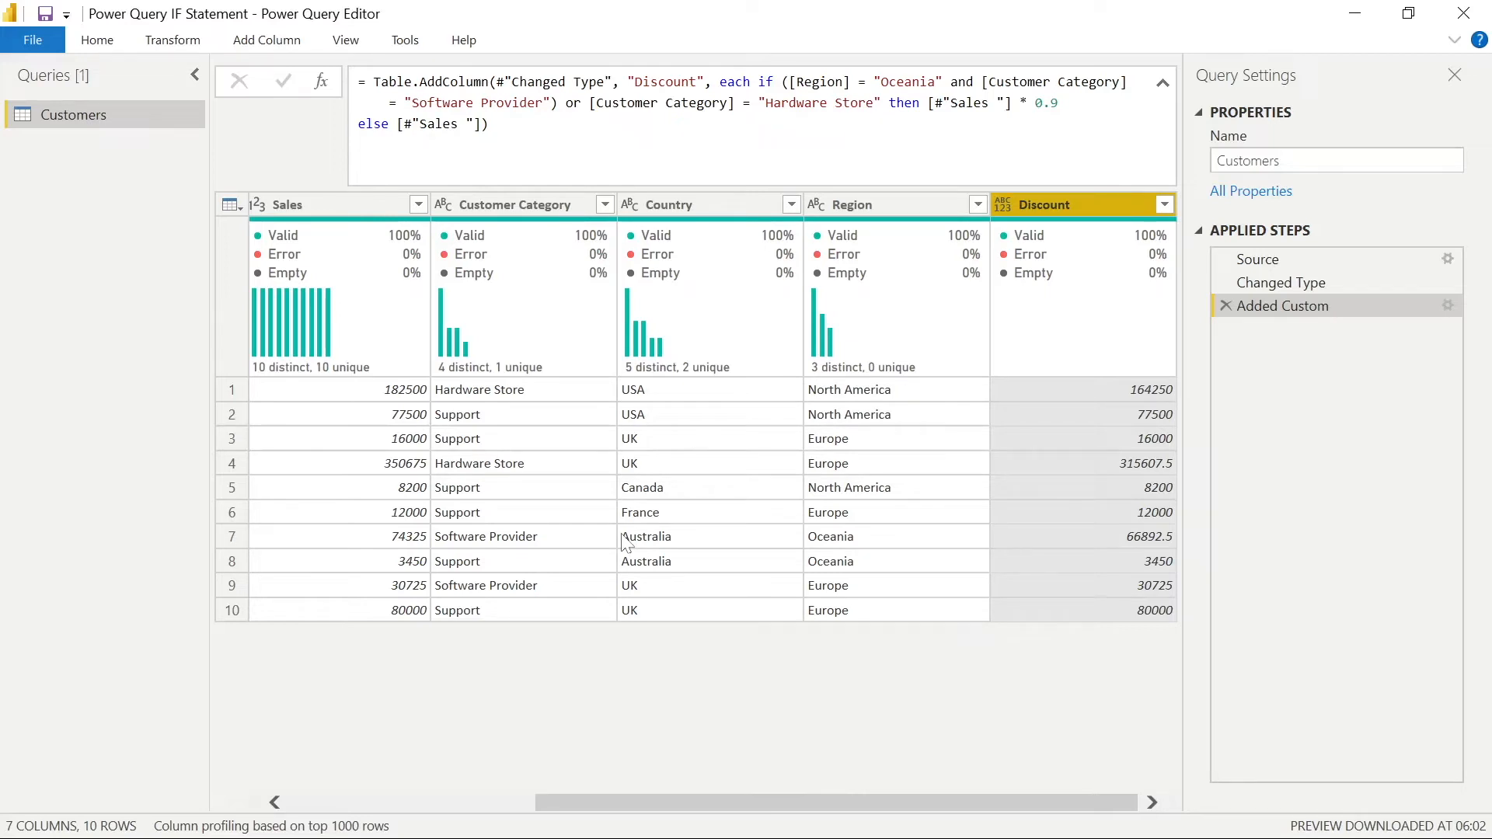
pyautogui.moveTo(381, 566)
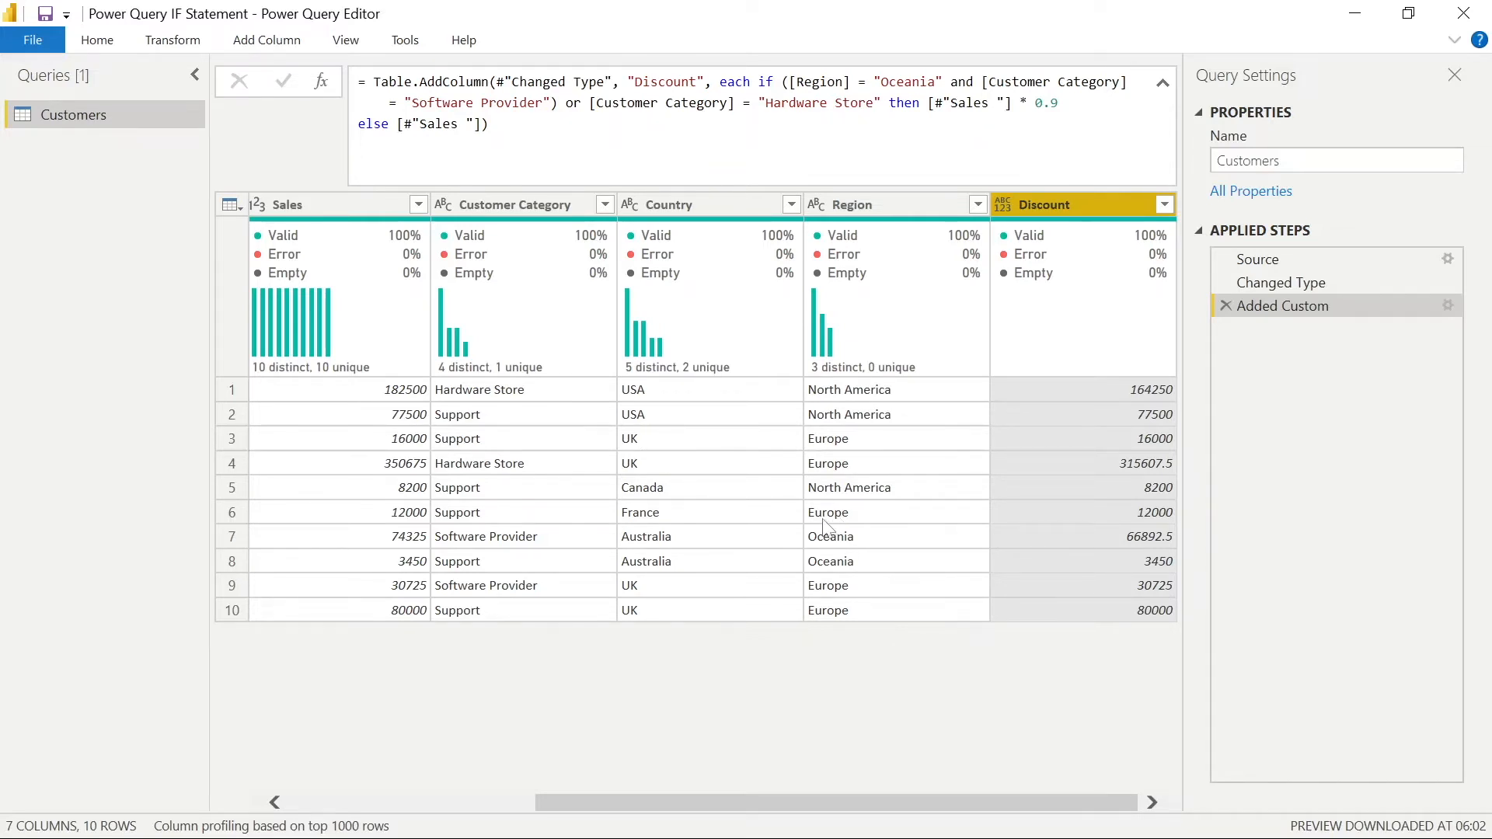
pyautogui.moveTo(893, 374)
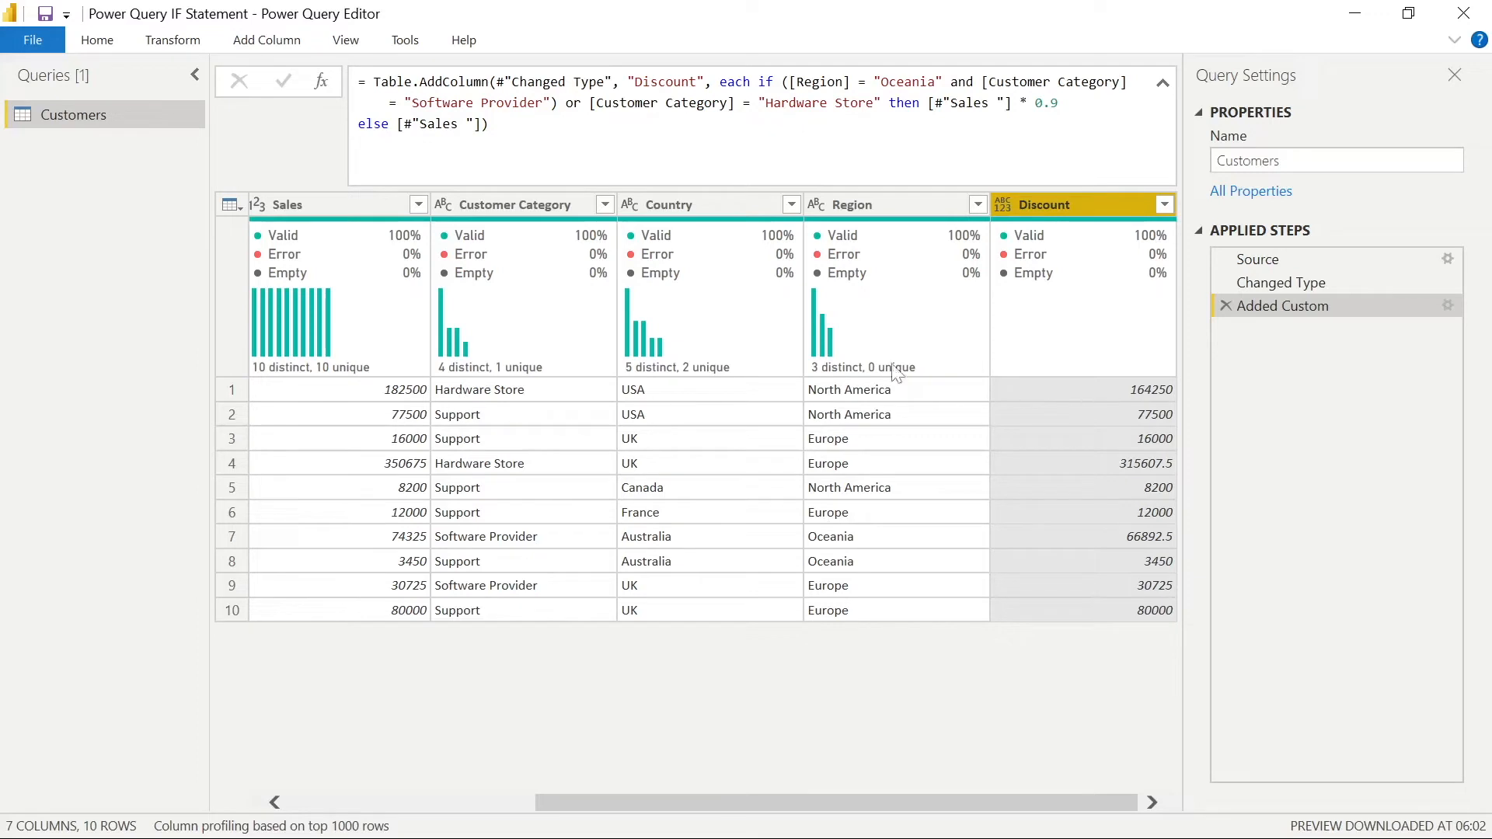
pyautogui.moveTo(583, 495)
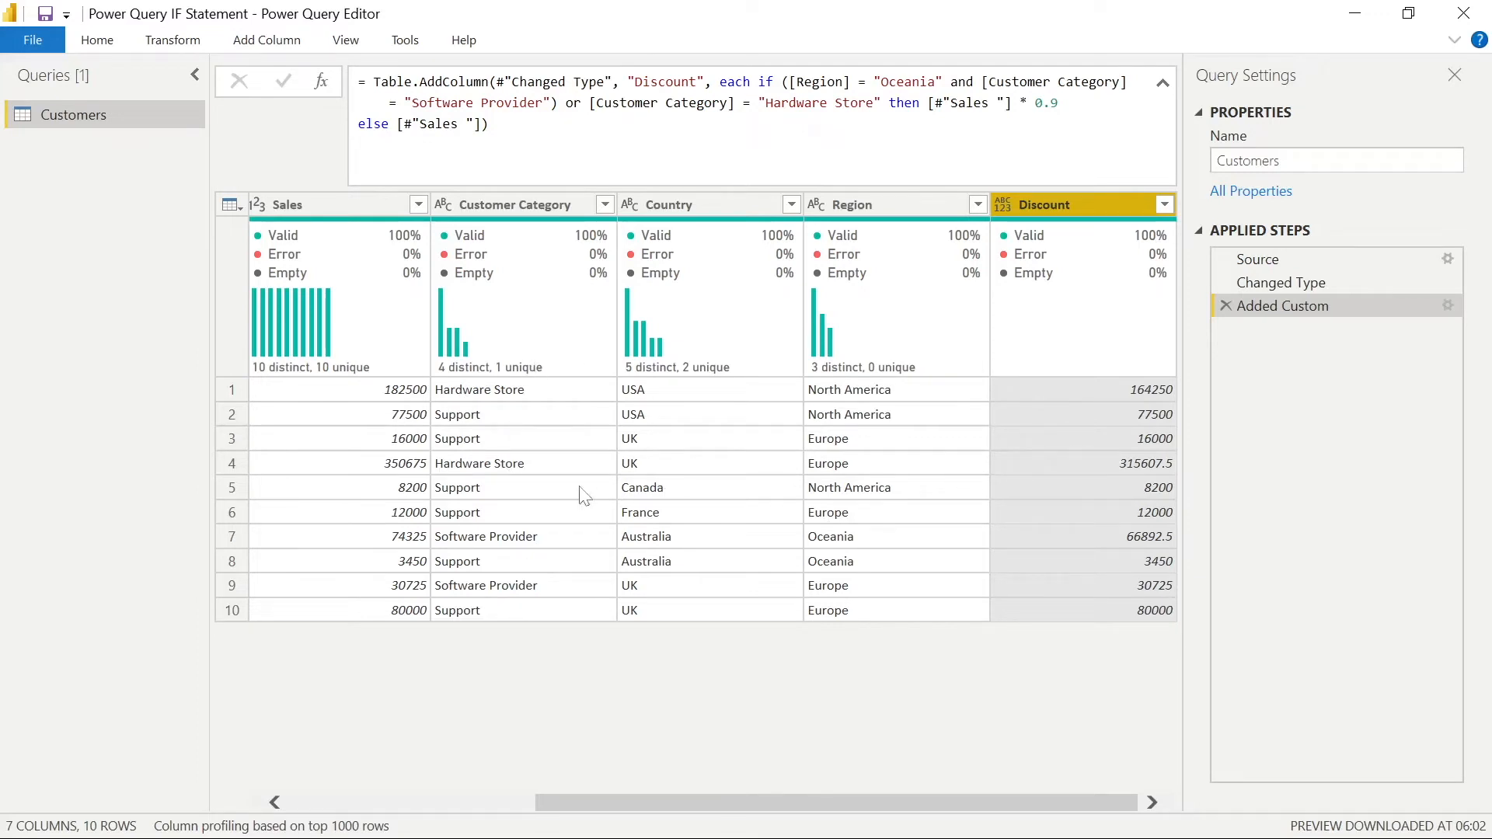
pyautogui.moveTo(467, 515)
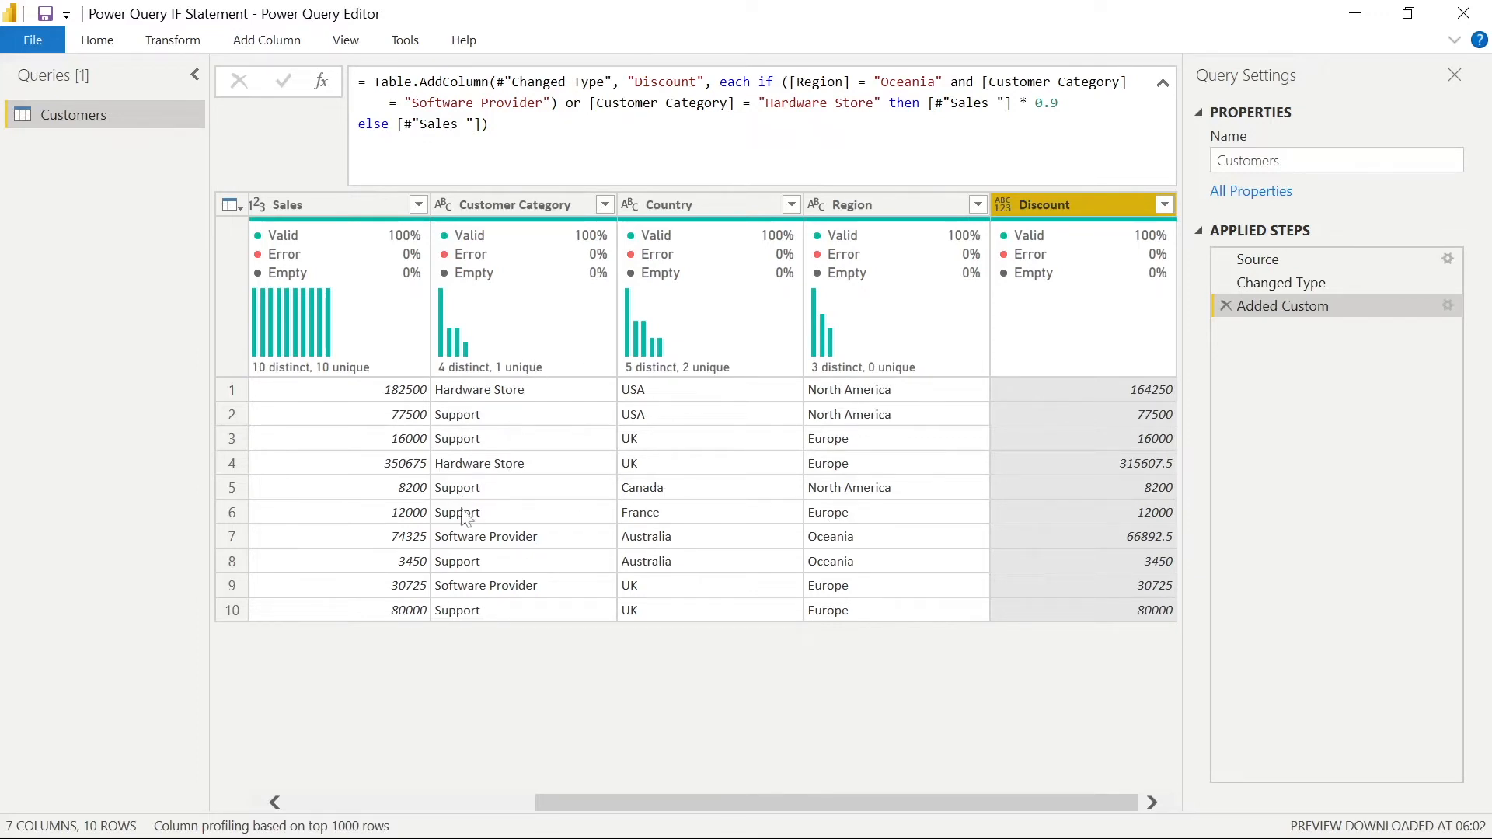
pyautogui.moveTo(1218, 355)
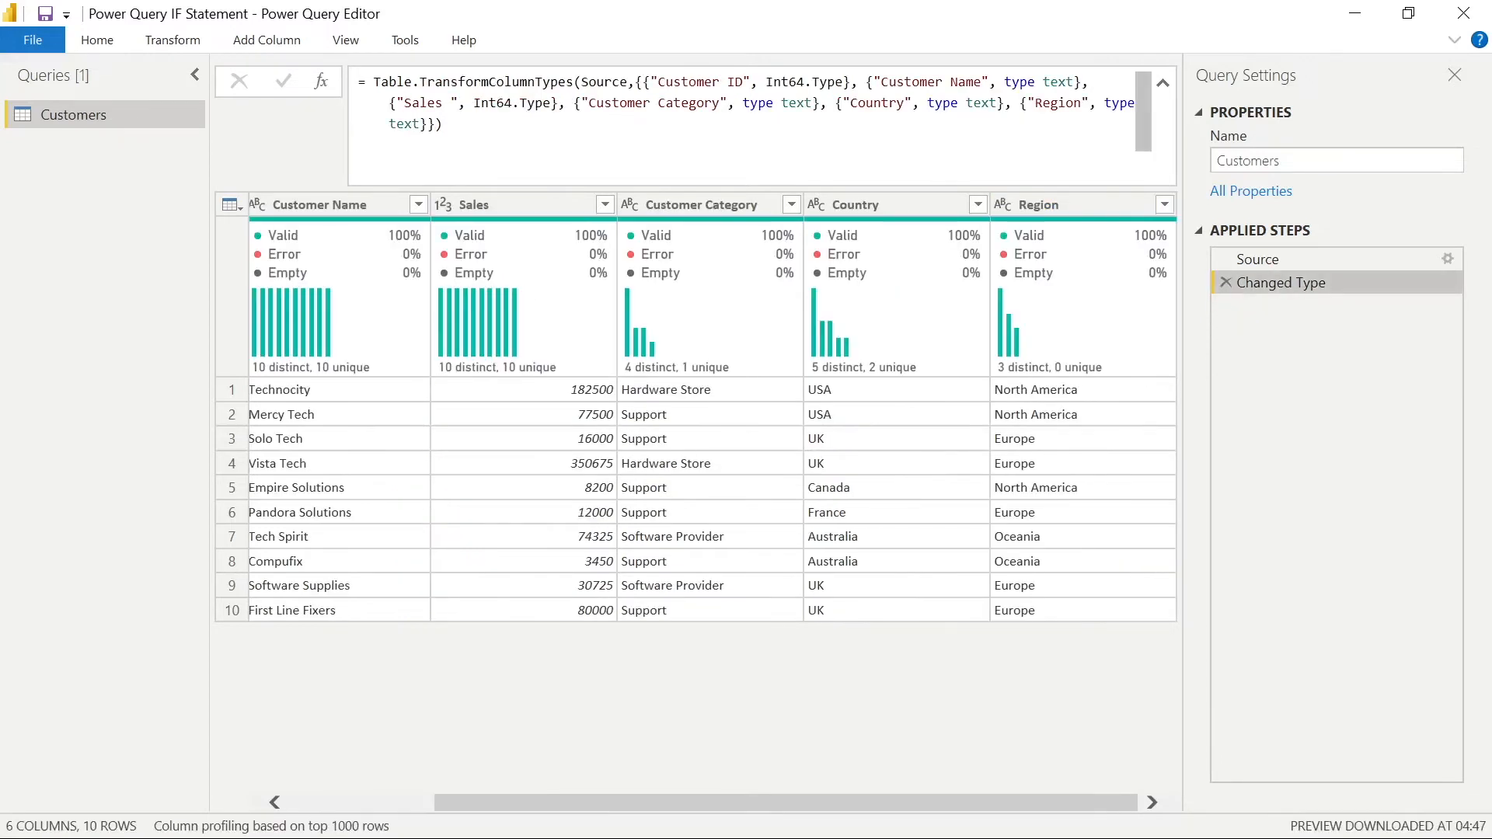
# - Start a custom column whose condition is not Text.Contains([Region], "Europe")
pyautogui.click(266, 40)
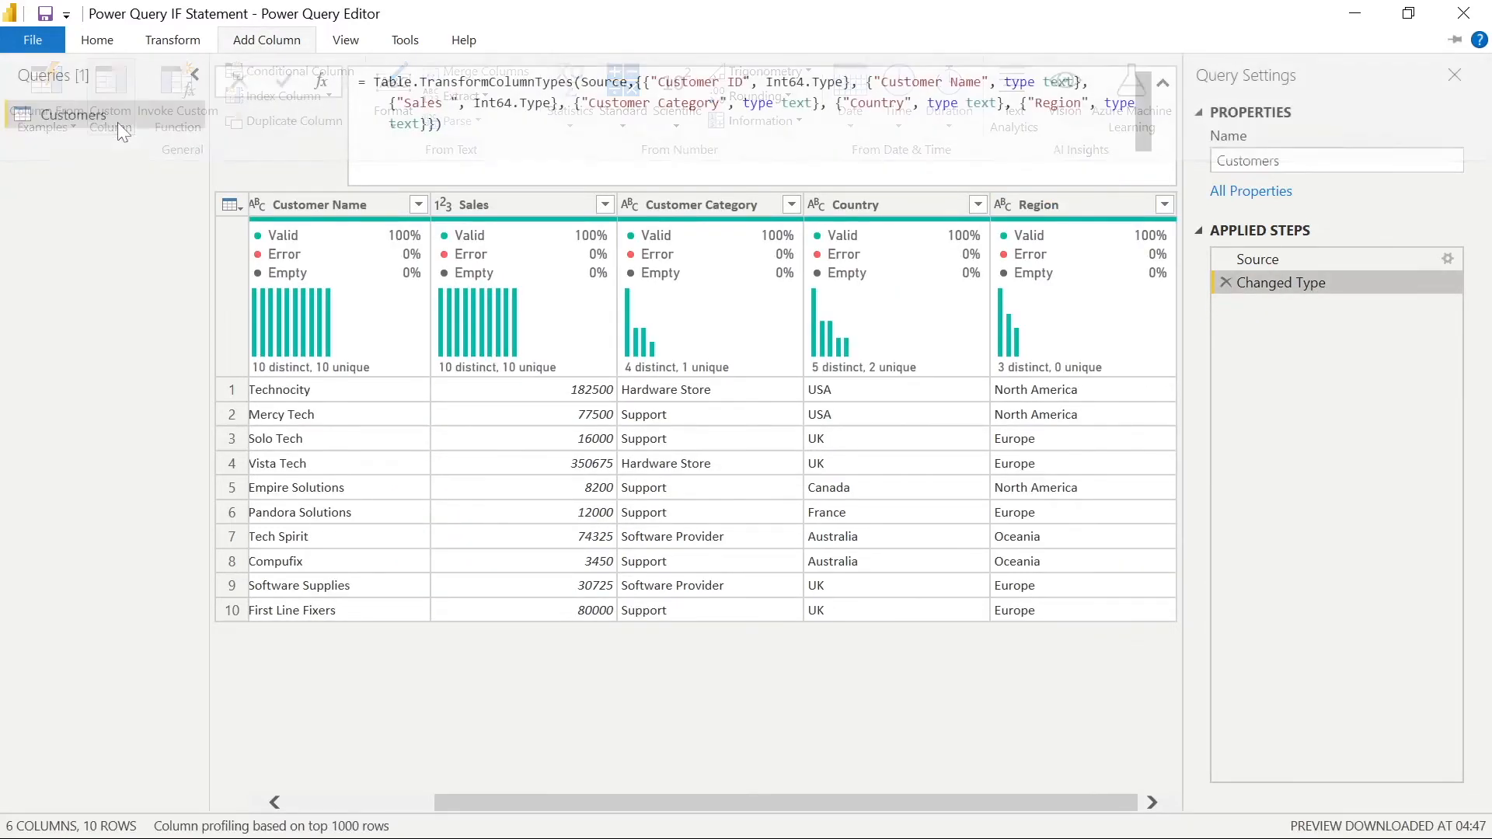
pyautogui.click(107, 99)
pyautogui.write('Discount')
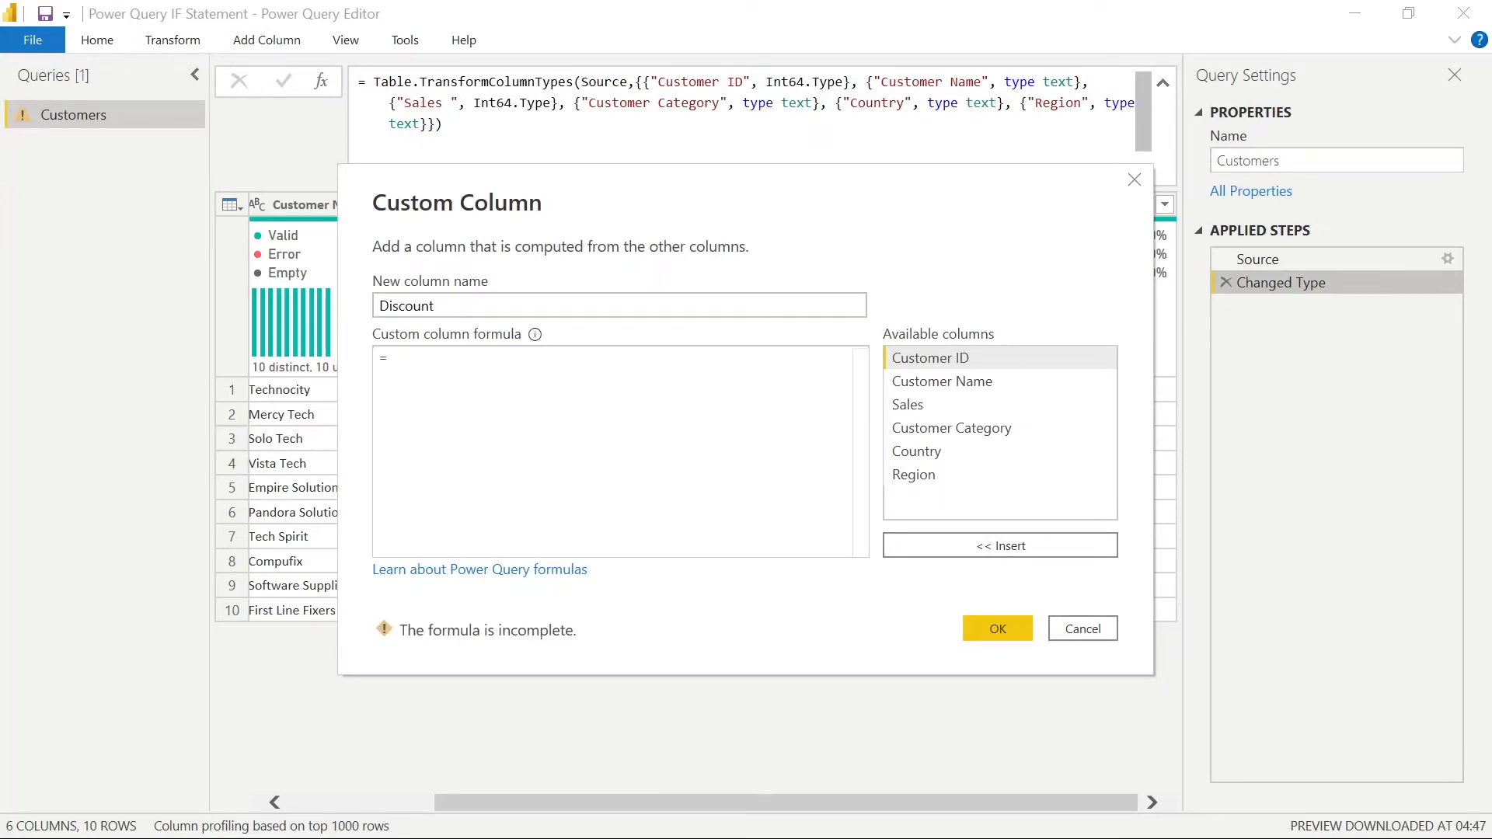
pyautogui.click(399, 357)
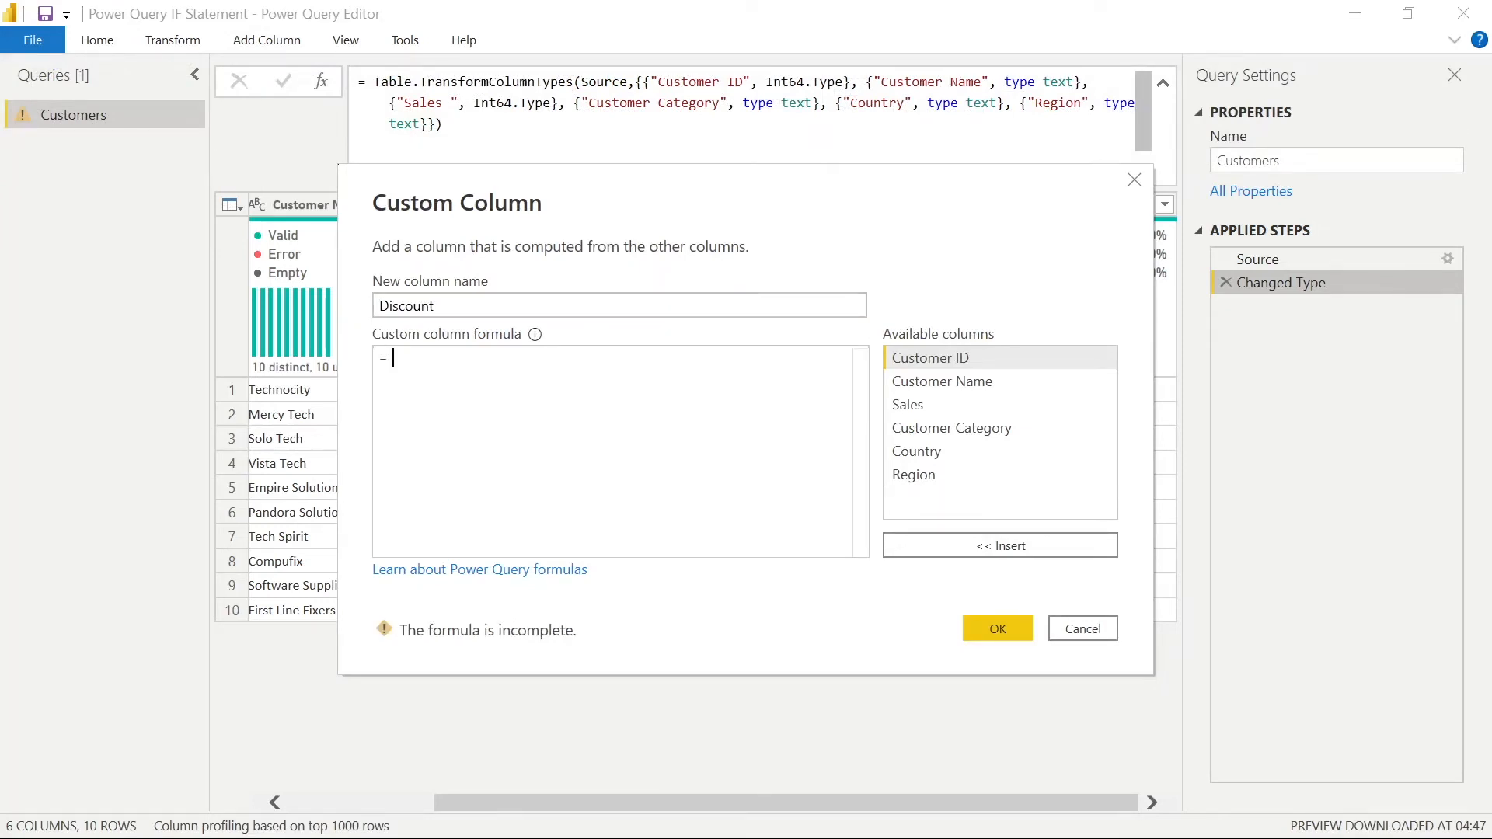
pyautogui.write('if r')
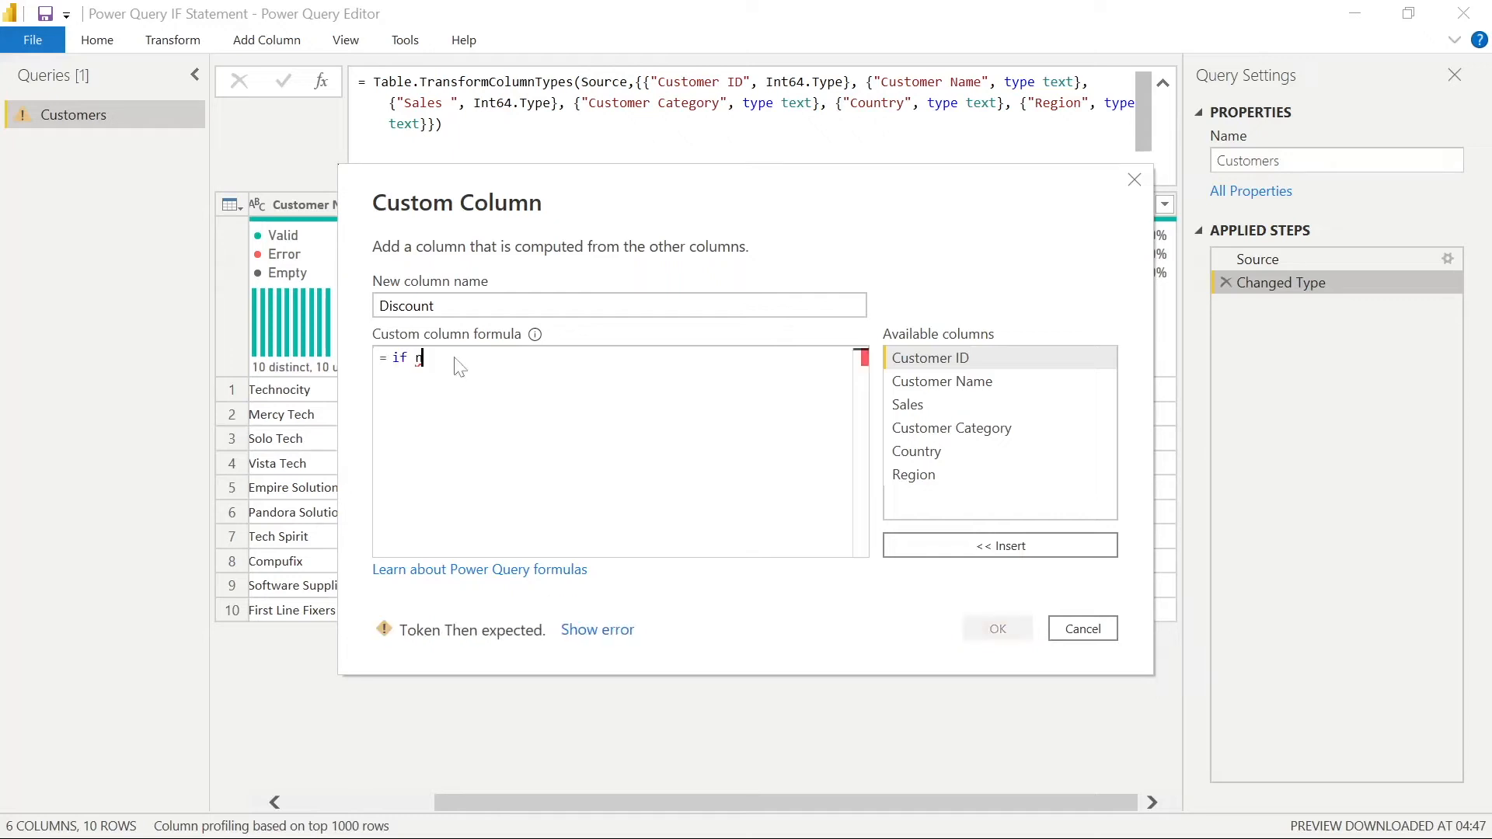
pyautogui.write('not Text')
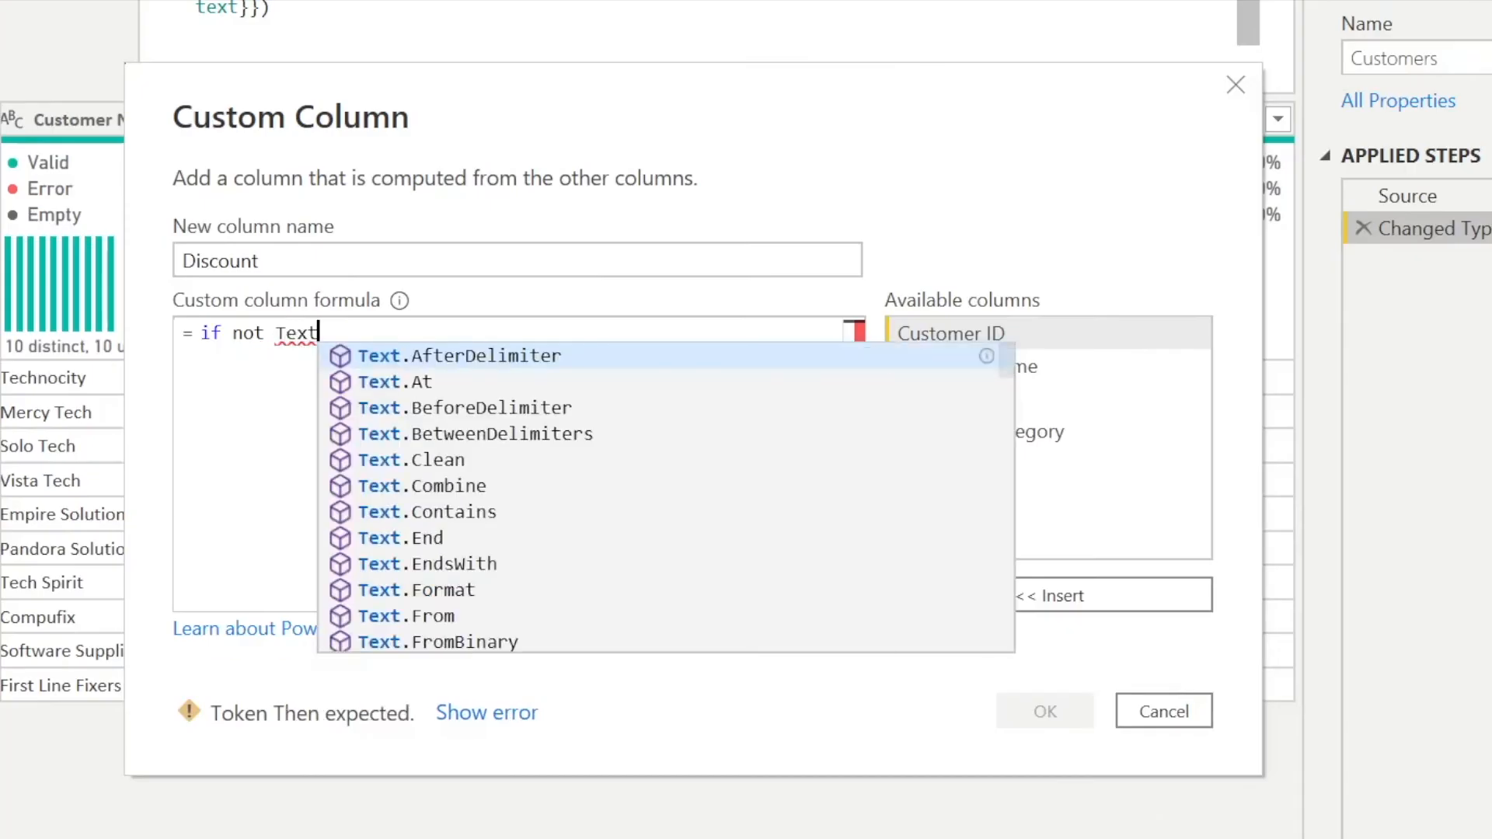
pyautogui.write('.Contains(')
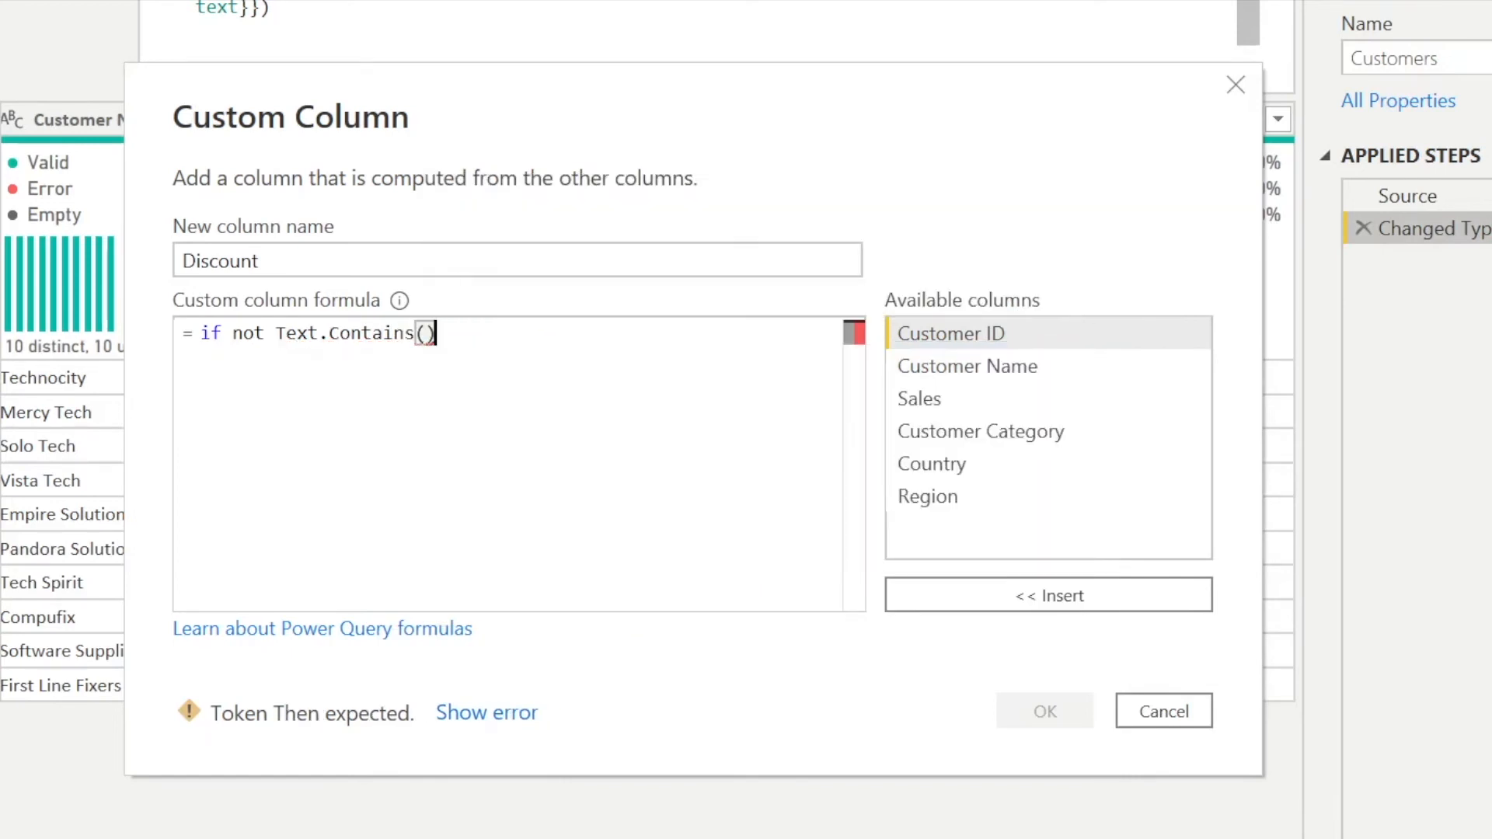
pyautogui.write('[')
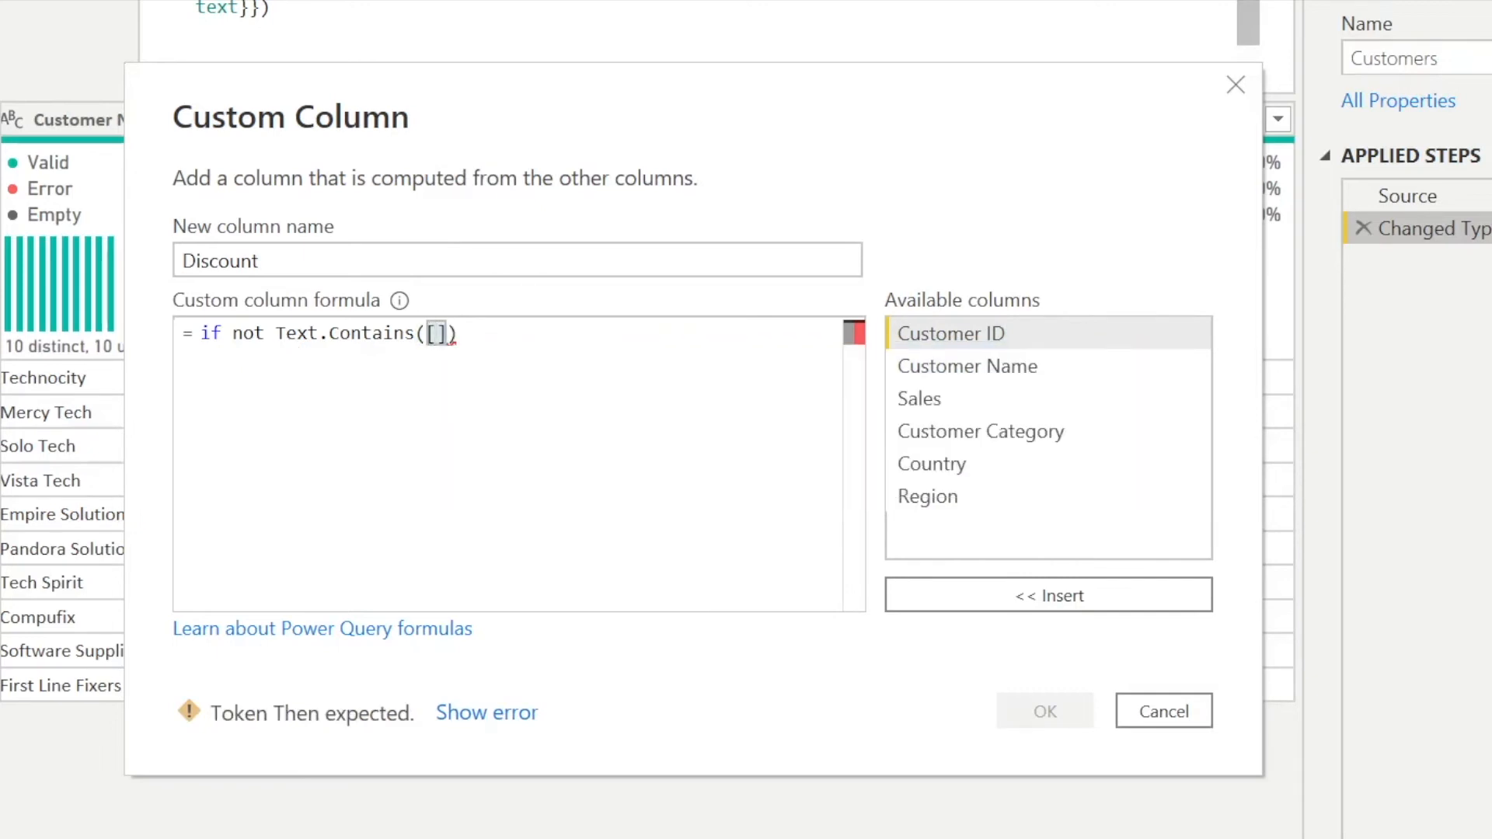
pyautogui.write('Region')
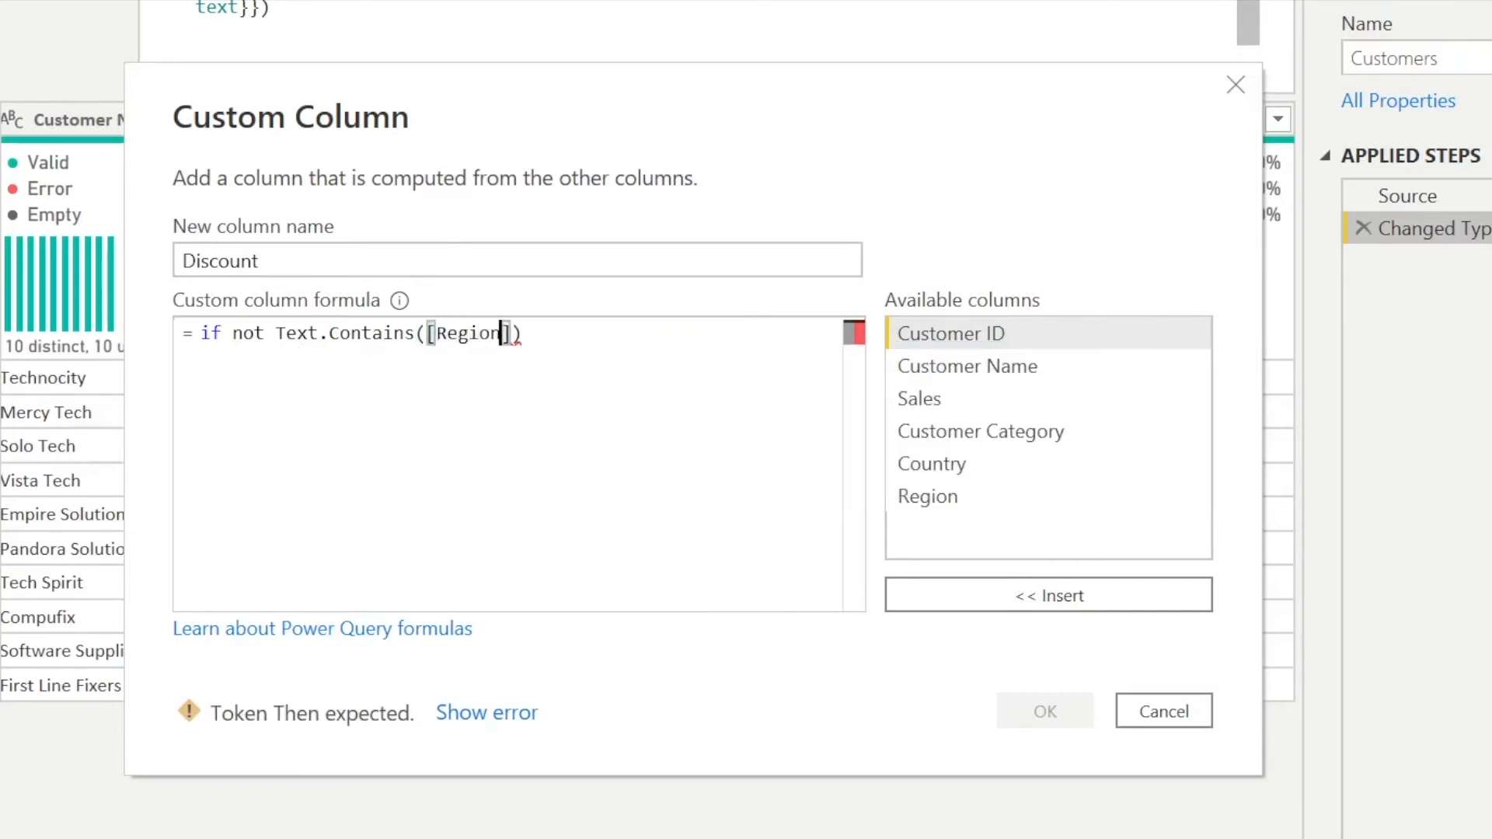
pyautogui.write(',')
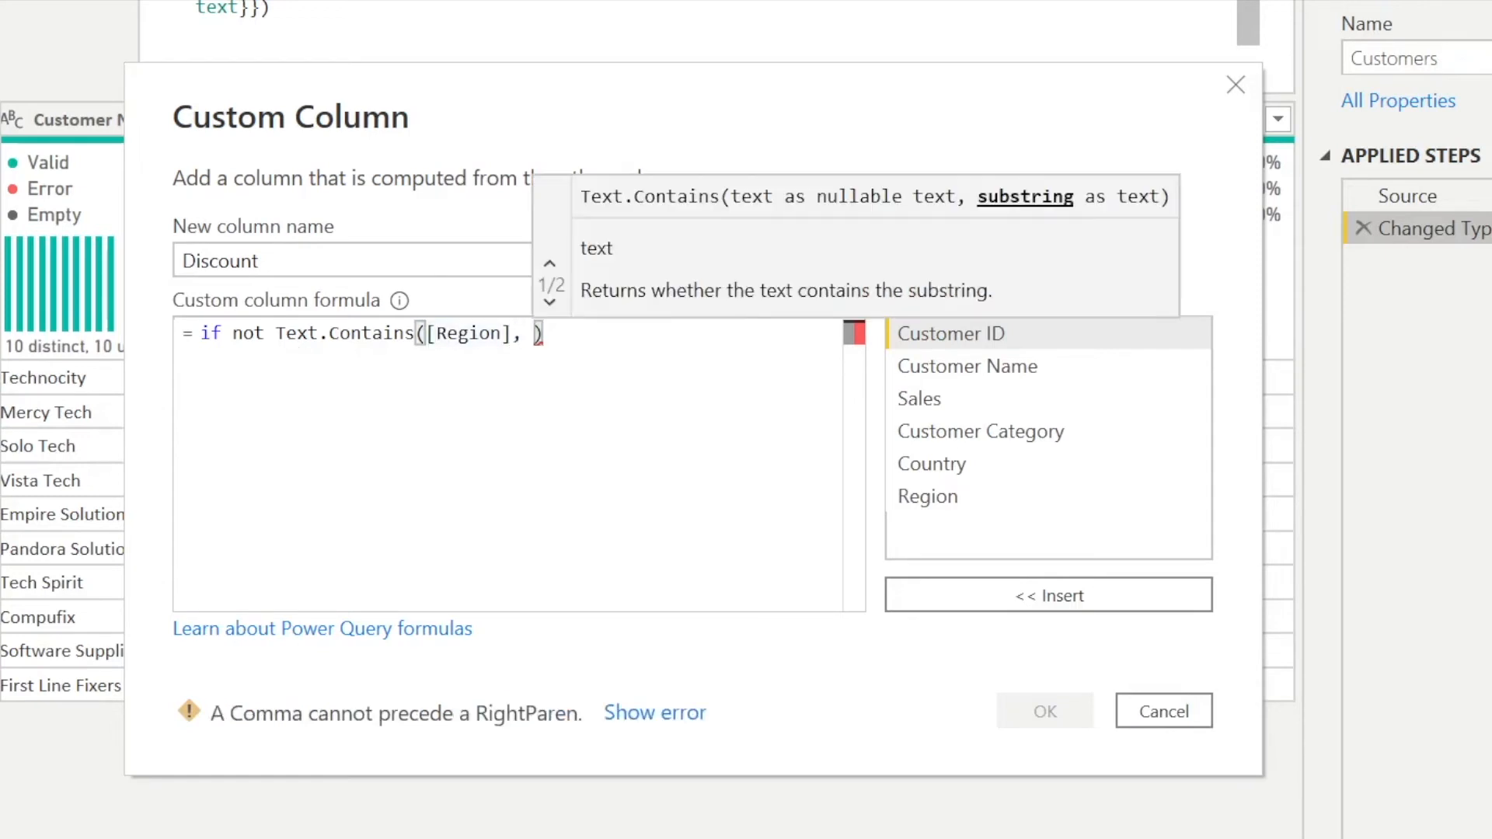
pyautogui.write('"E')
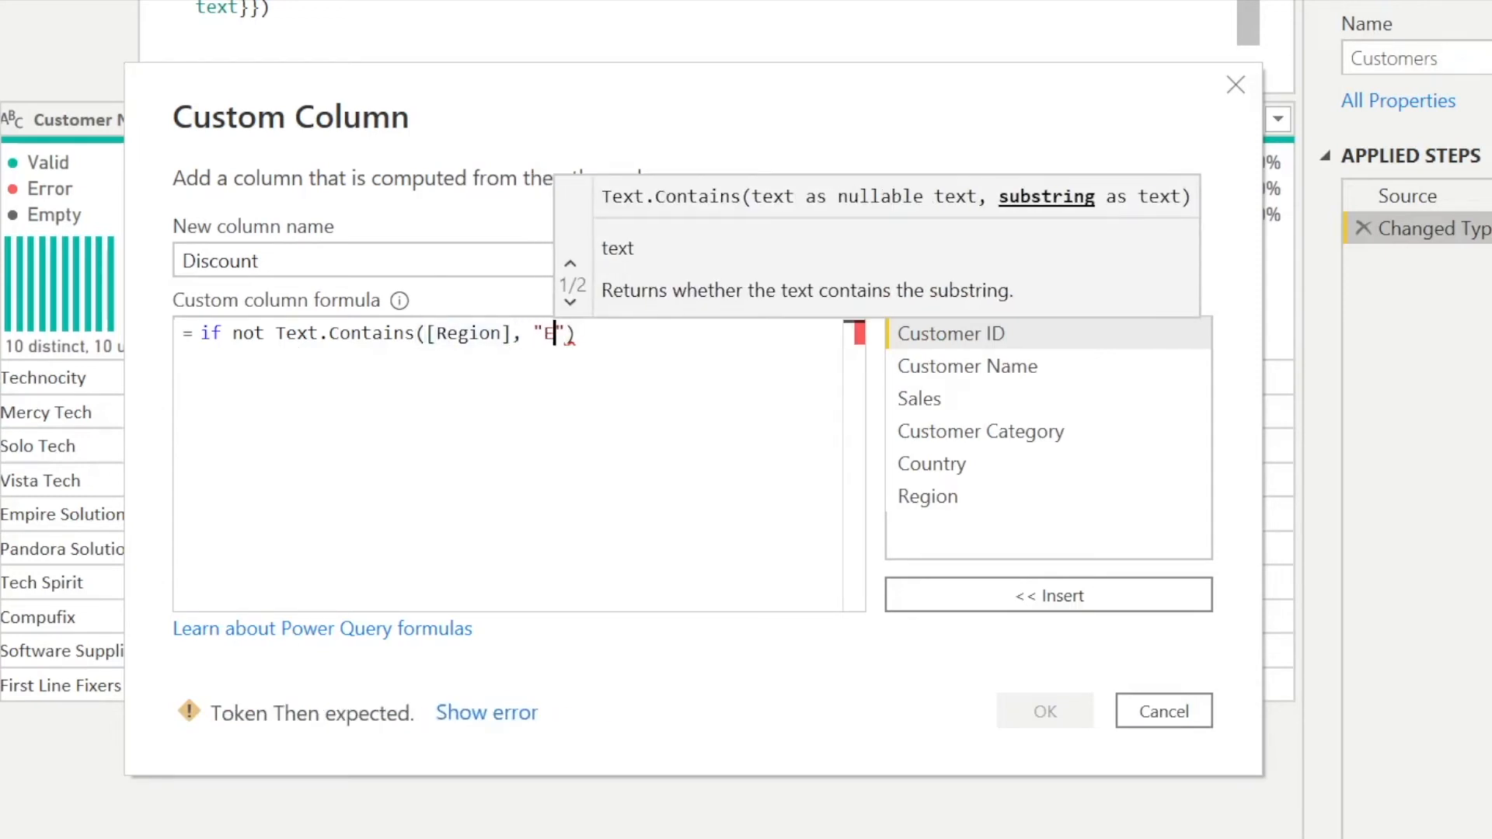
pyautogui.write('urope')
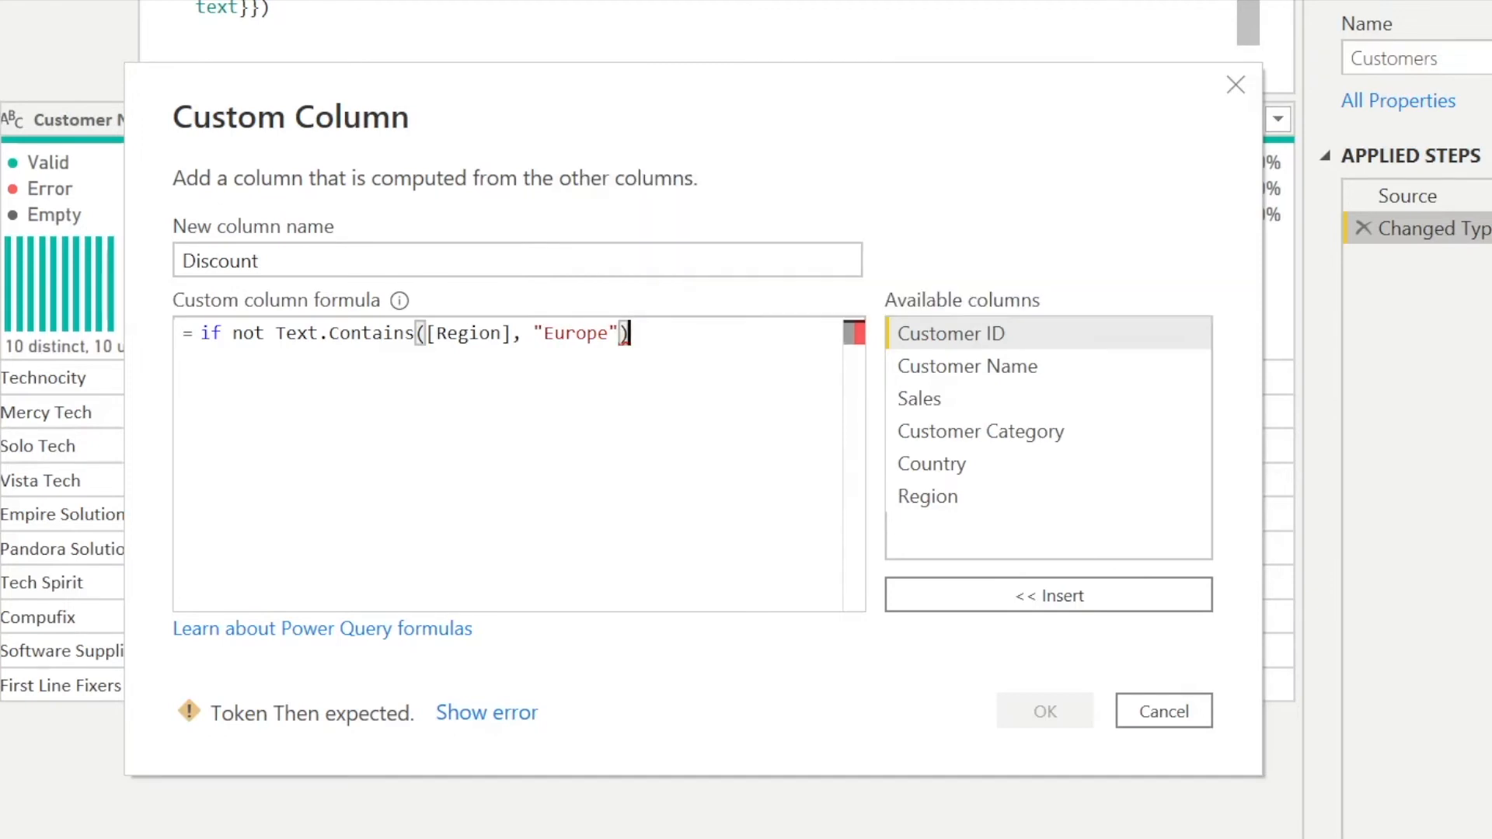
# - Finish the formula with then "Discount" else "No Discount"
pyautogui.write('then ""')
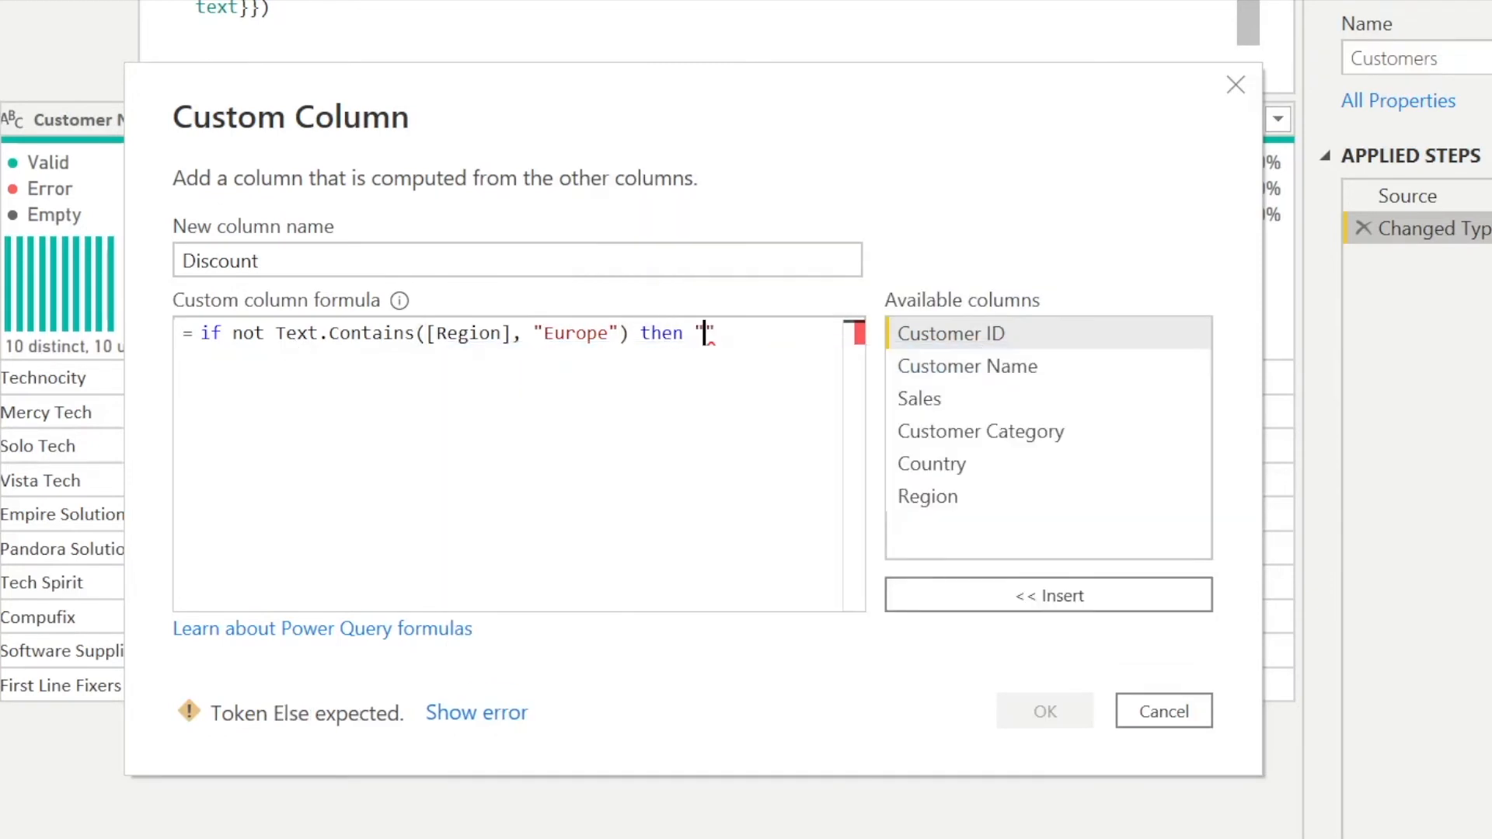
pyautogui.write('Discount')
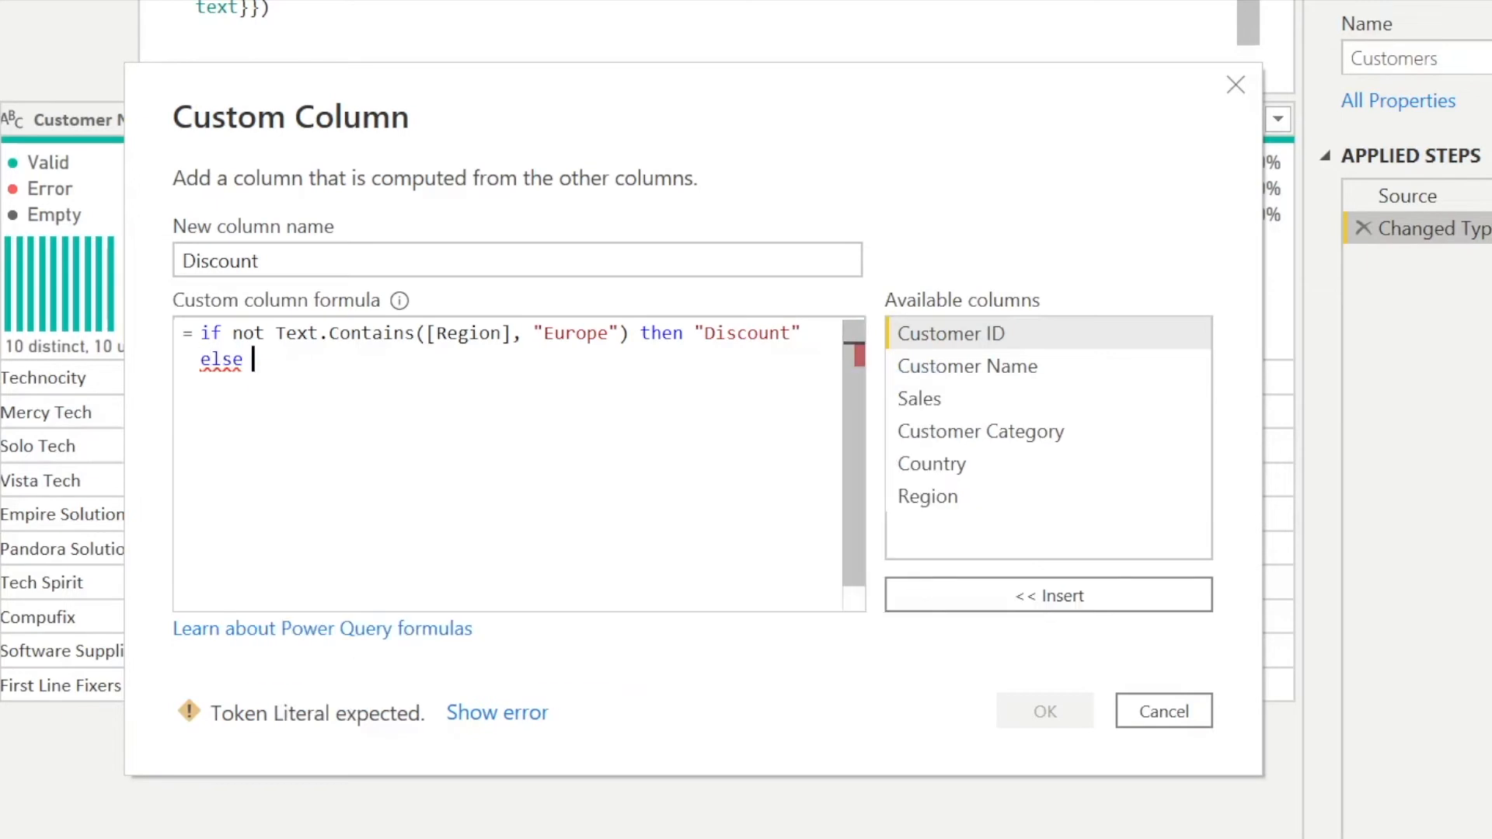
pyautogui.write('"No Discount"')
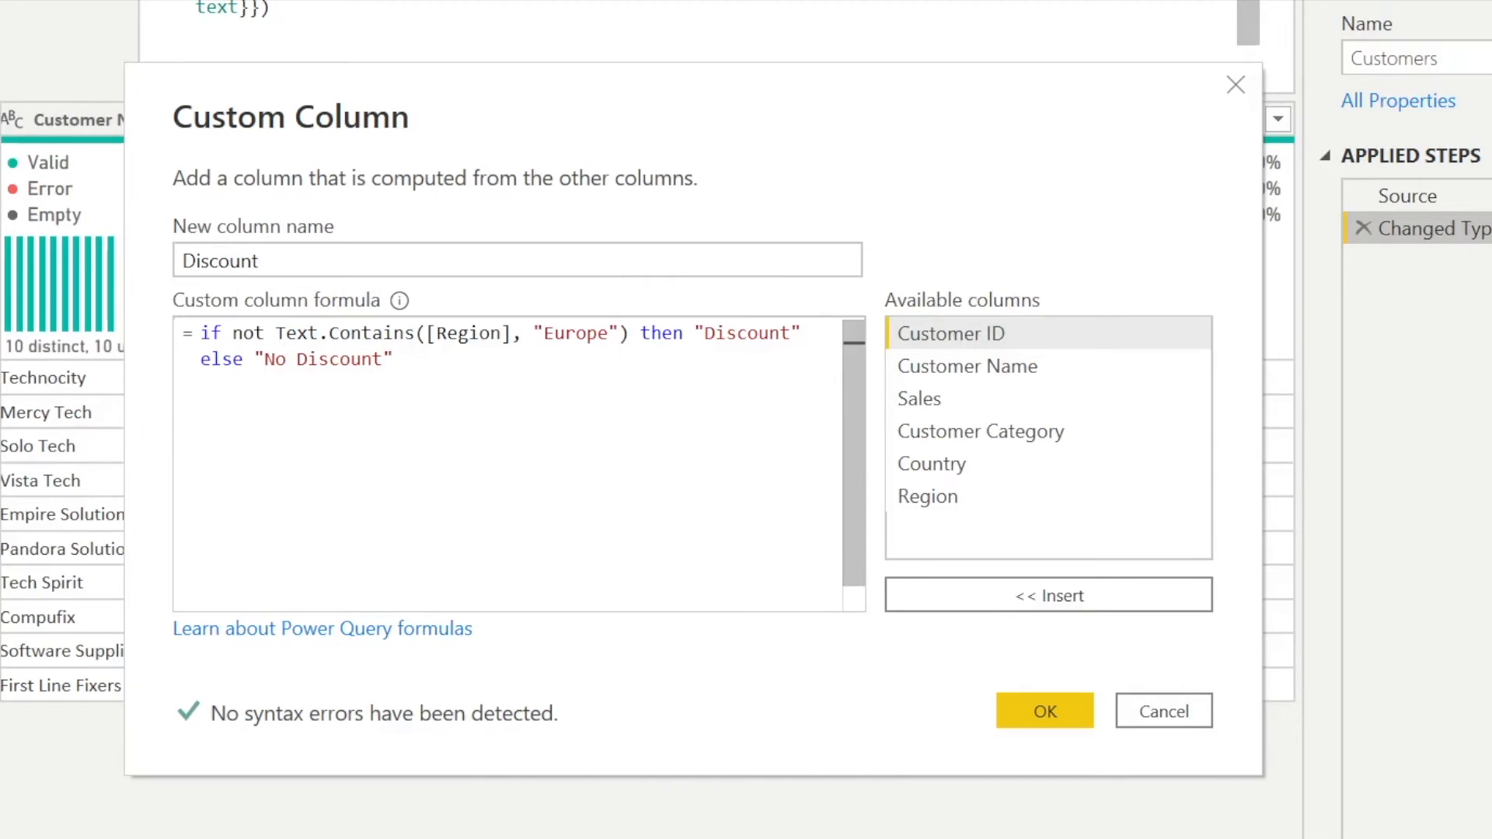
pyautogui.click(392, 359)
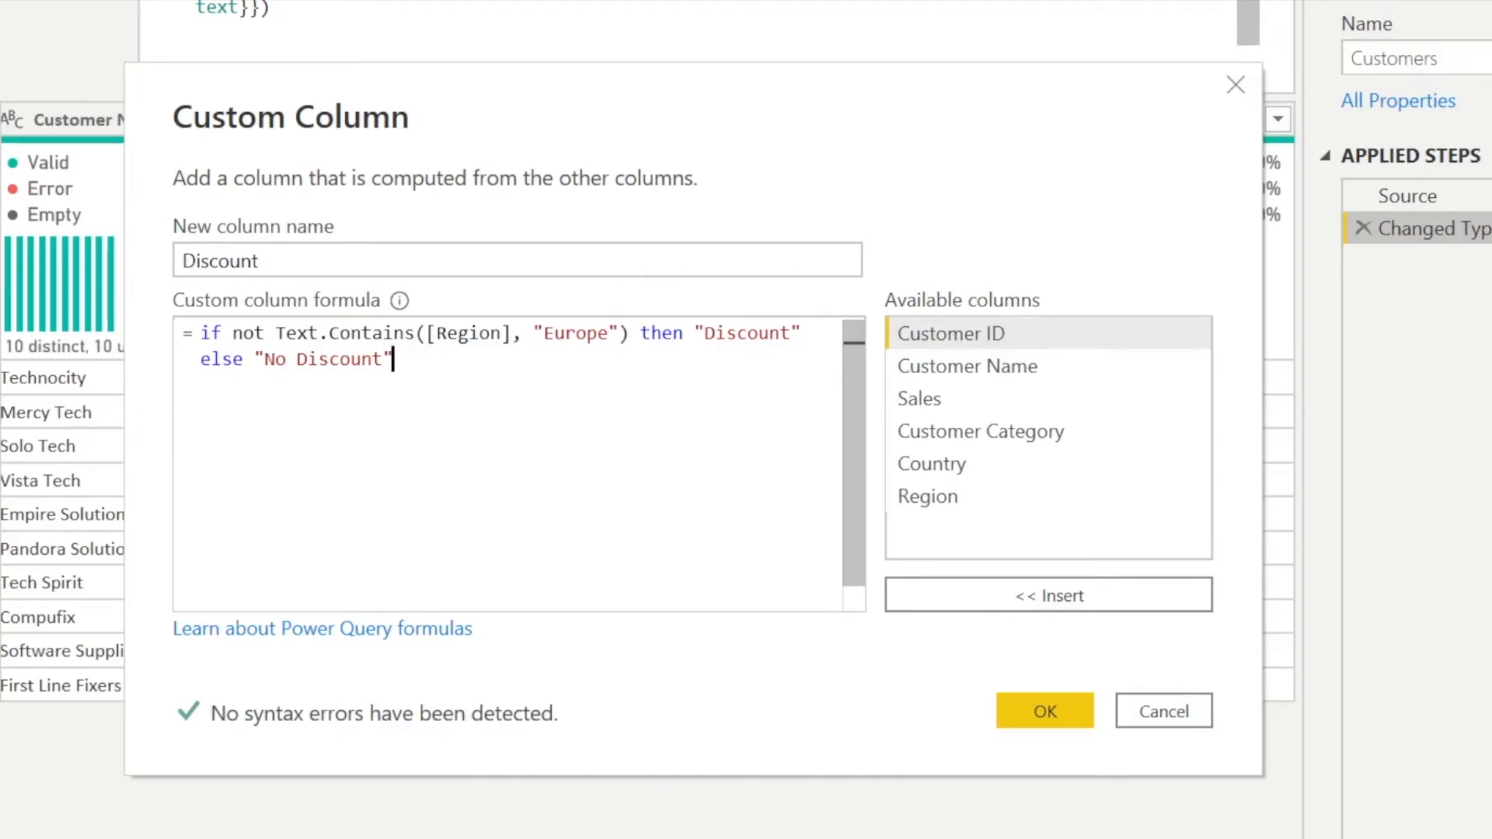
pyautogui.click(1044, 710)
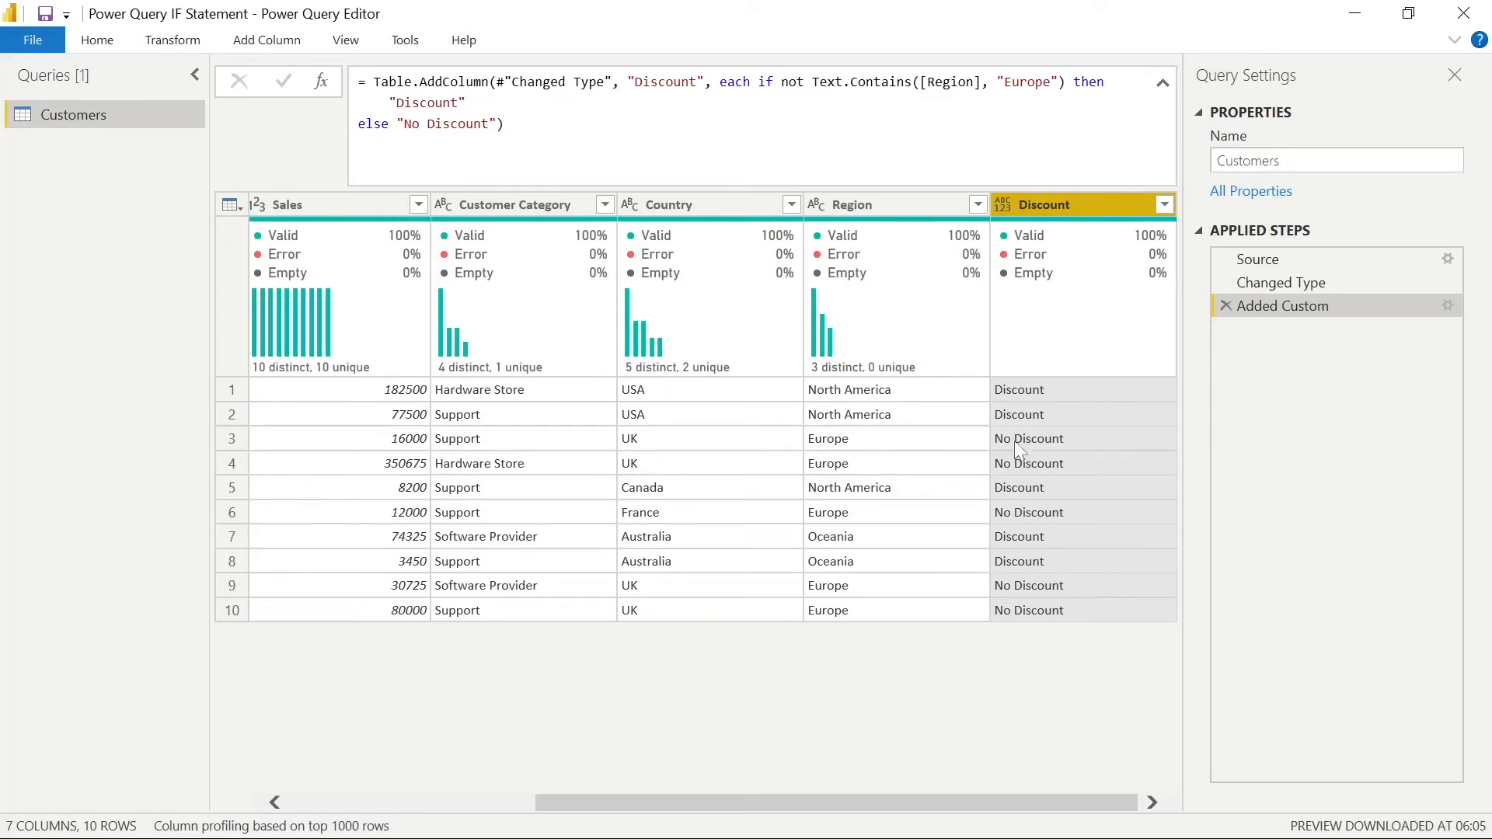
pyautogui.moveTo(1020, 516)
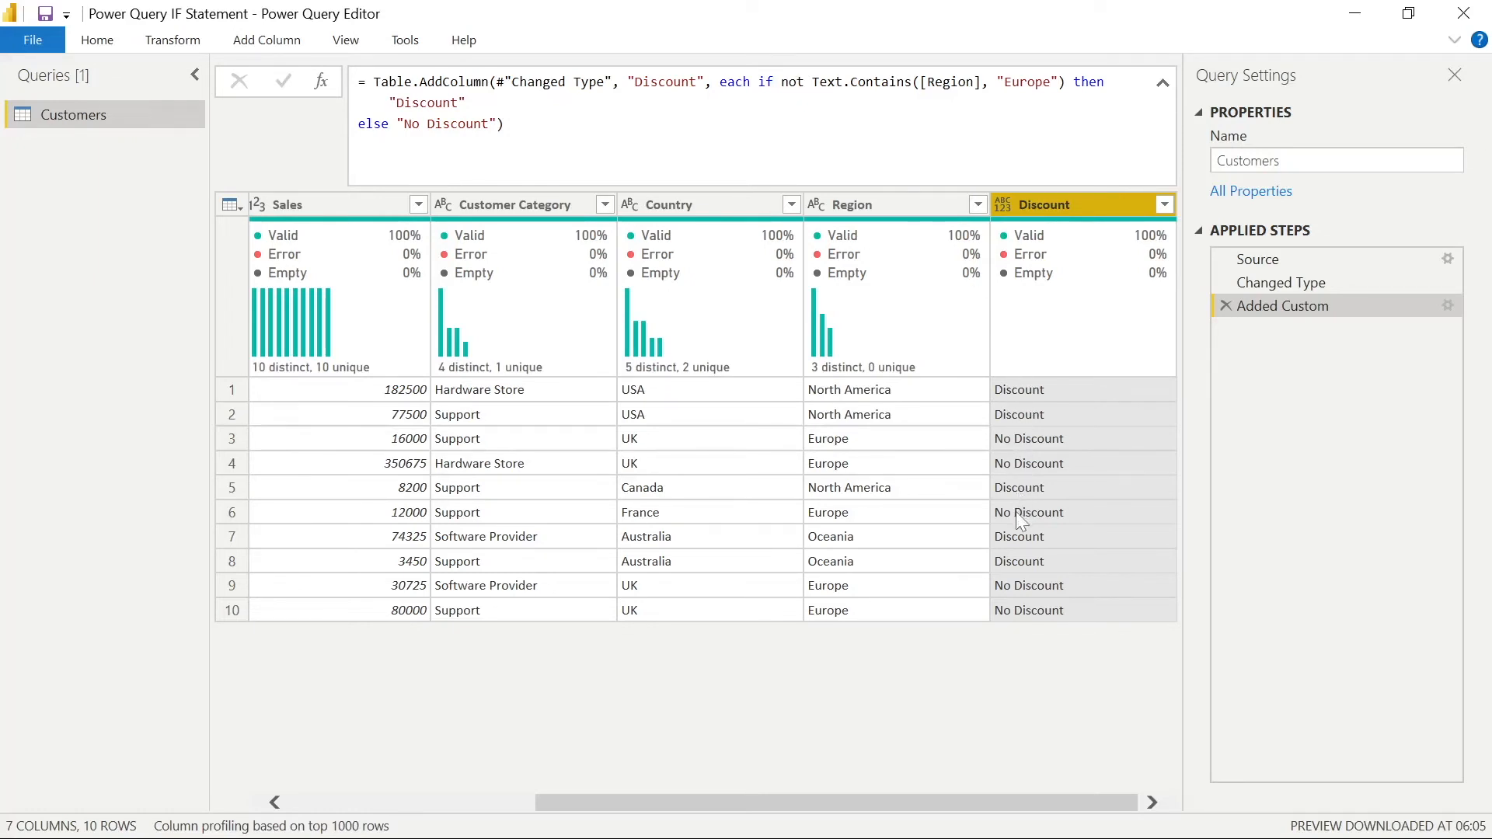
pyautogui.moveTo(1019, 487)
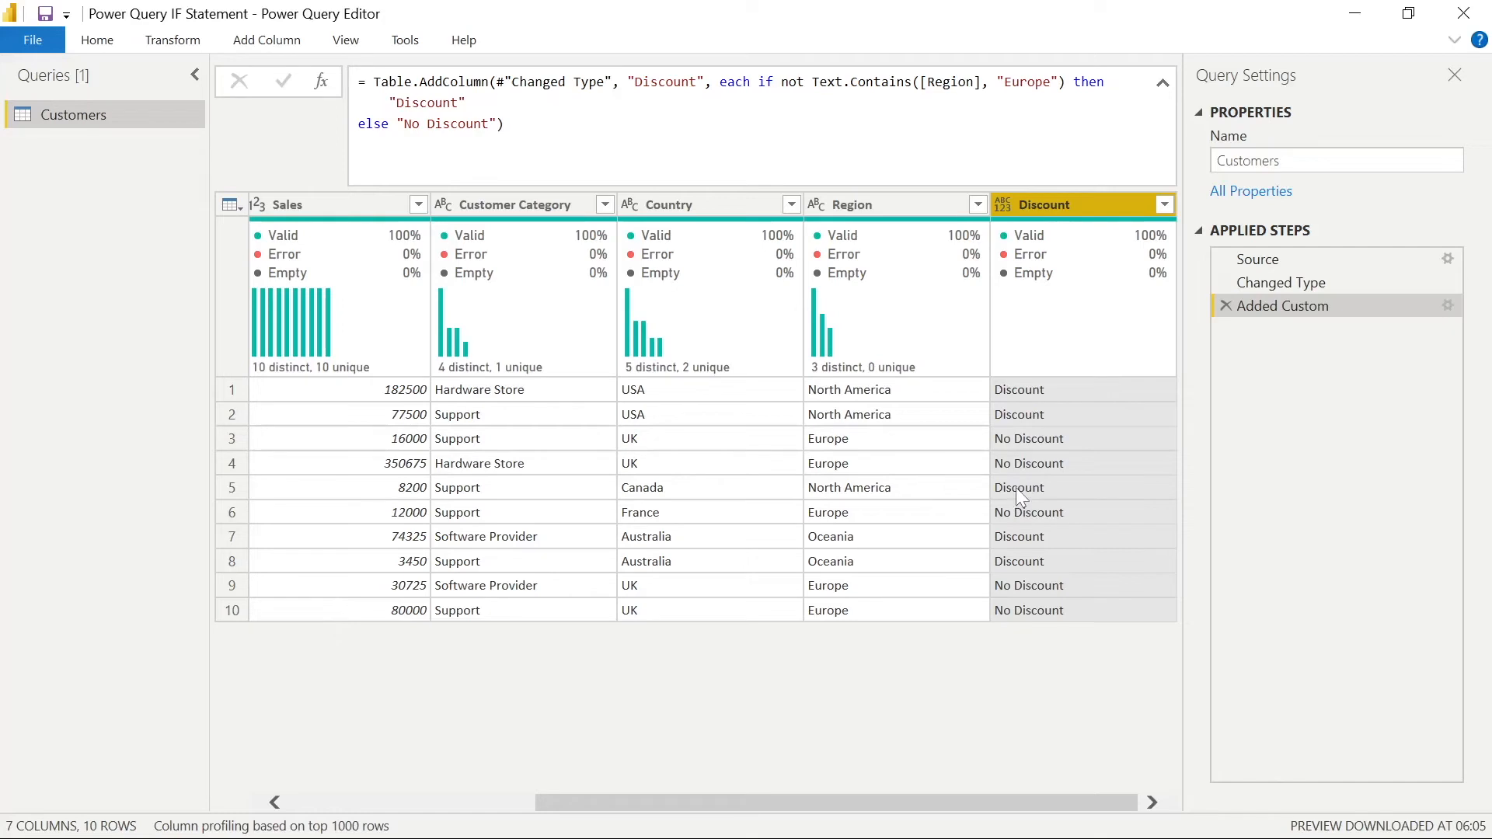
pyautogui.moveTo(1020, 511)
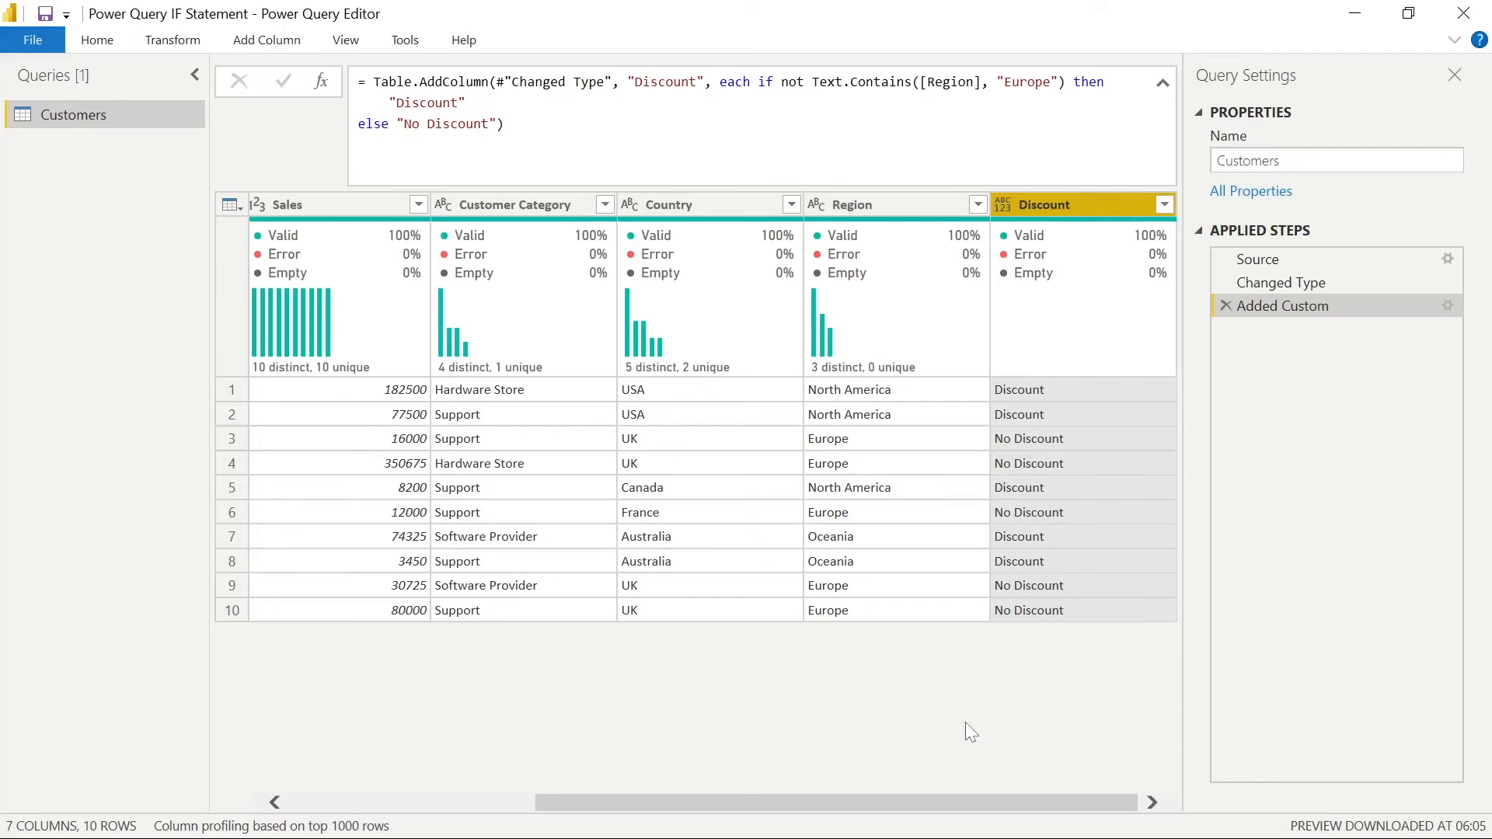
# - Delete the Discount column step and start a new custom column
pyautogui.click(1227, 307)
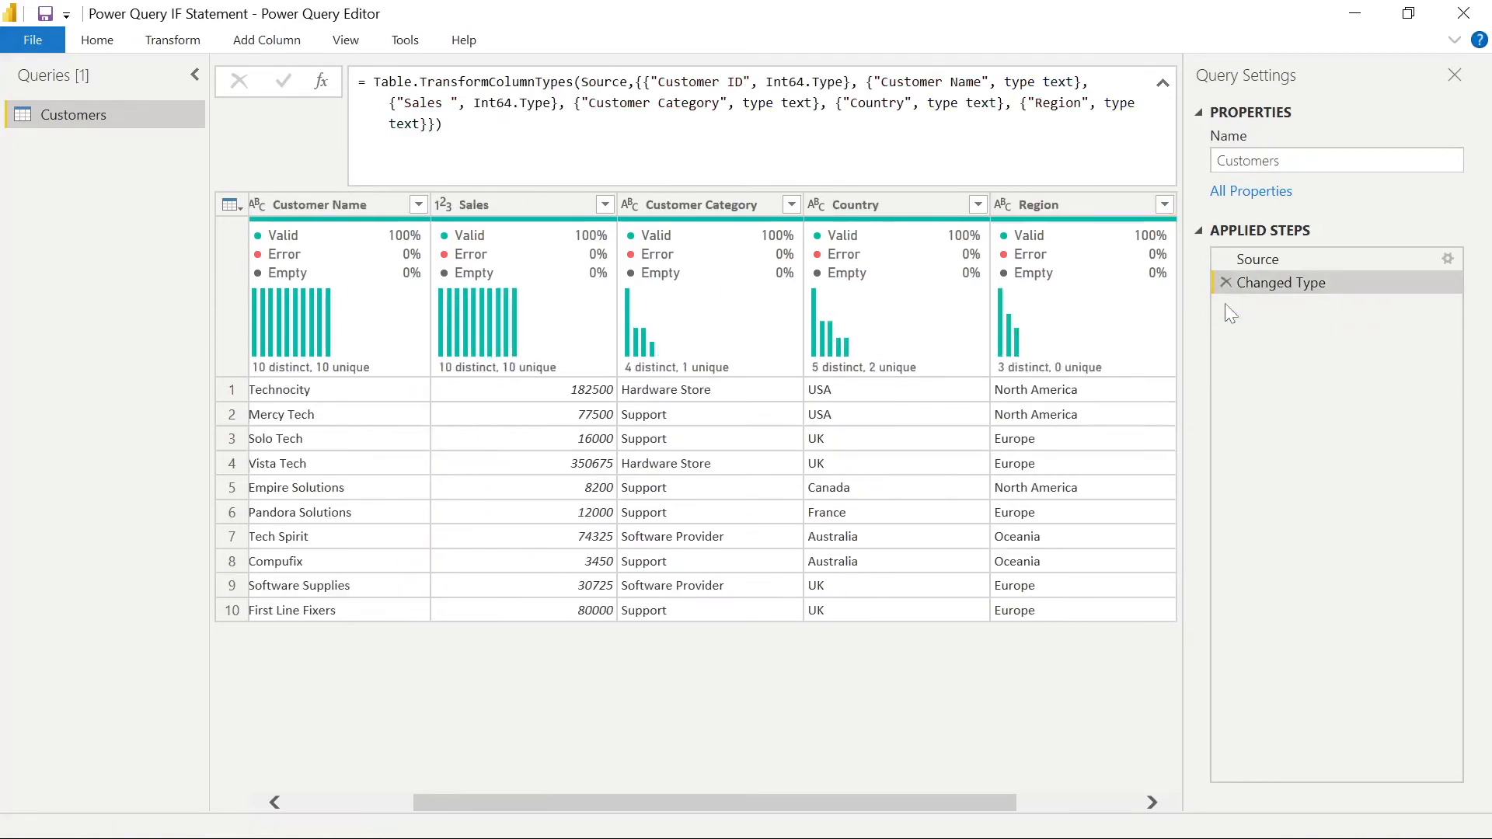
pyautogui.click(265, 40)
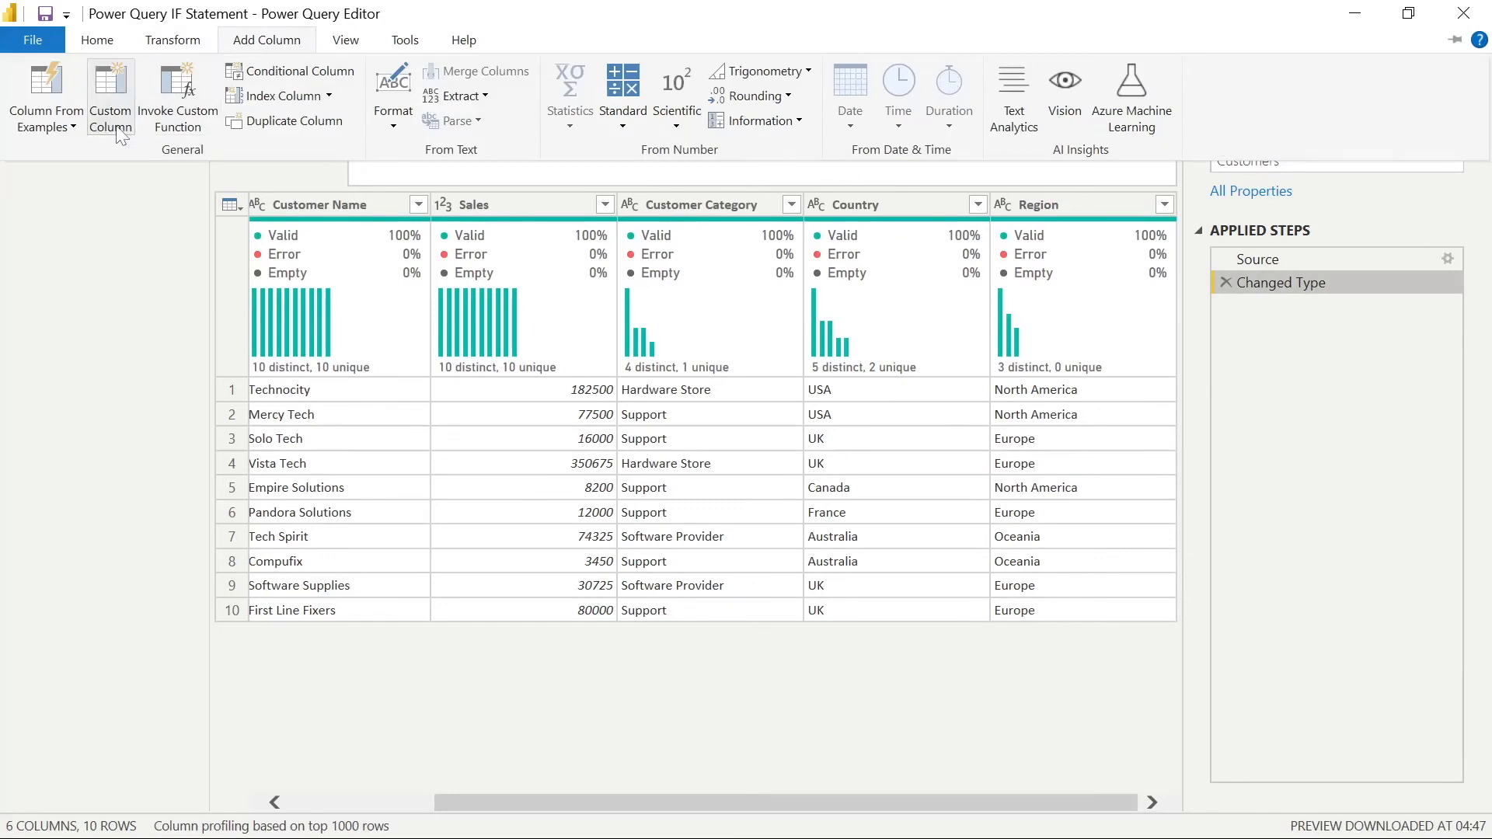
pyautogui.click(109, 98)
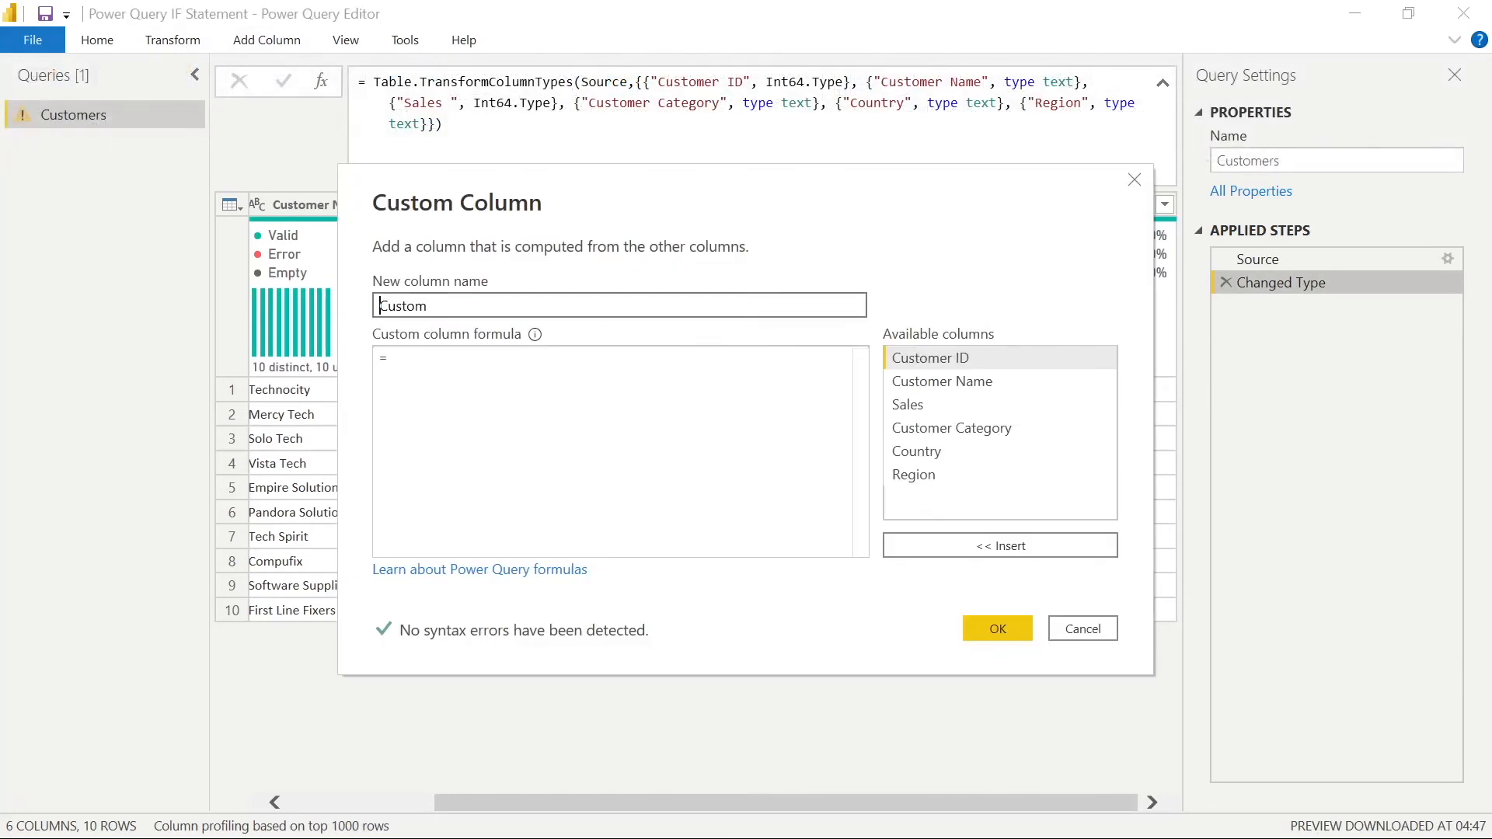
pyautogui.write('Discount')
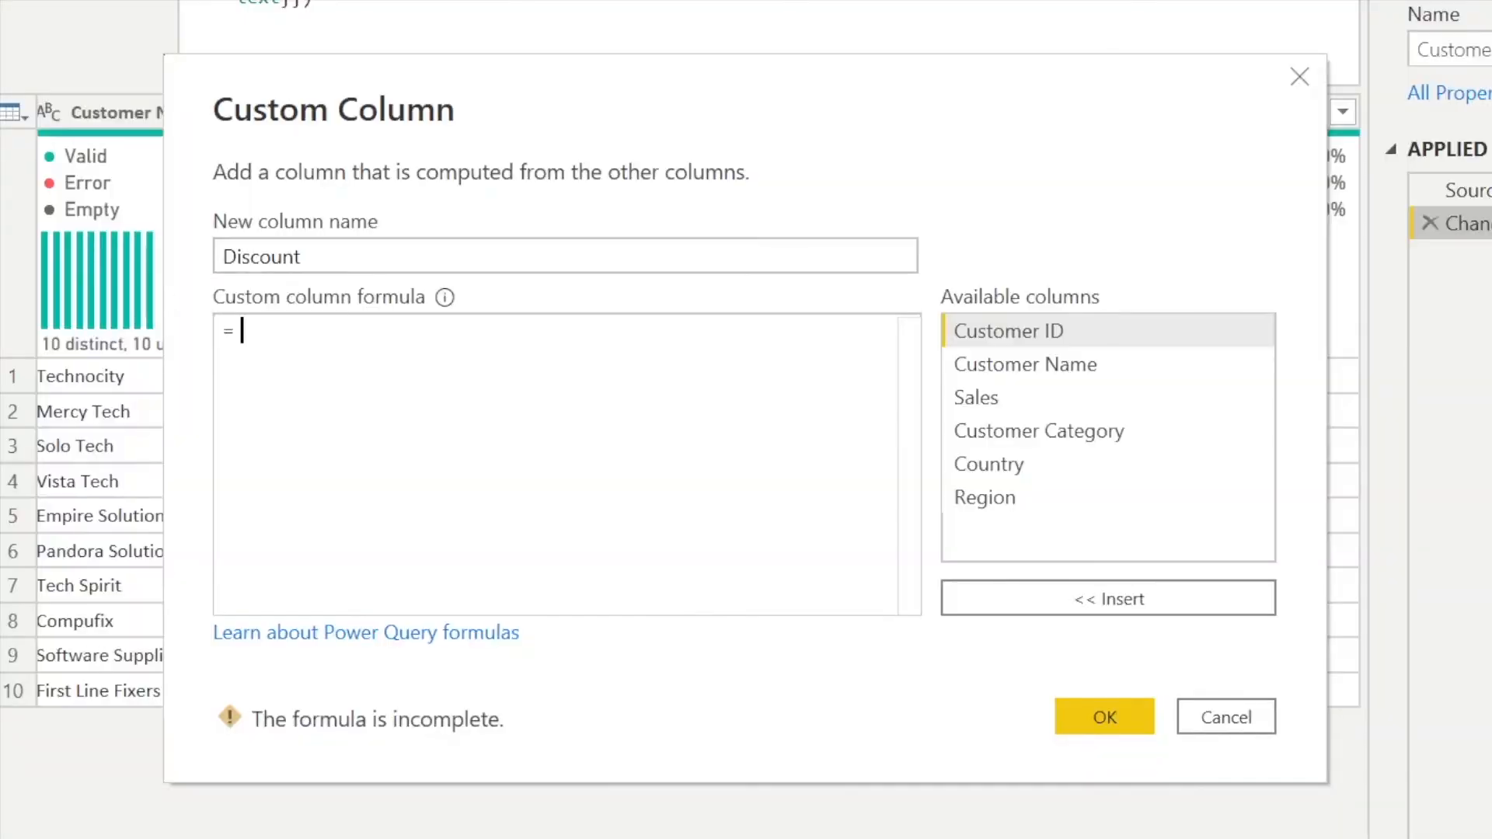
# - Enter the condition List.Contains({"UK","USA","France"}, [Country])
pyautogui.write('if')
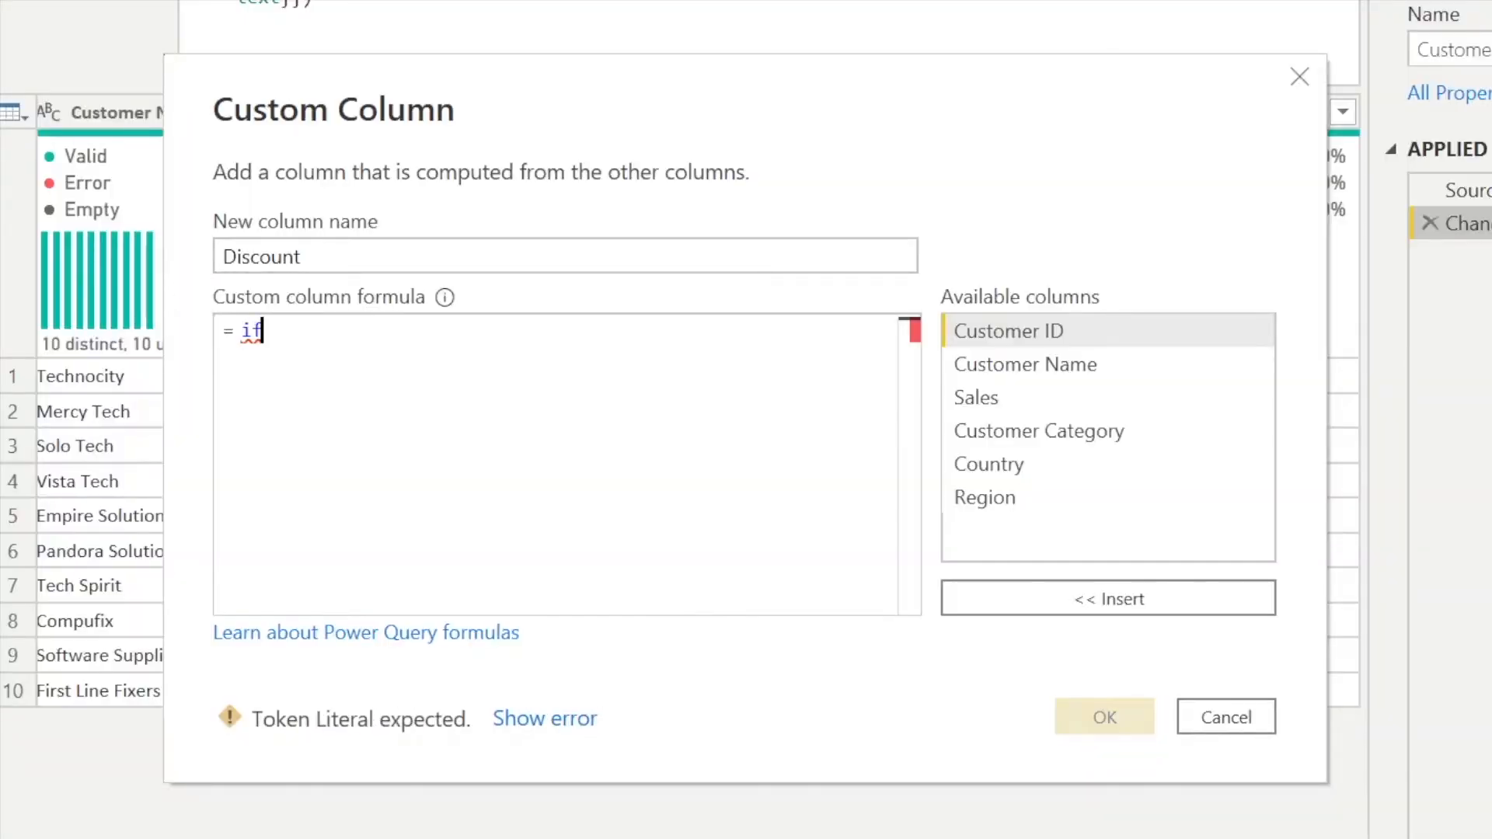
pyautogui.write('List.')
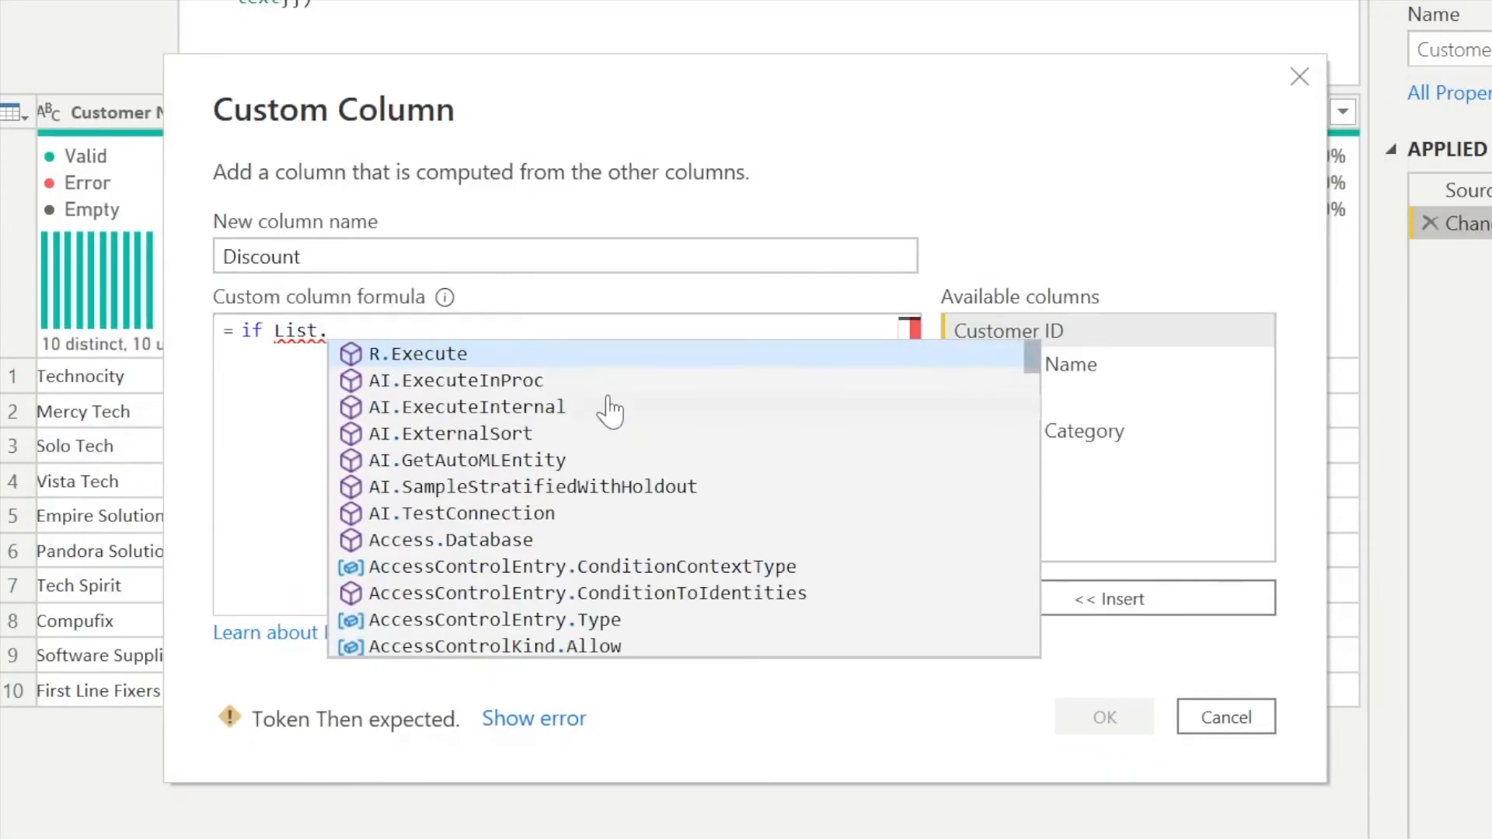
pyautogui.write('Contains')
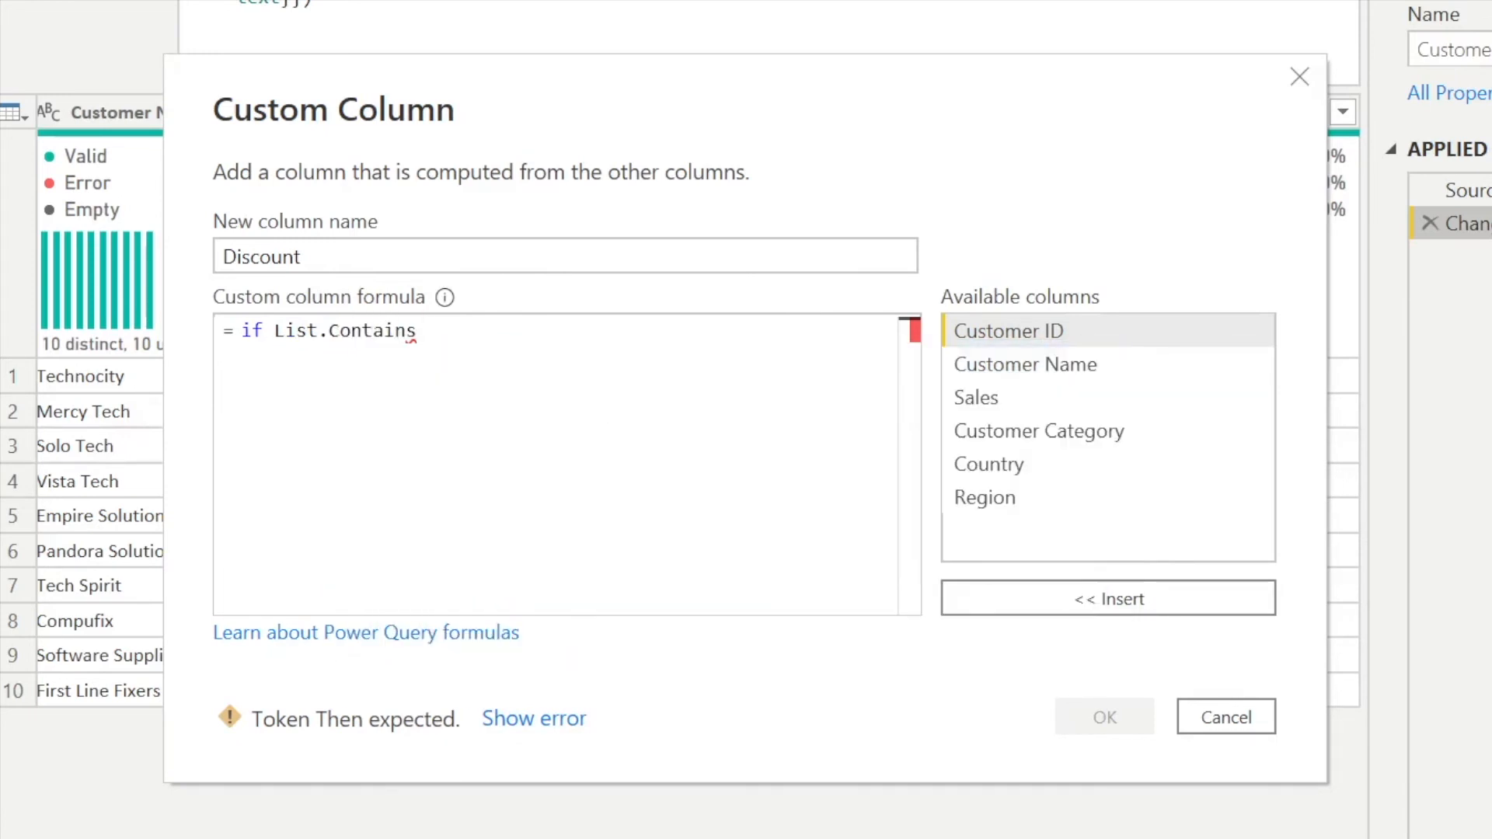
pyautogui.write('(')
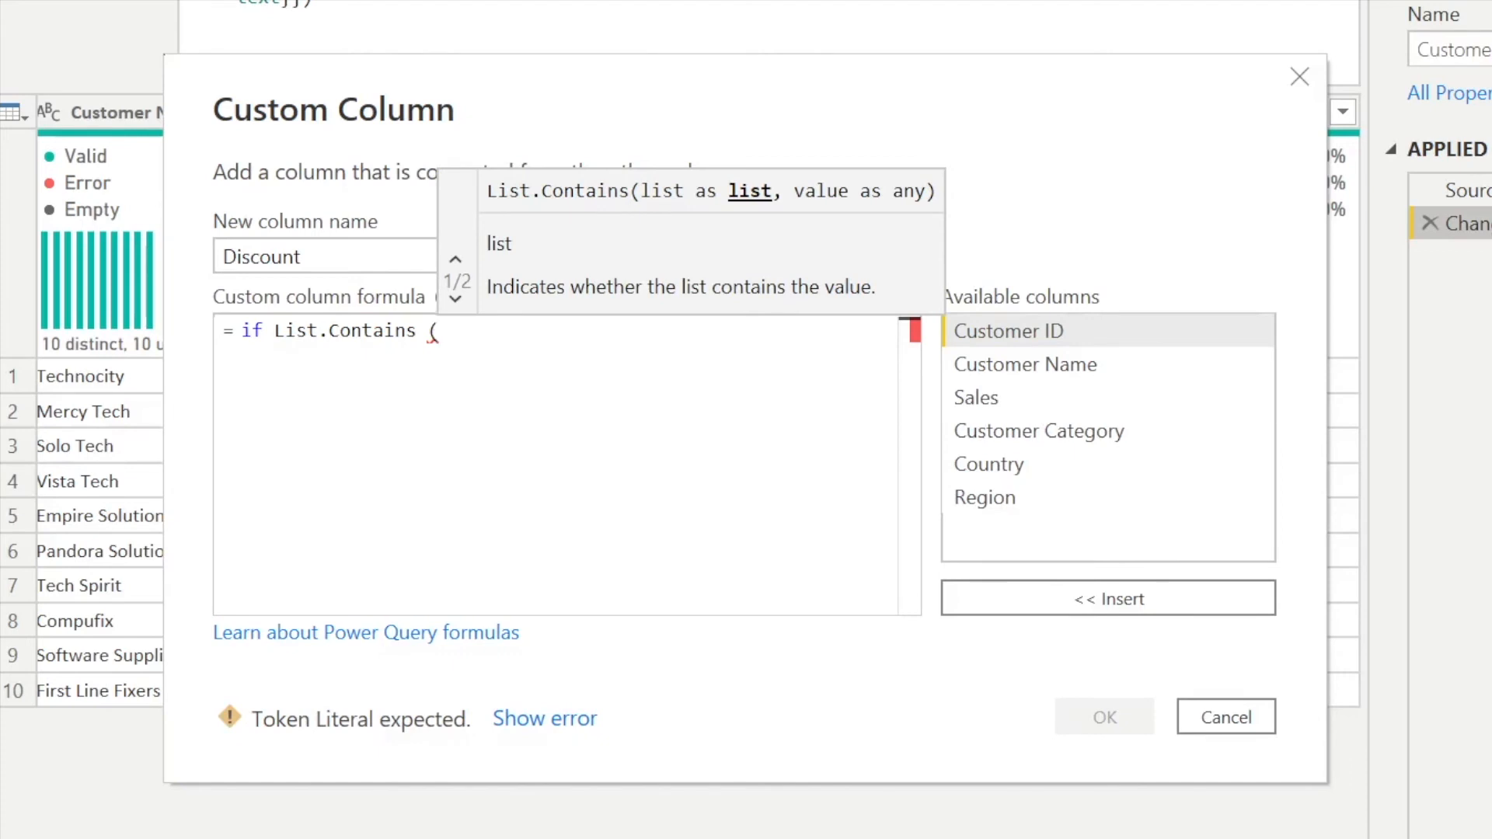
pyautogui.write('{')
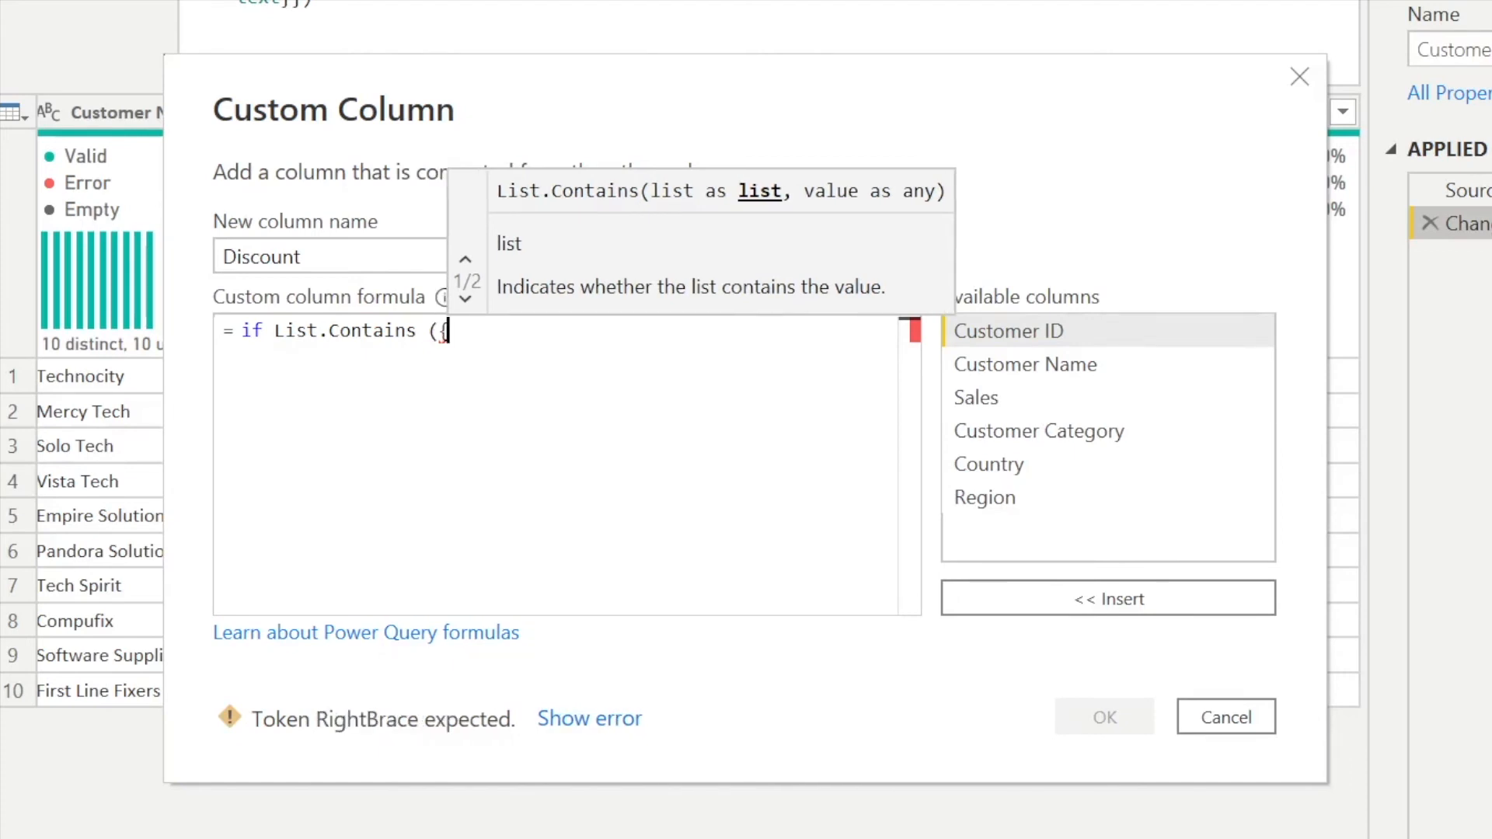
pyautogui.write('})')
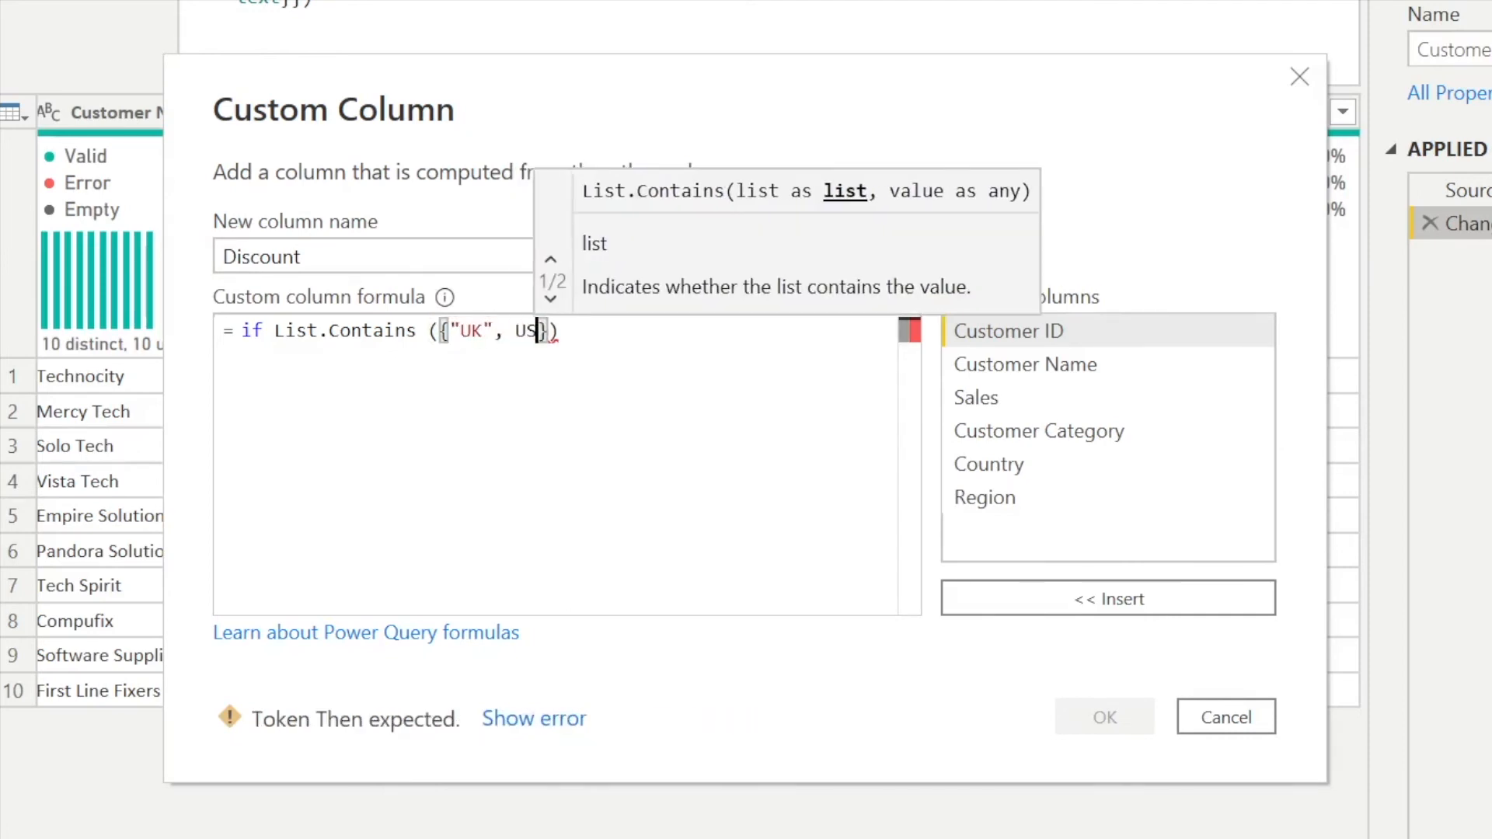
pyautogui.press('Backspace')
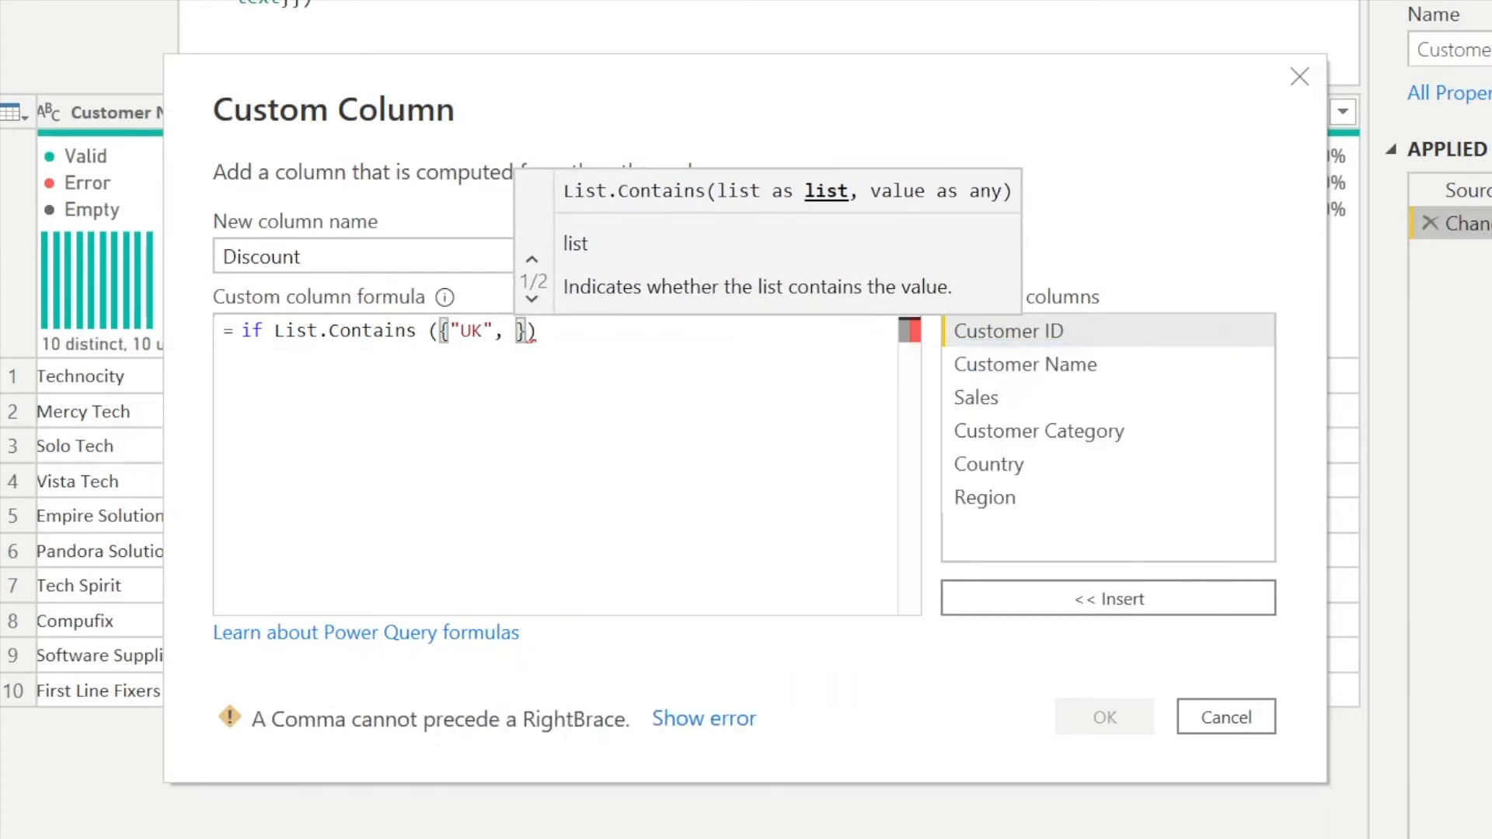
pyautogui.write('"USA"')
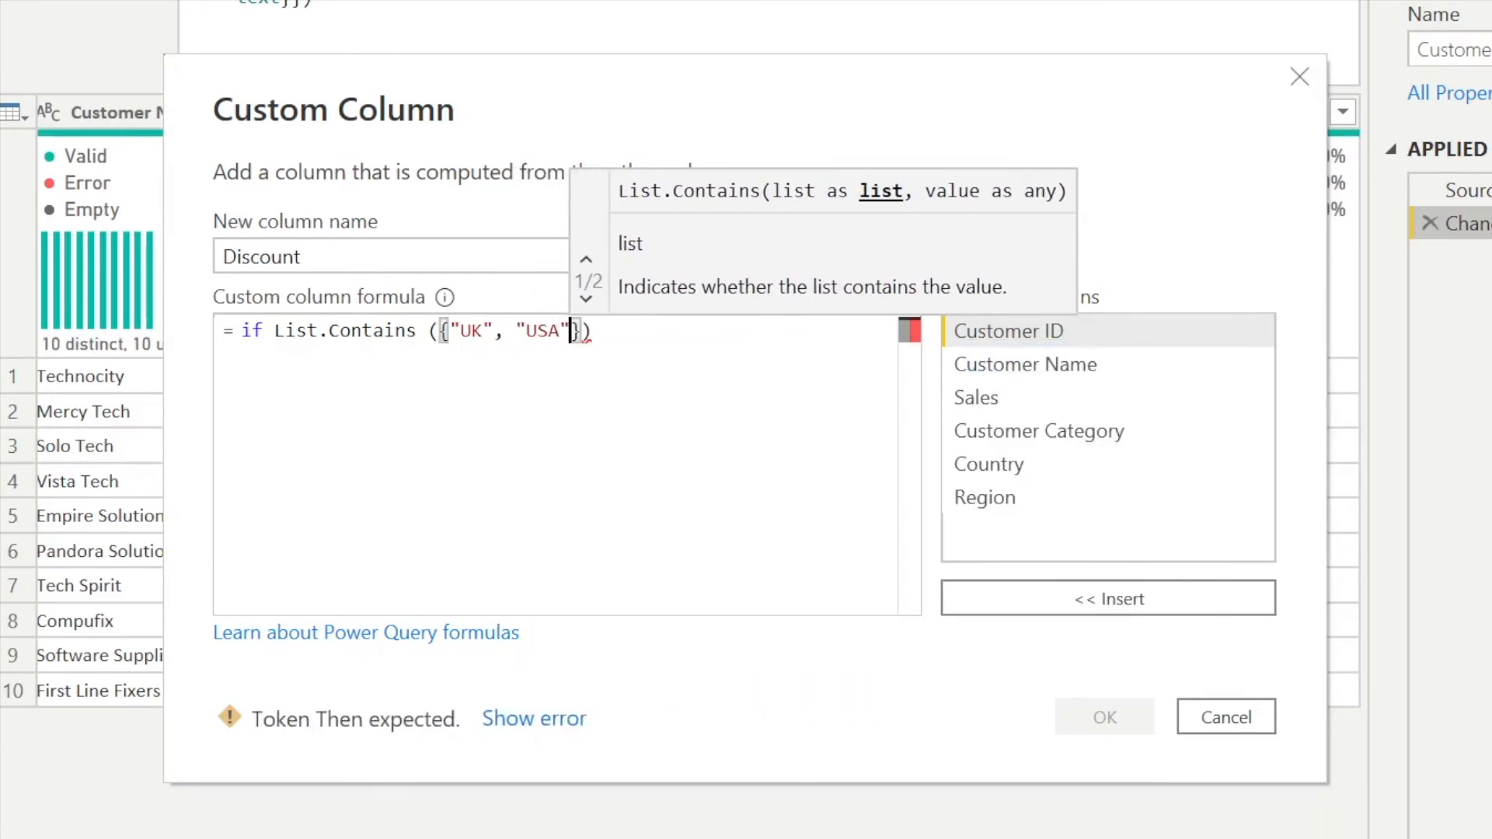
pyautogui.write(', "France')
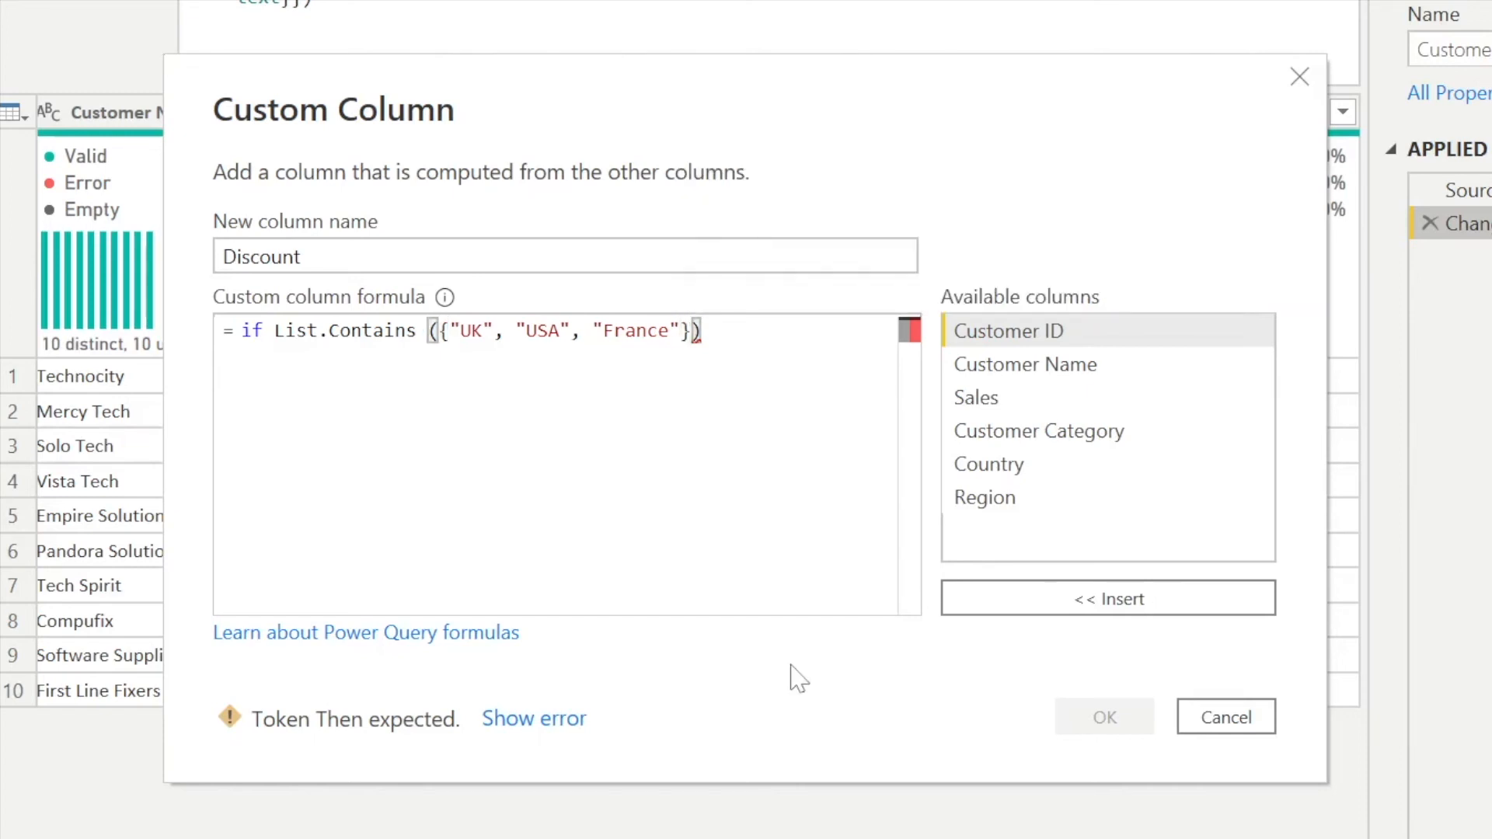
pyautogui.write(',')
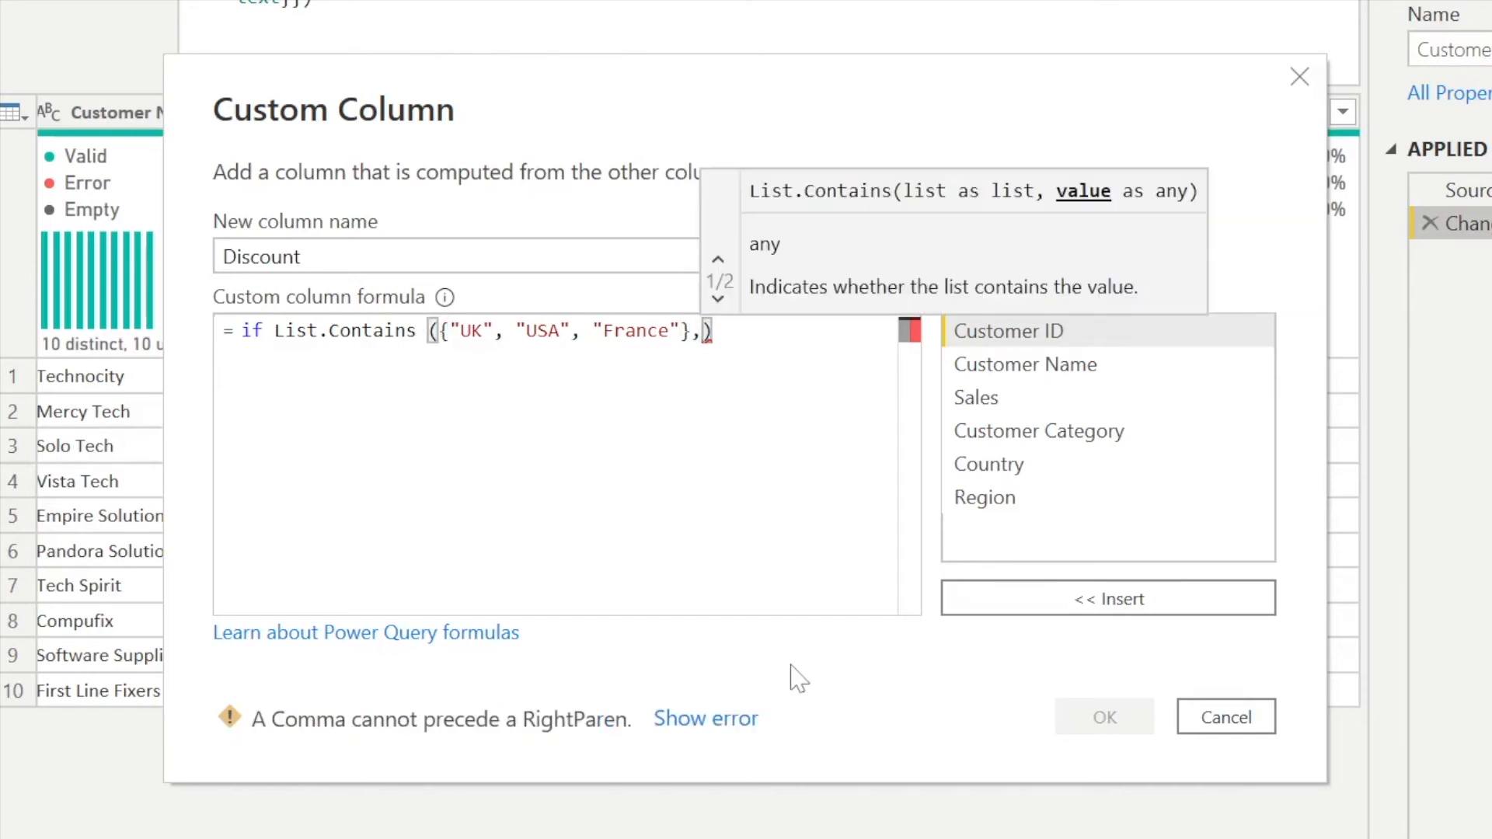
pyautogui.moveTo(1023, 381)
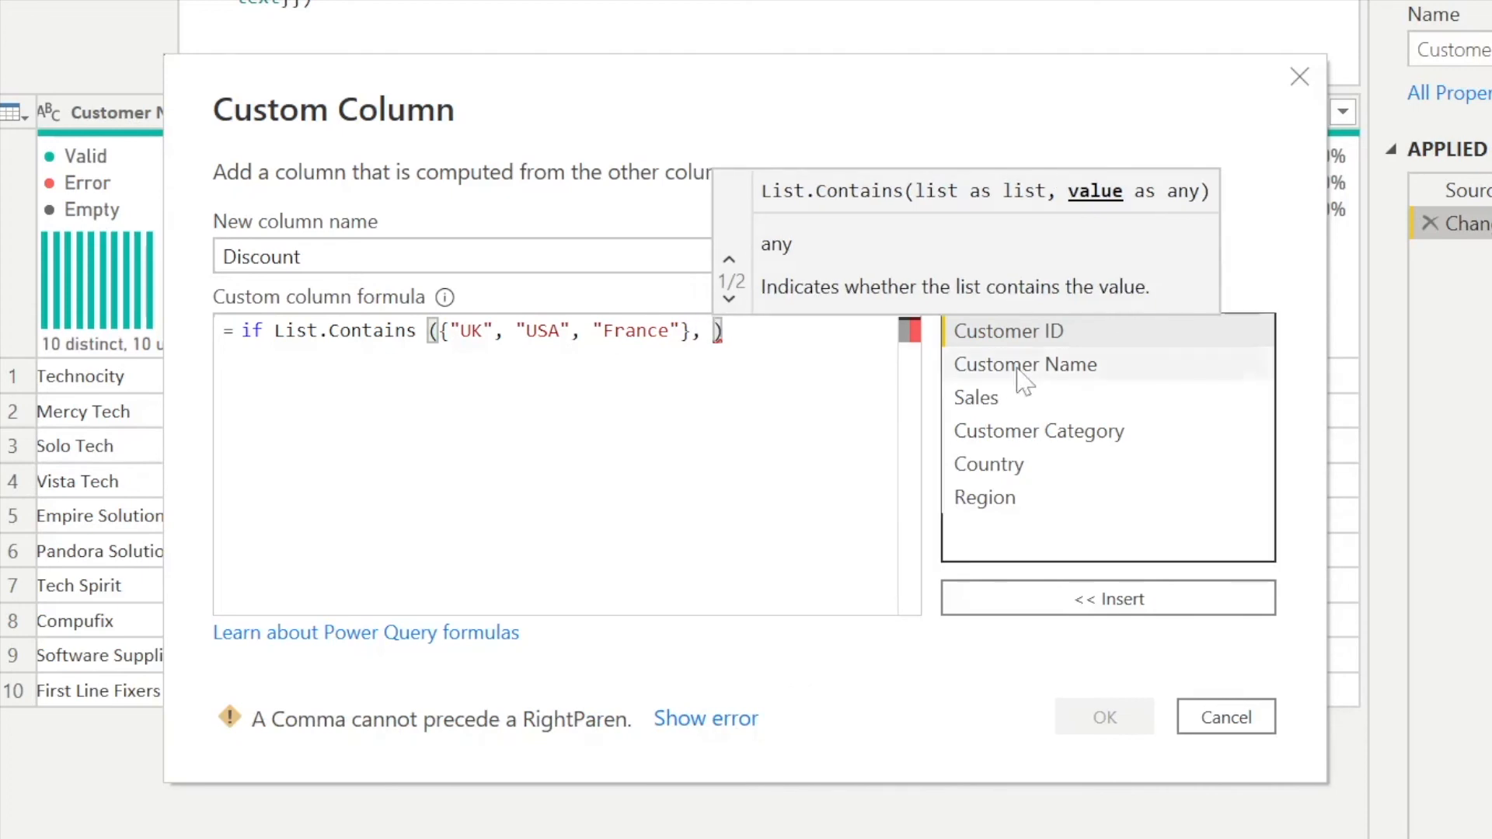
pyautogui.doubleClick(988, 463)
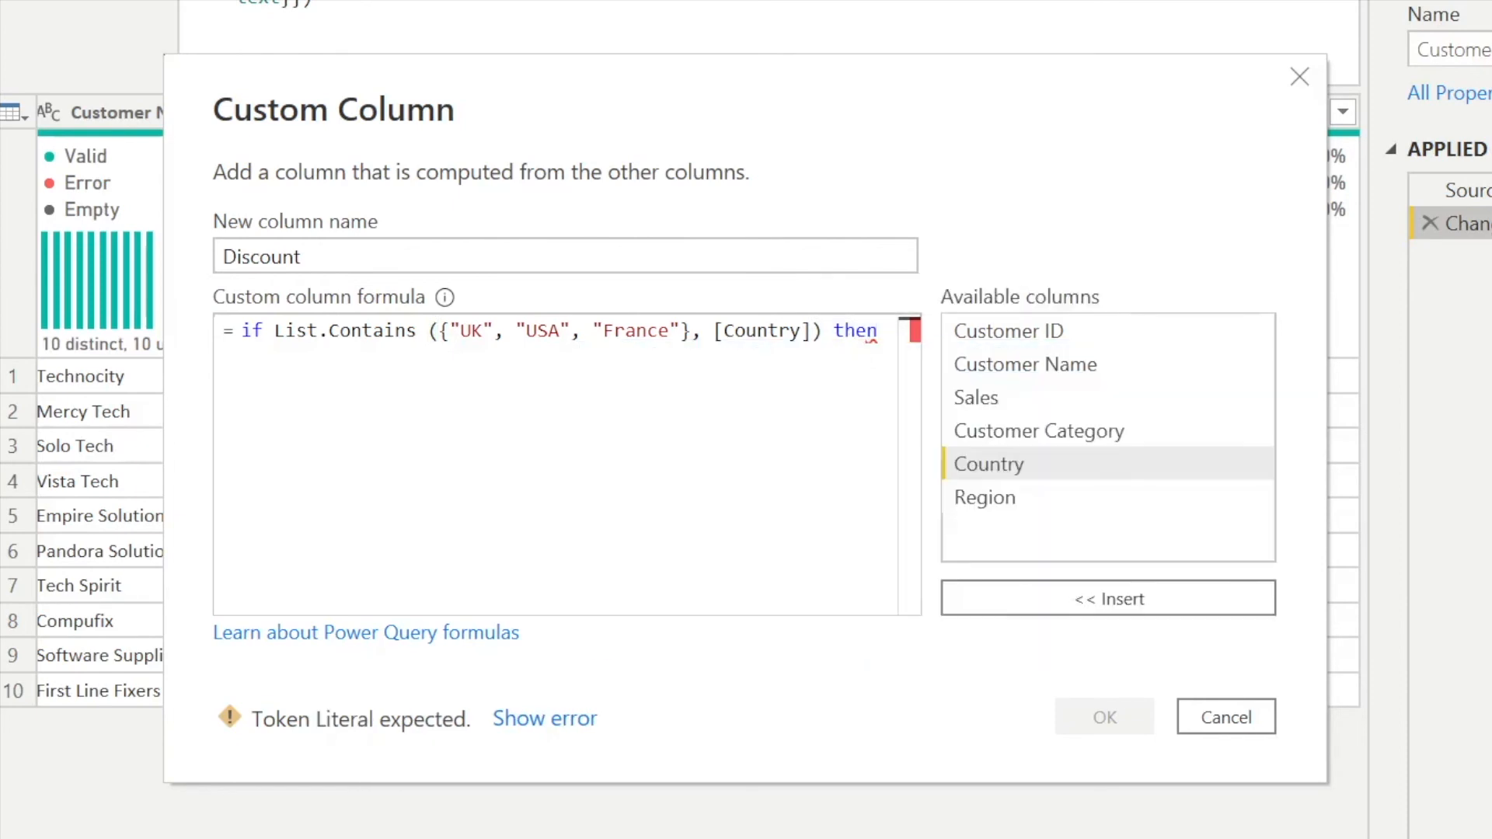
# - Finish the formula with then "Low Cost Import" else "High Cost Import"
pyautogui.write('"Low "')
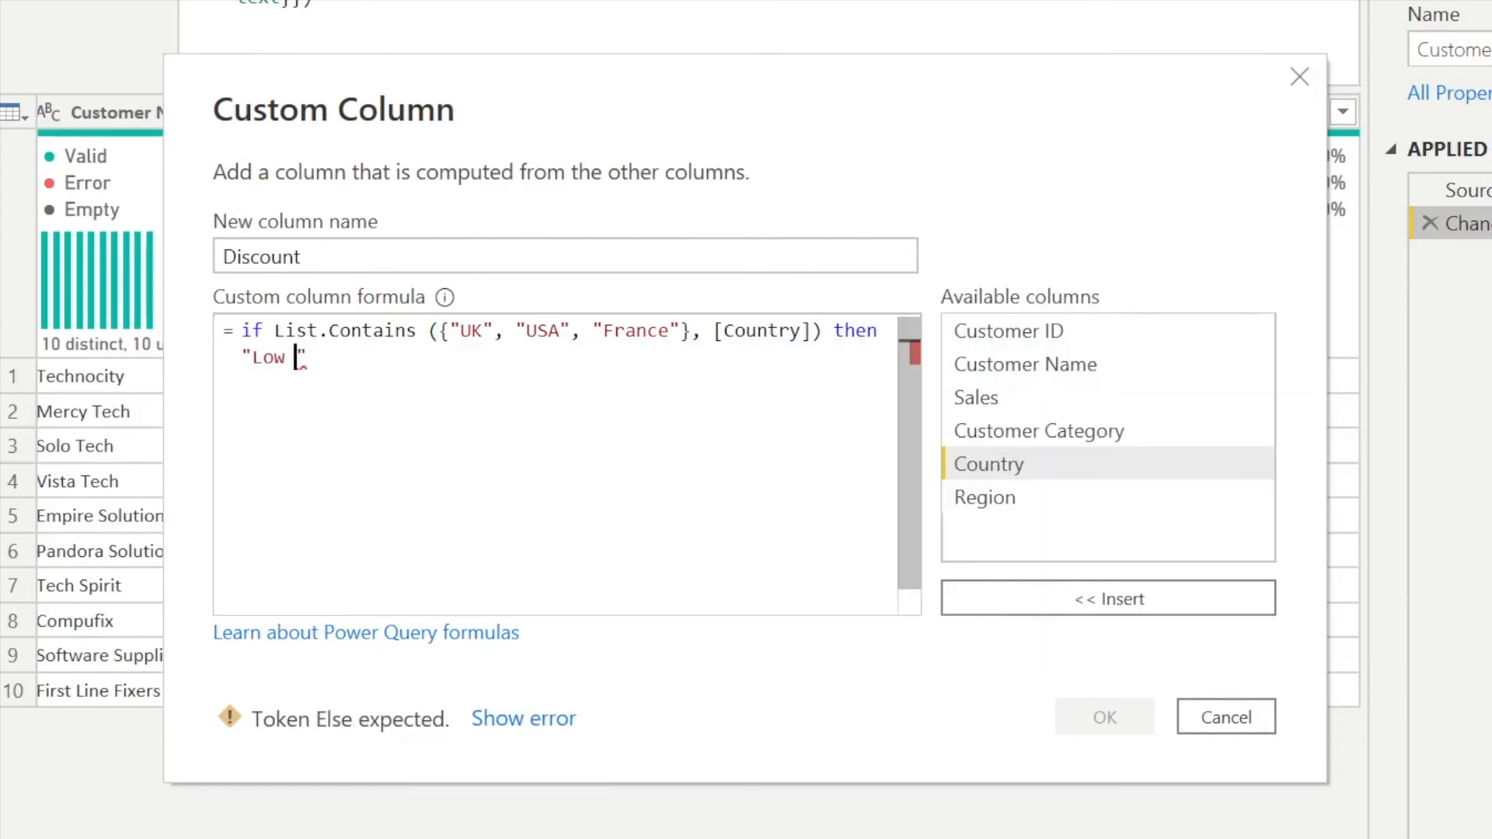
pyautogui.write('Cost Import"')
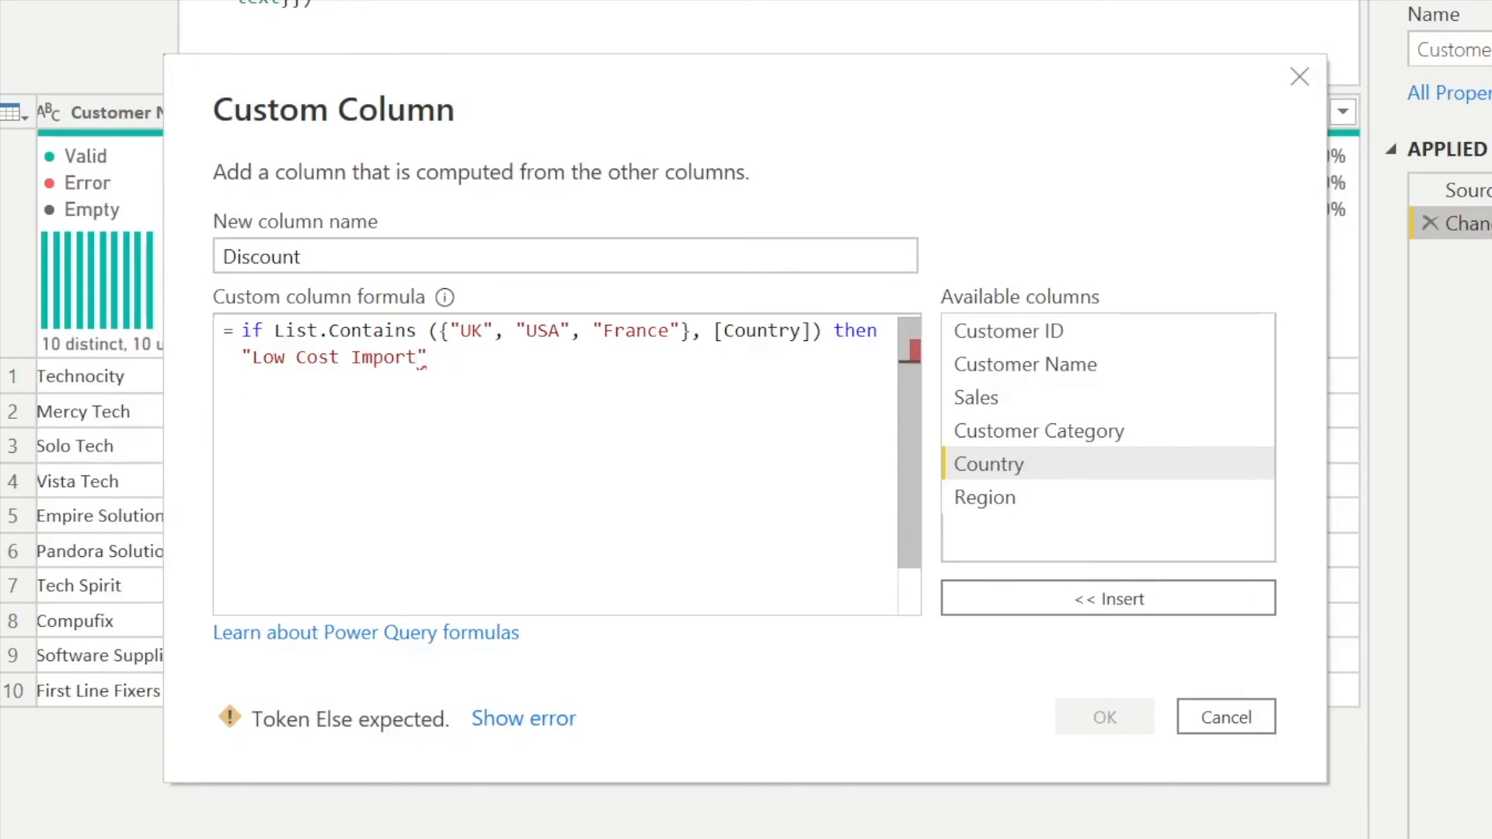
pyautogui.write('else "Hi"')
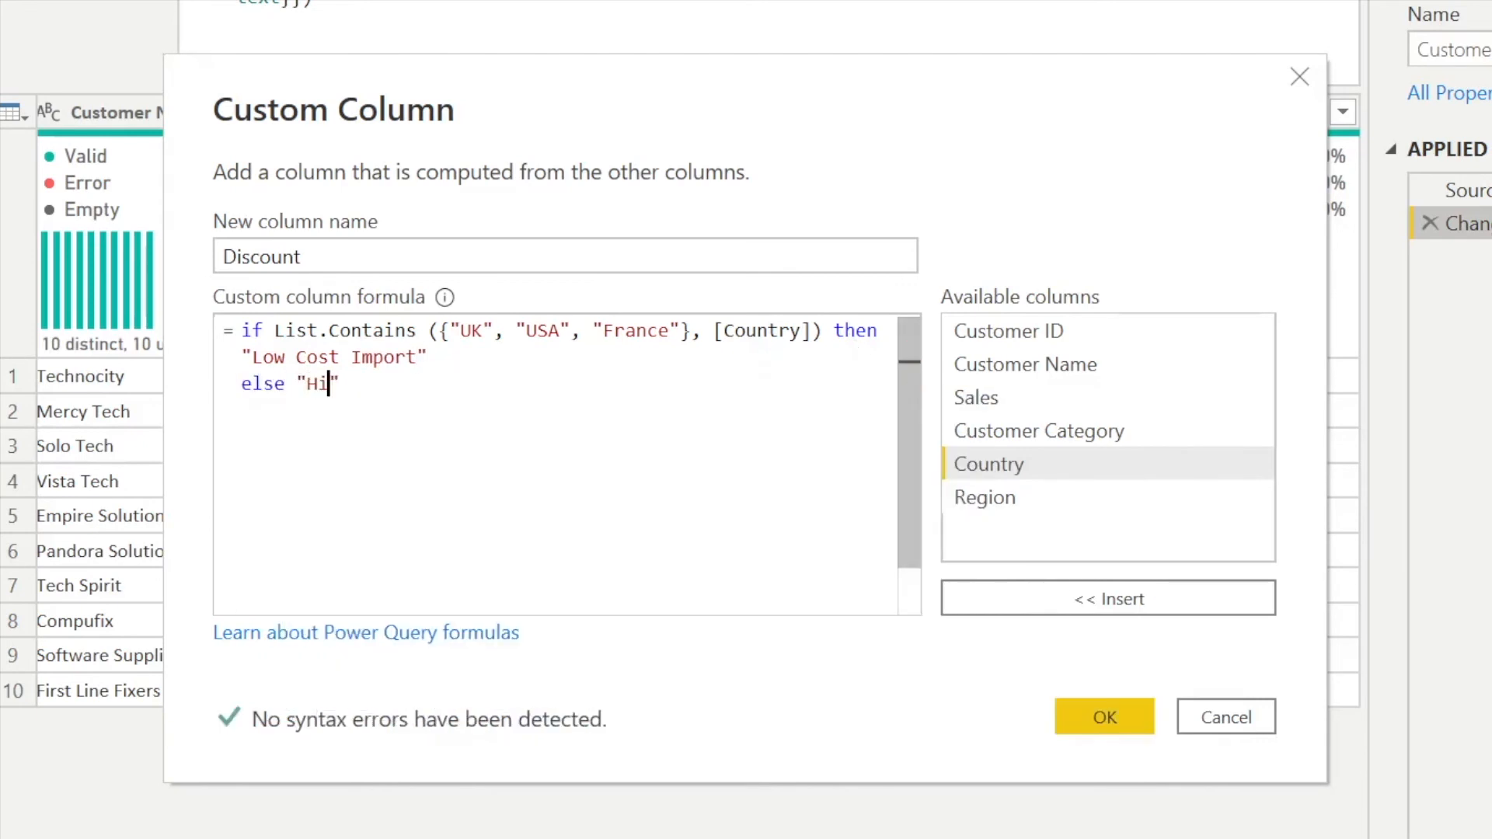
pyautogui.write('gh Cost Import')
pyautogui.click(564, 256)
pyautogui.write('Import Grouping')
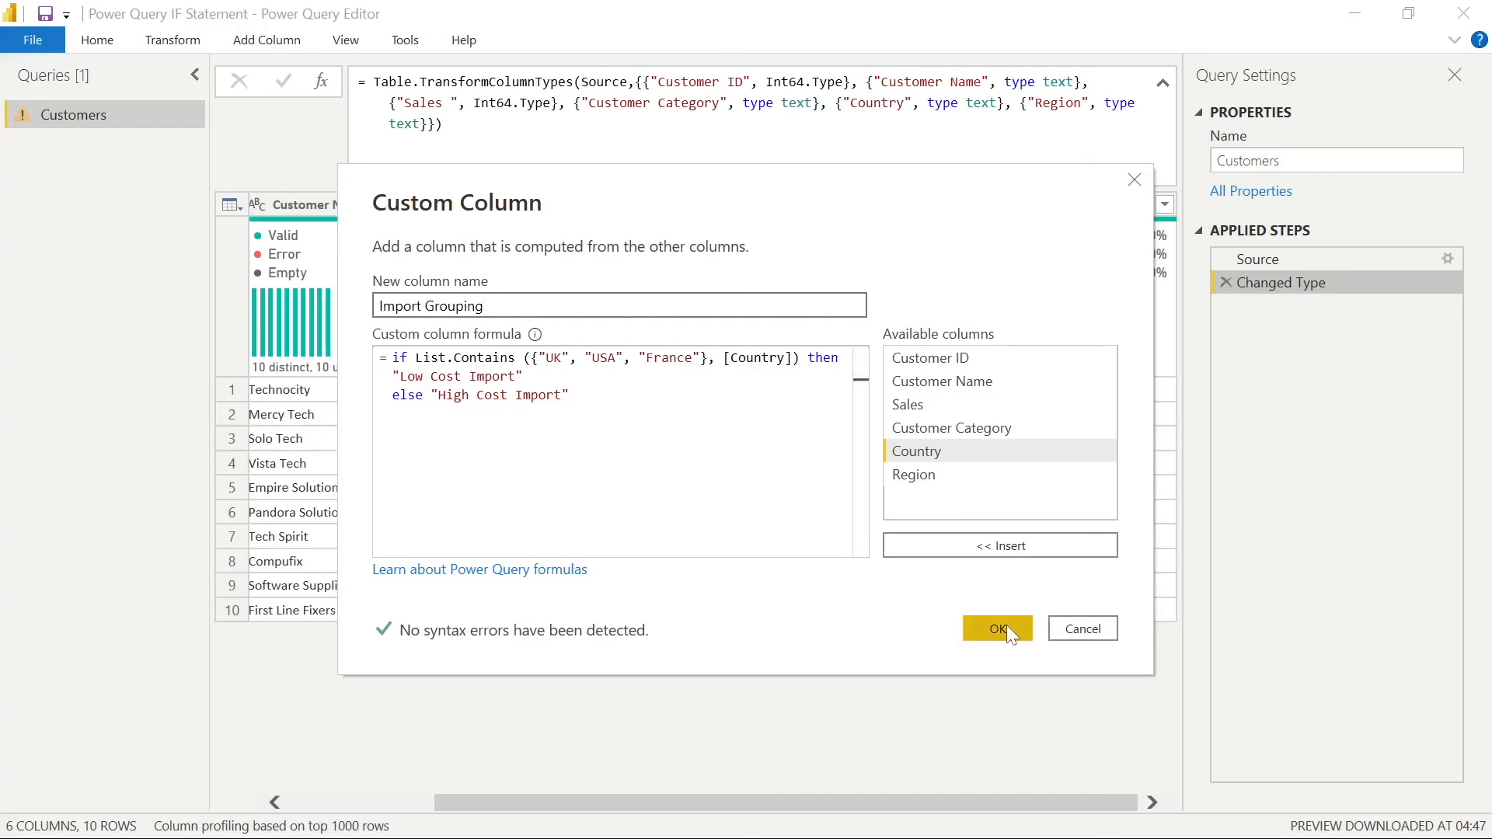
# - Confirm the Import Grouping column so it appears on the Customers table
pyautogui.click(996, 628)
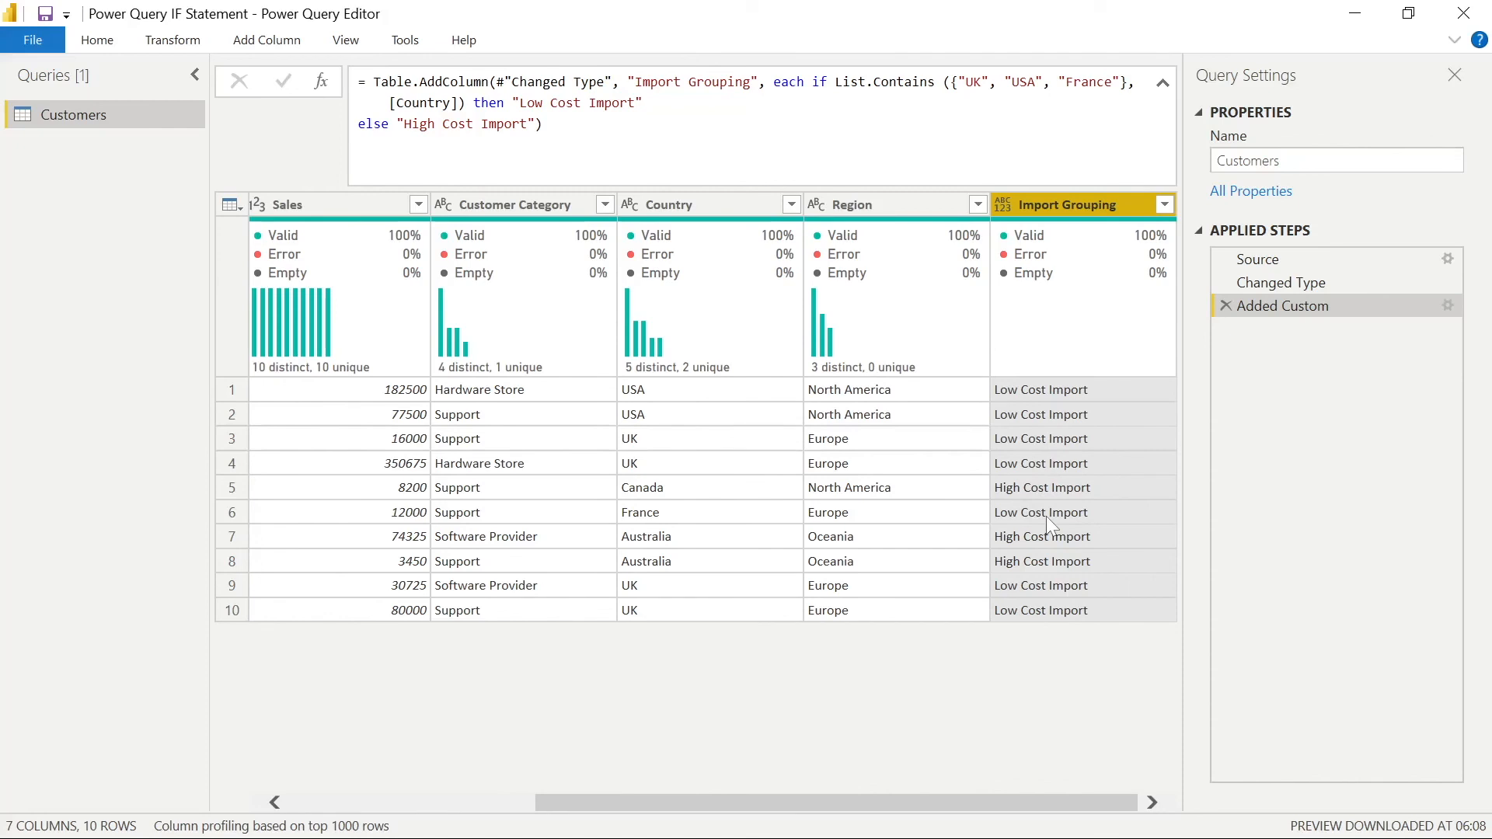
pyautogui.moveTo(1015, 652)
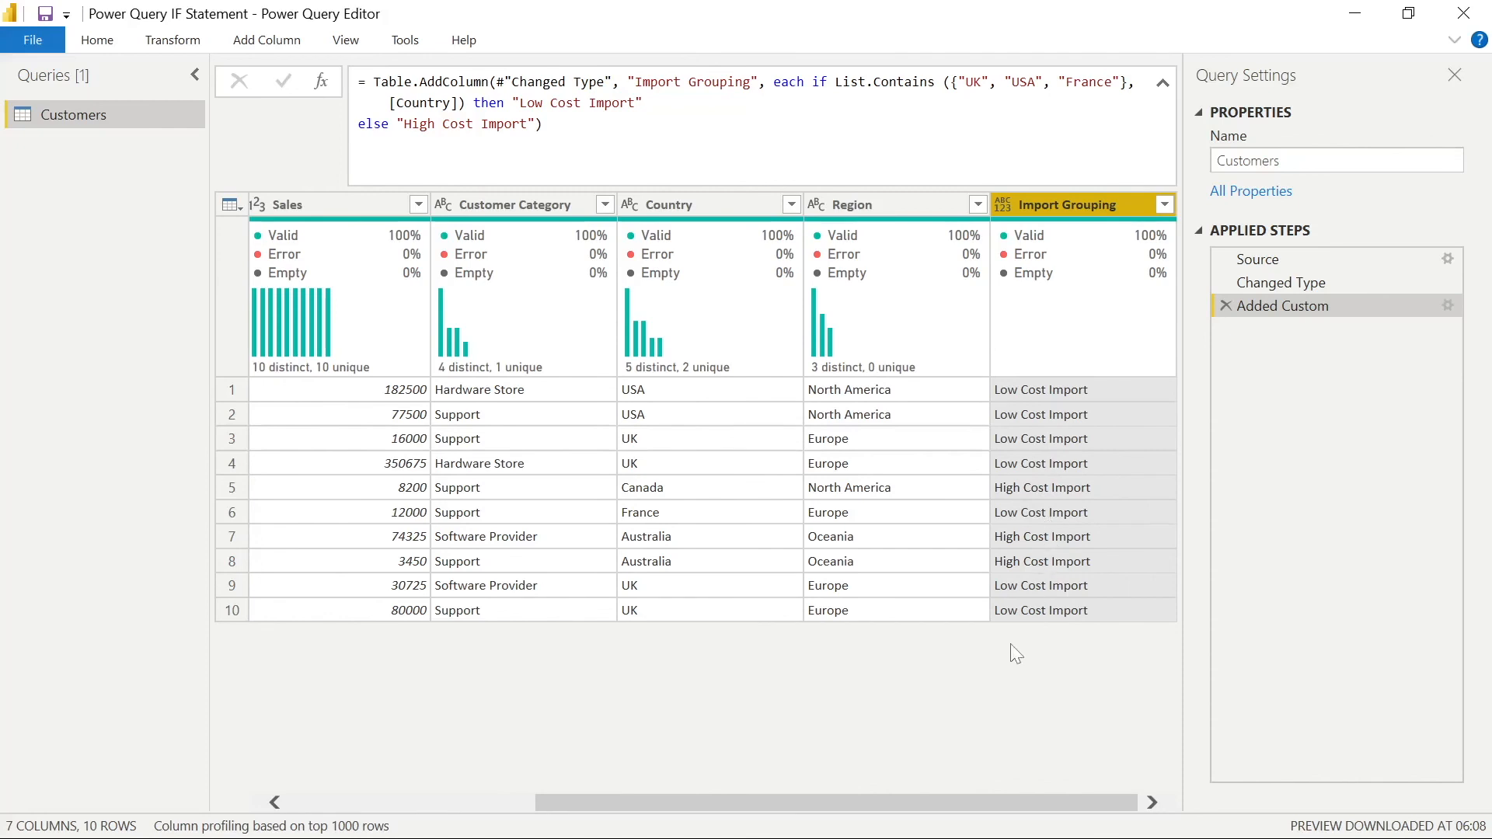